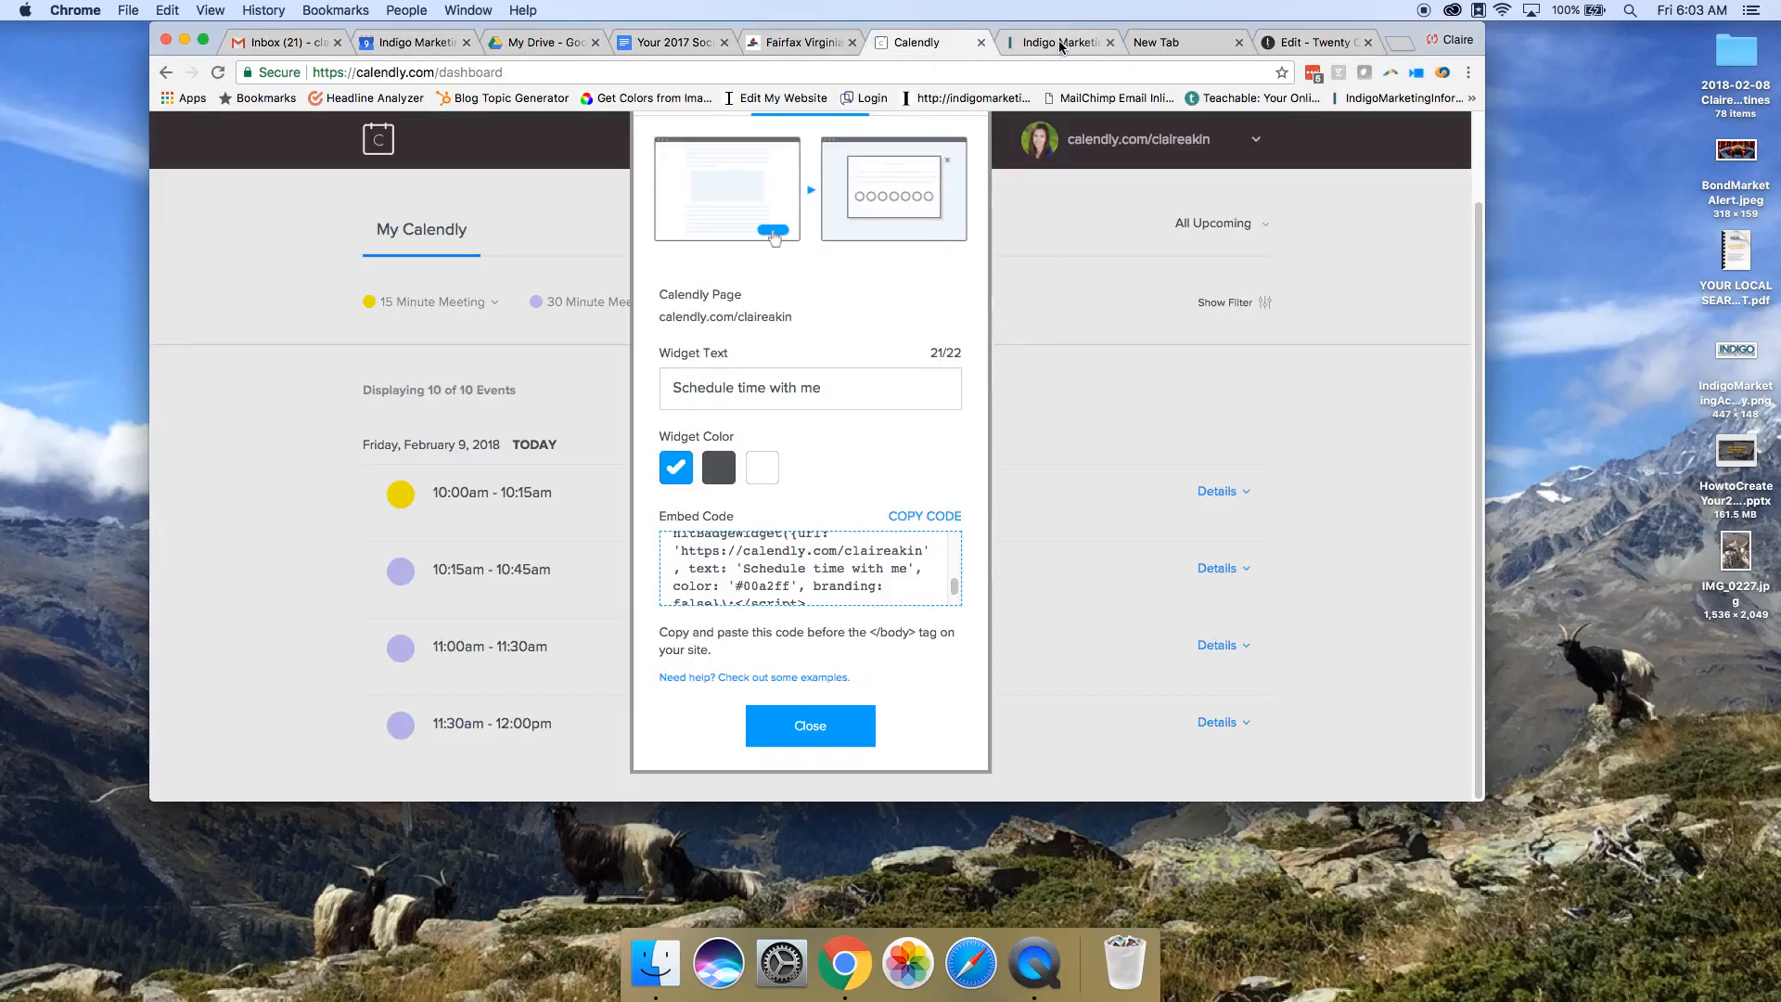
Step: Scroll the Indigo Marketing Agency homepage and open its 'Schedule a Call' popup with 15/30-minute meetings
click(1060, 43)
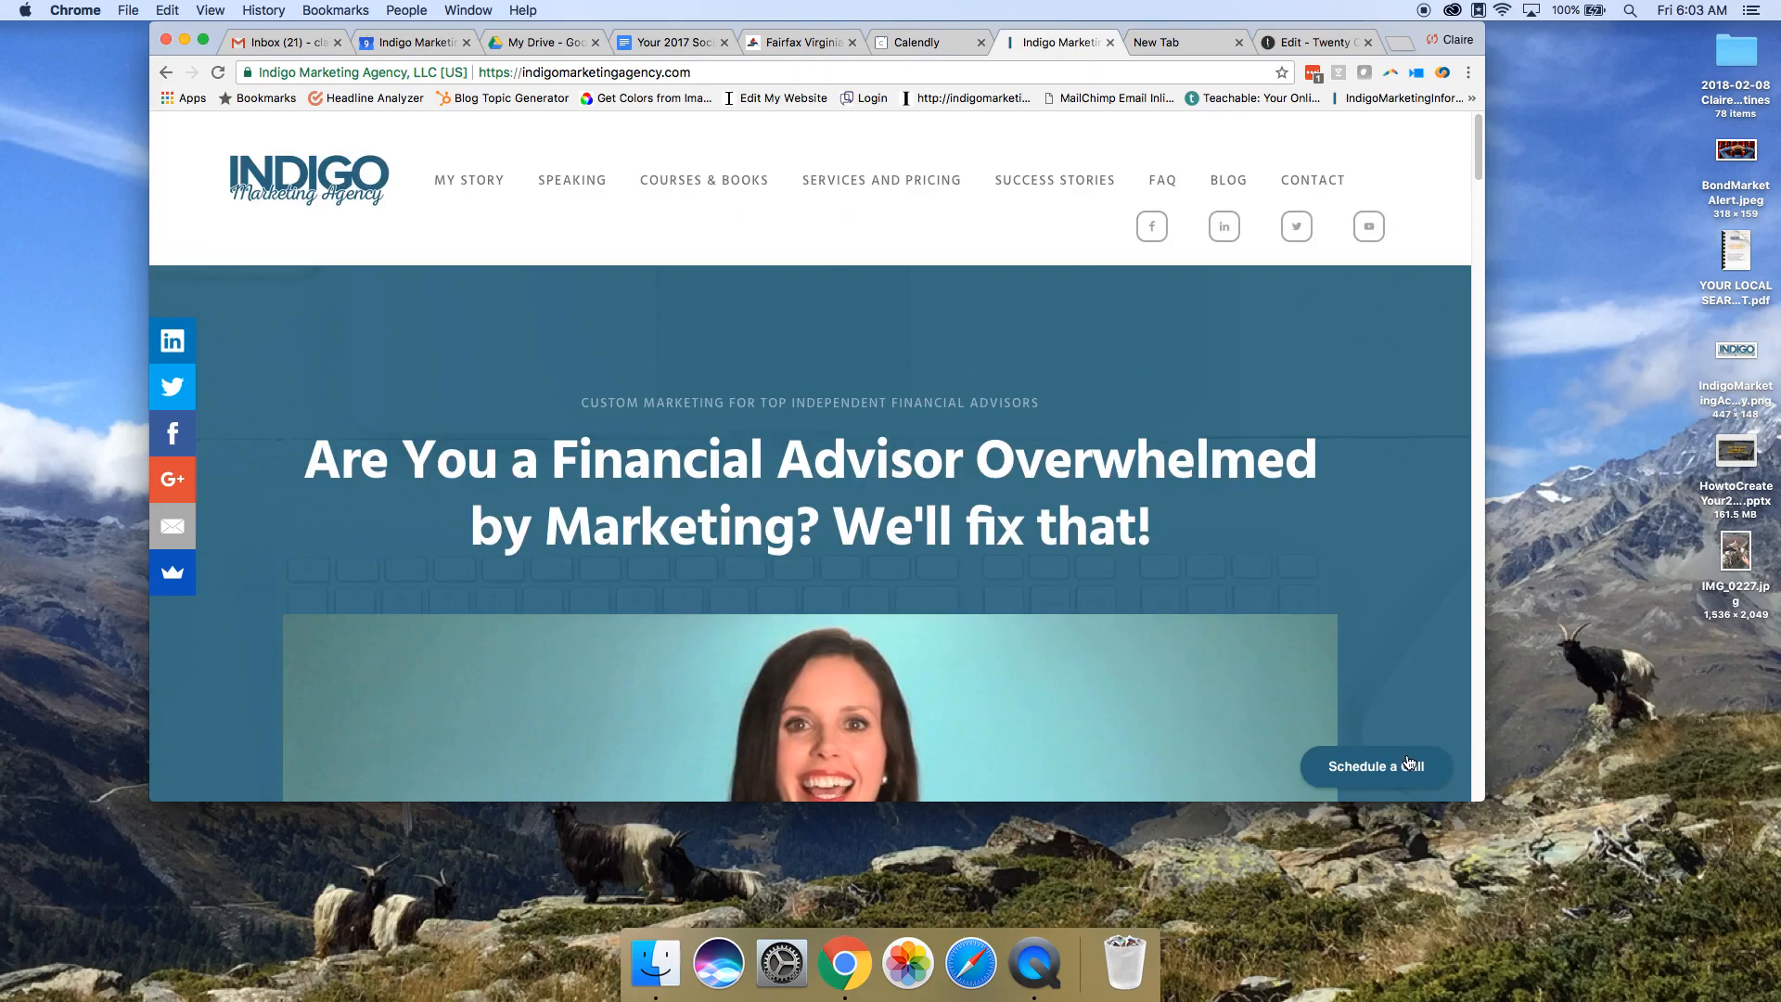
scroll(down, 3)
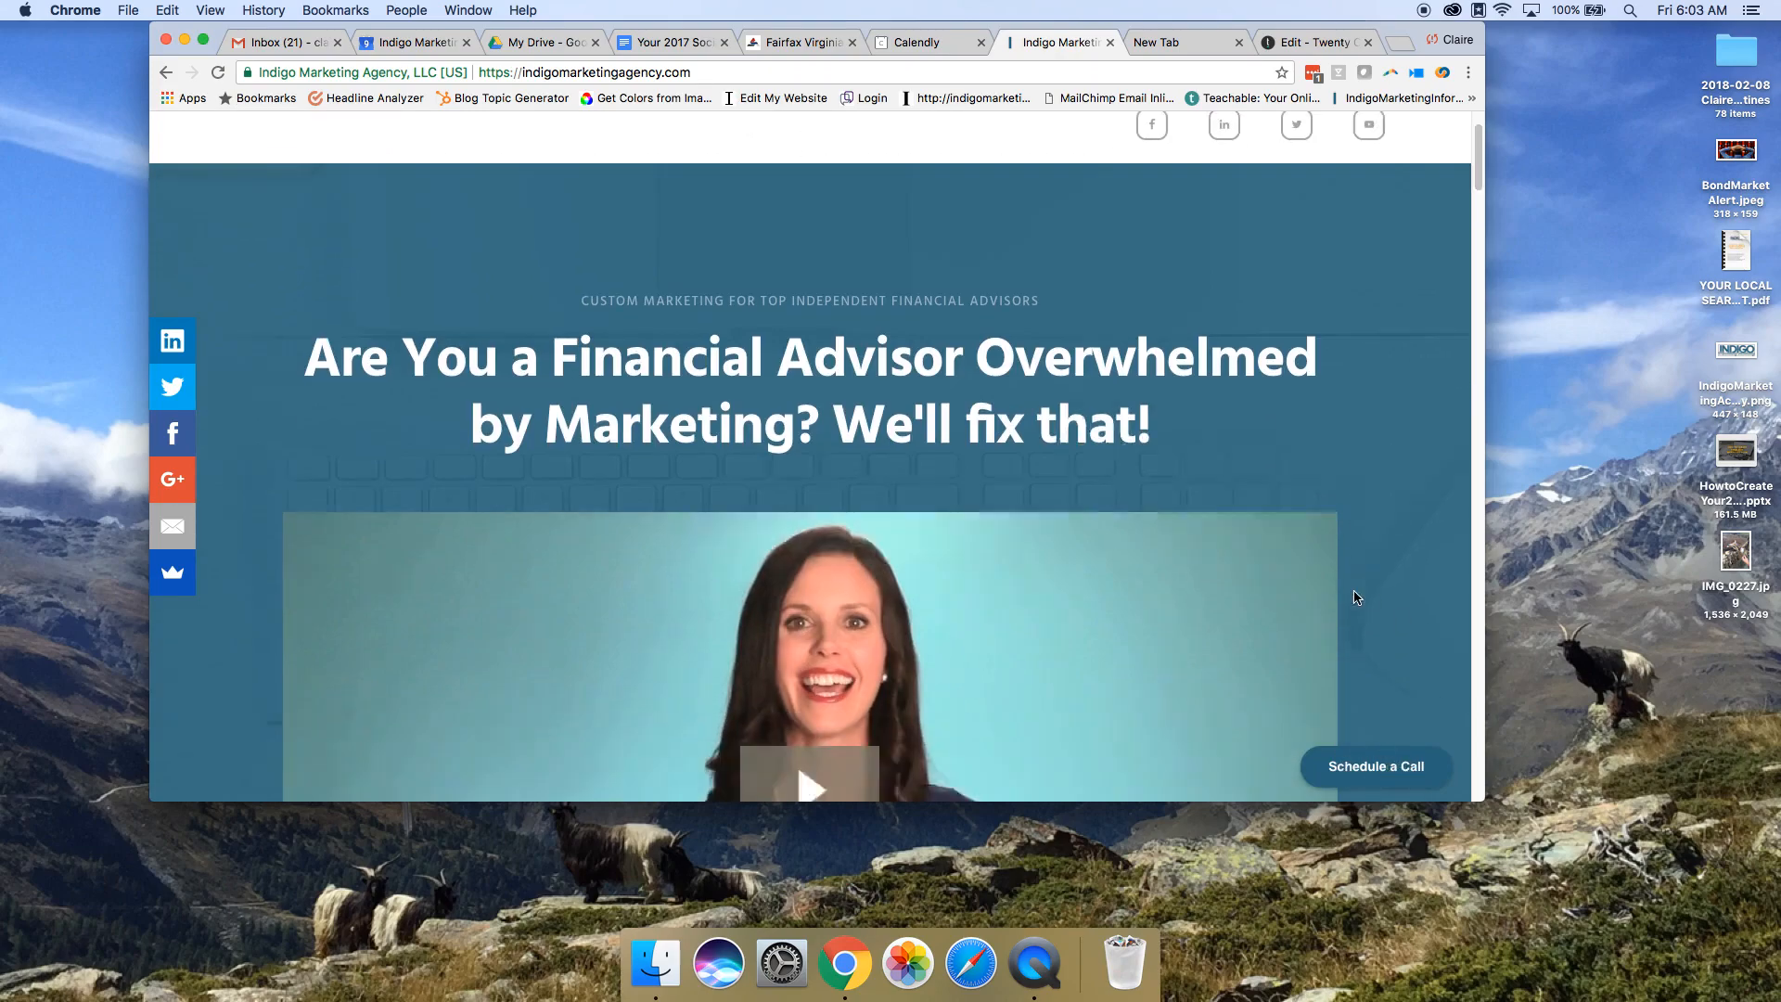
scroll(down, 3)
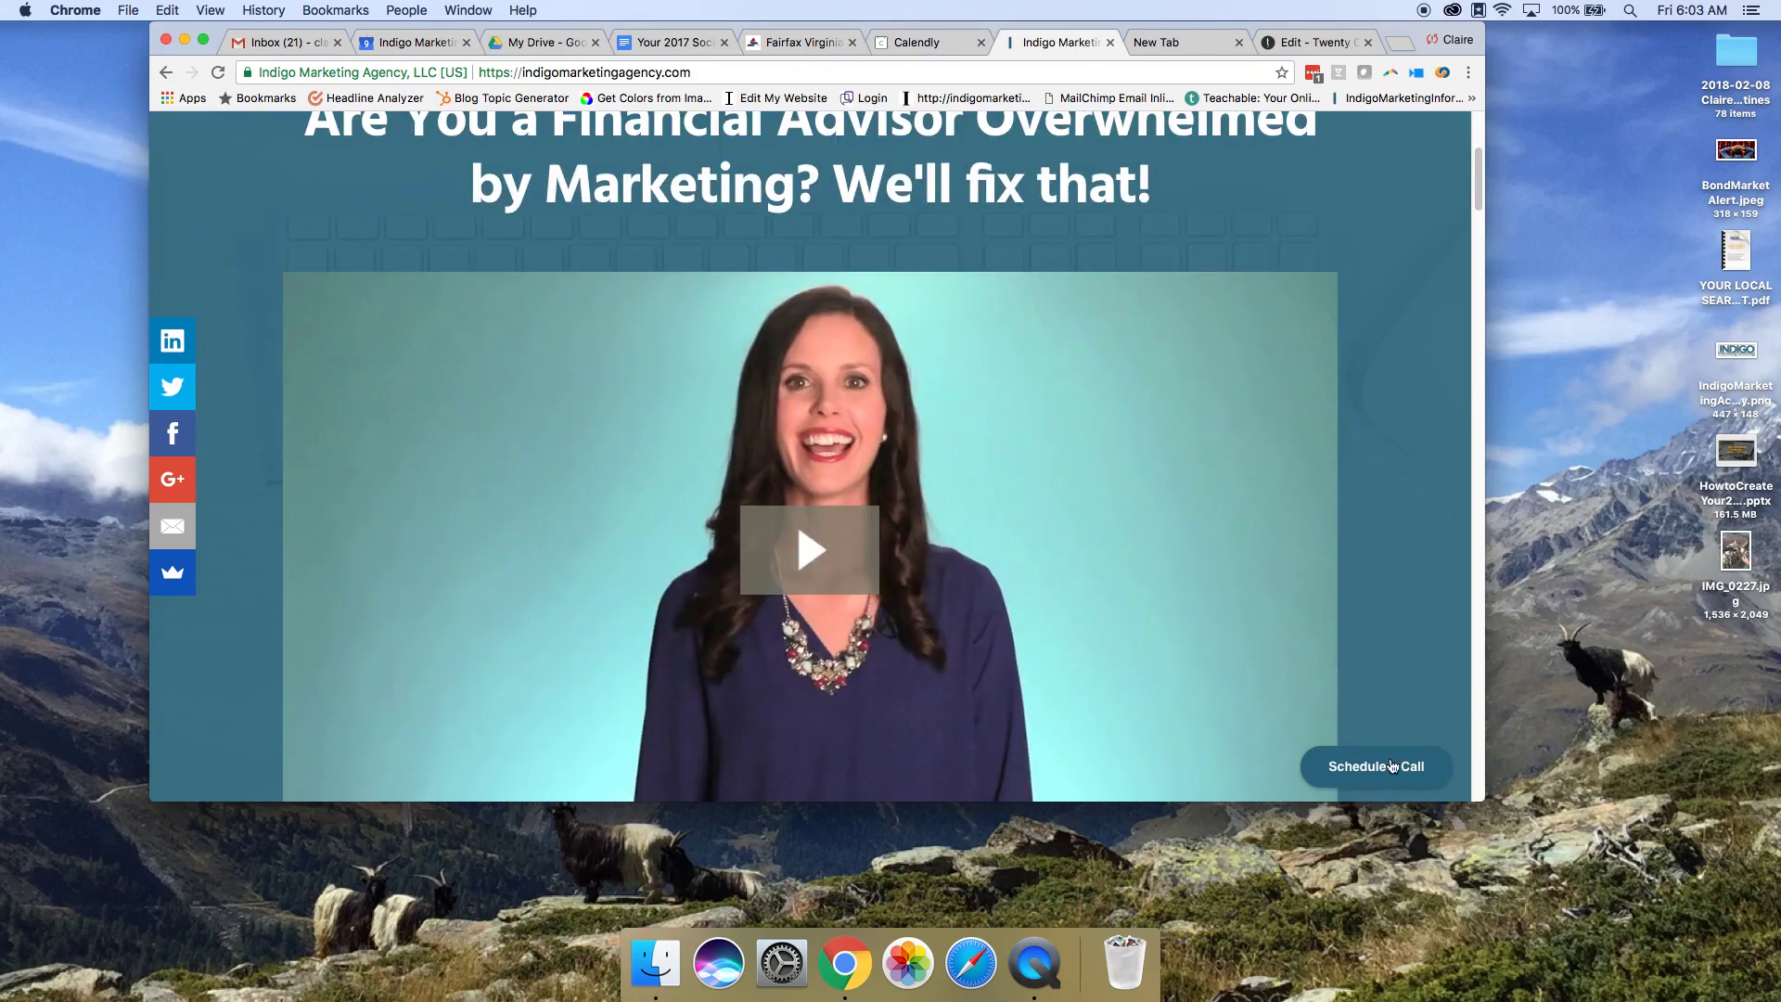
scroll(down, 3)
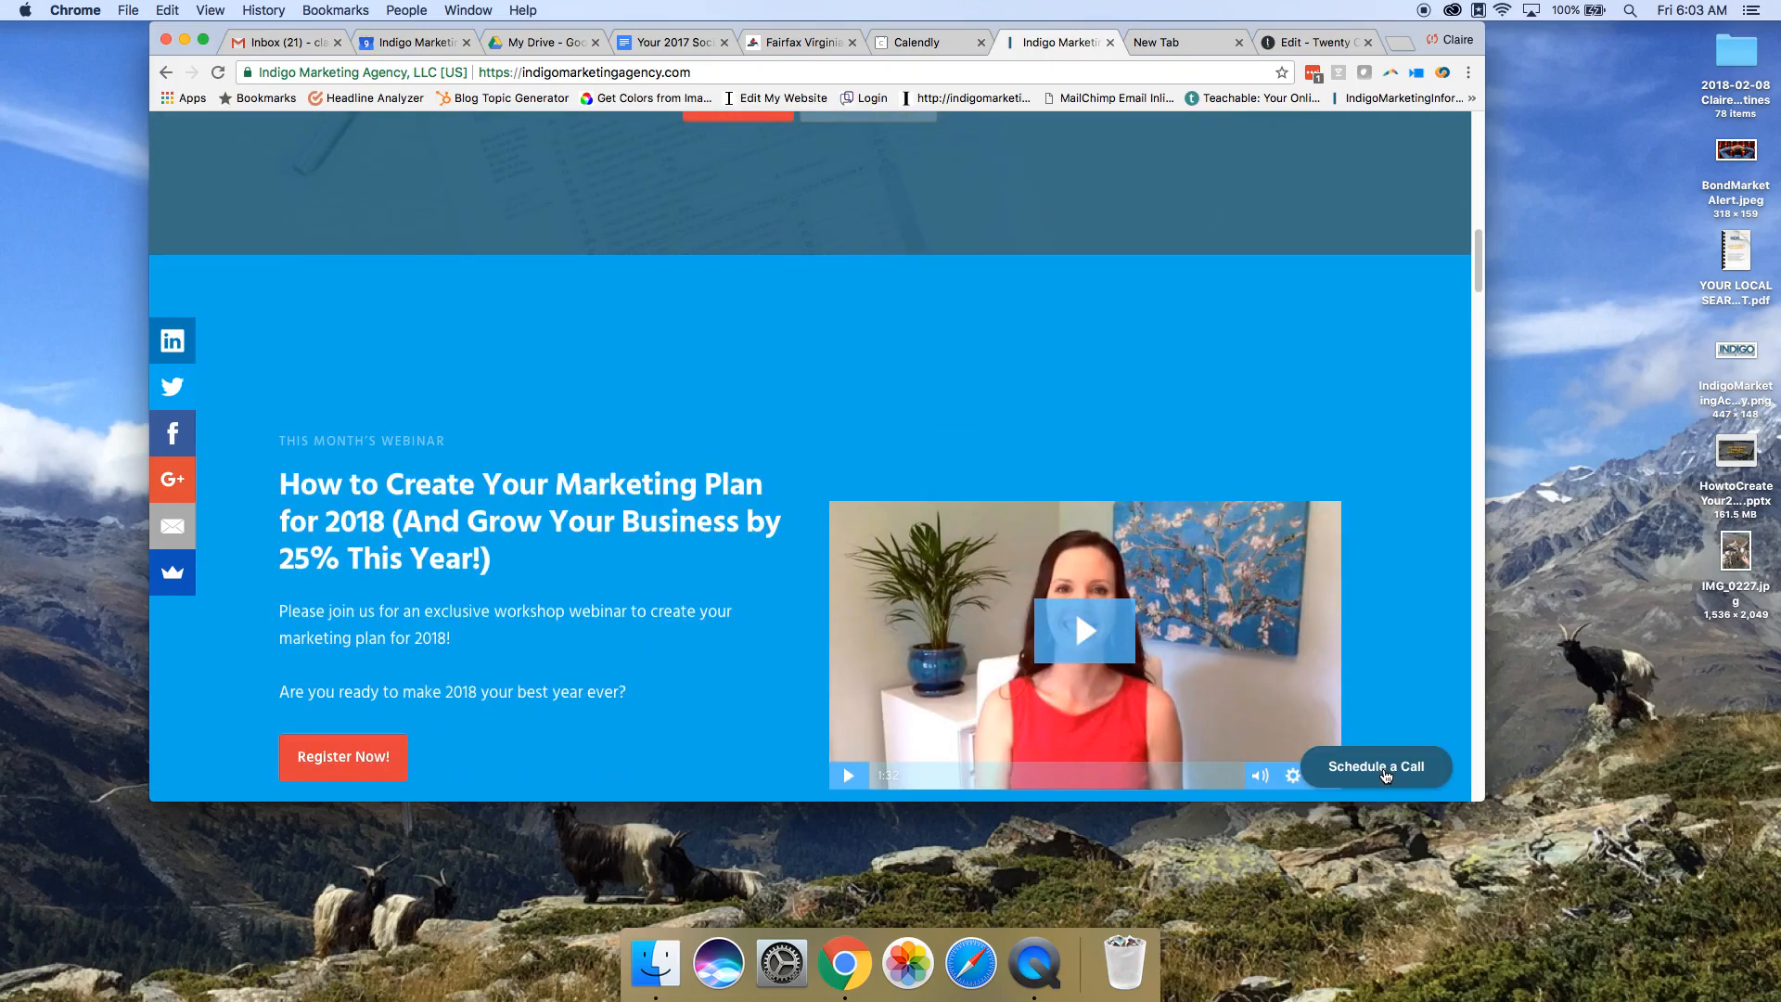
scroll(down, 3)
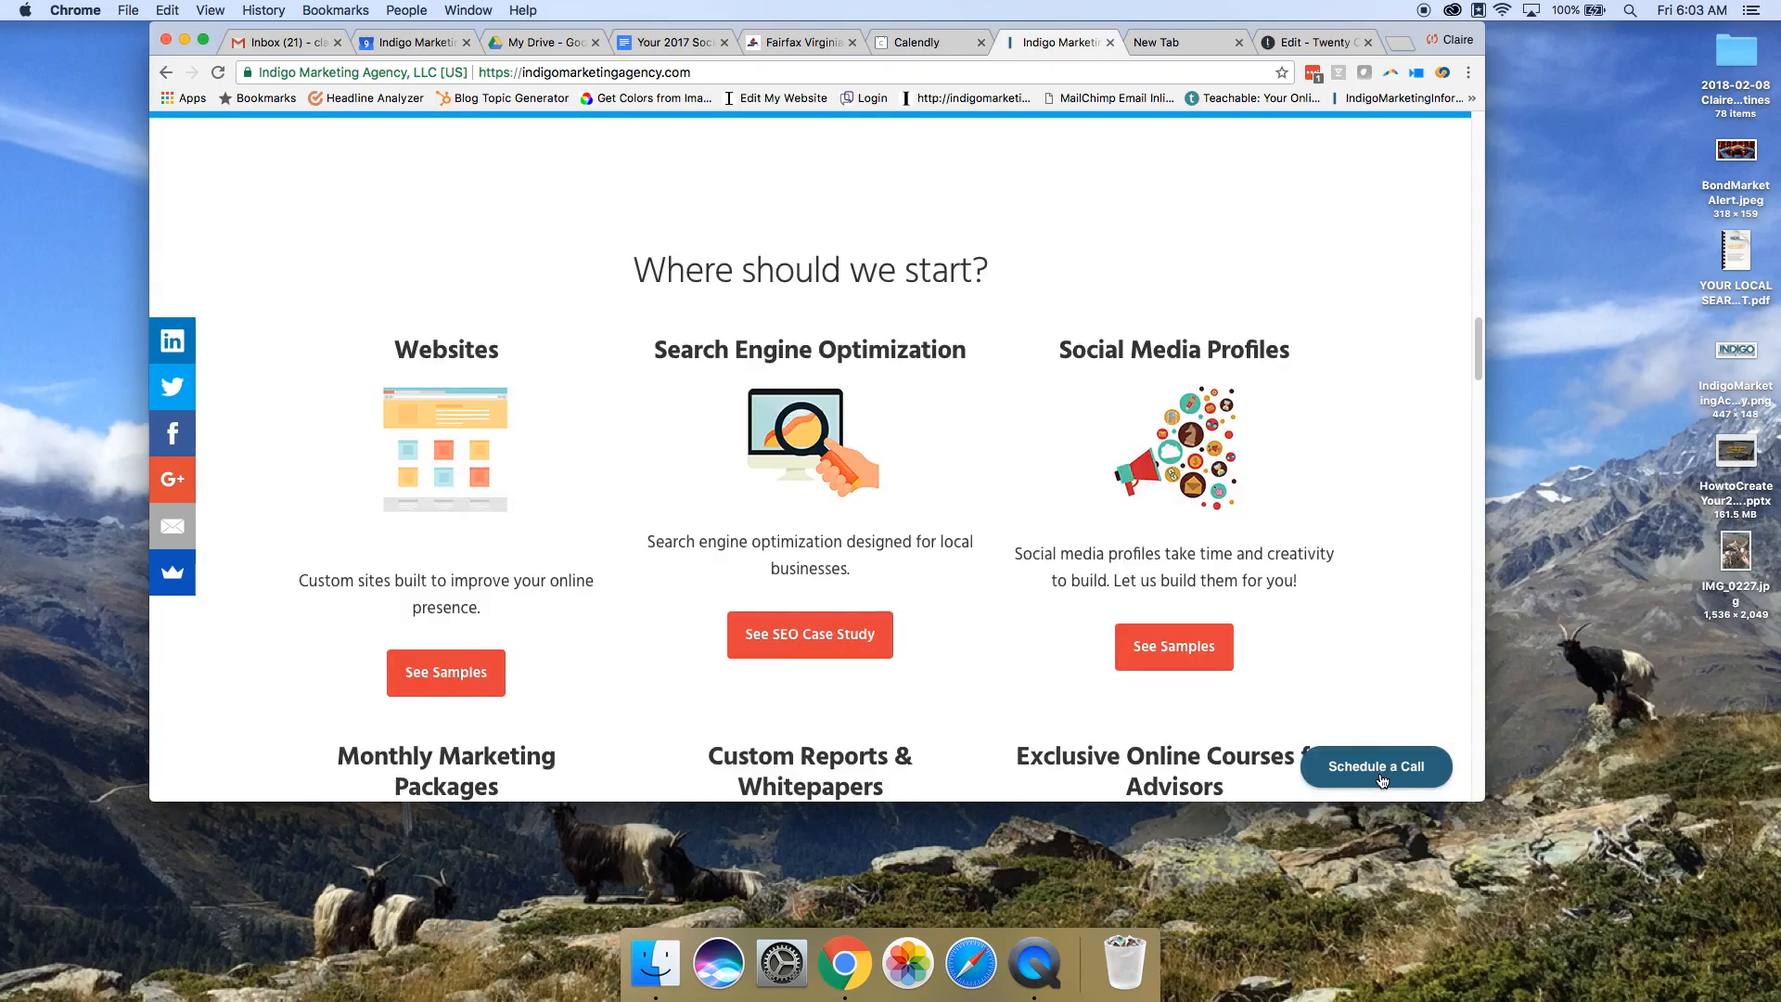
scroll(down, 3)
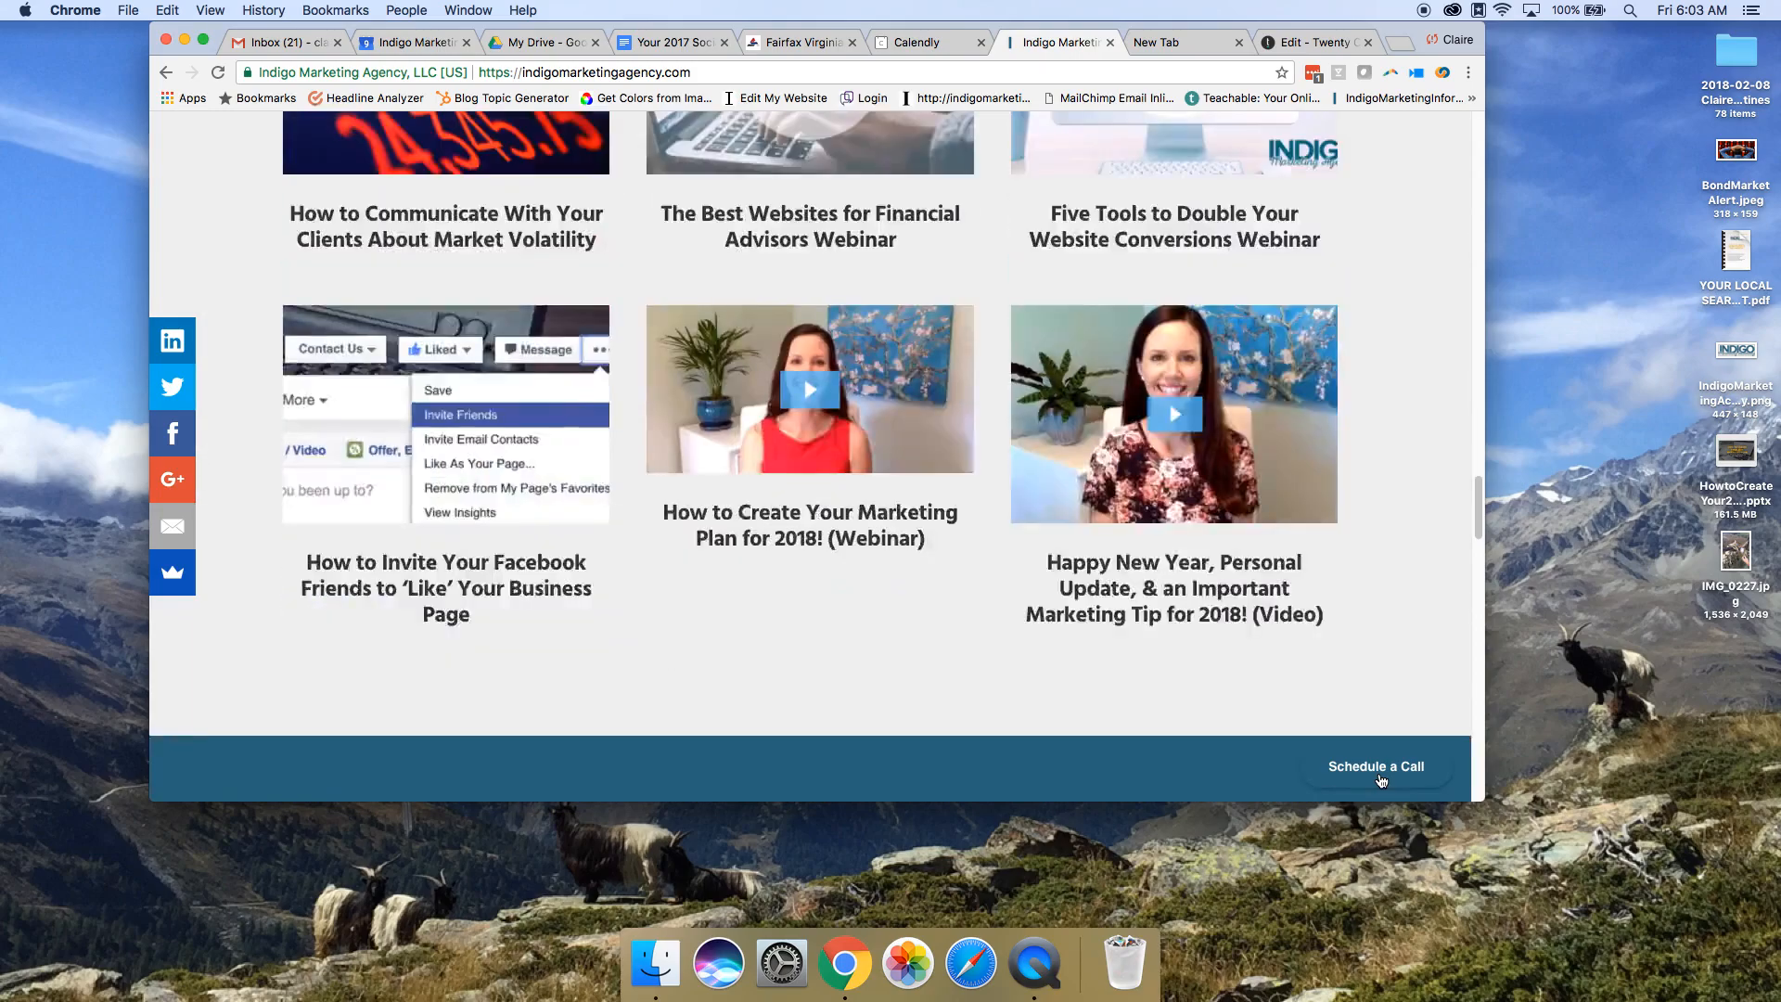
scroll(down, 3)
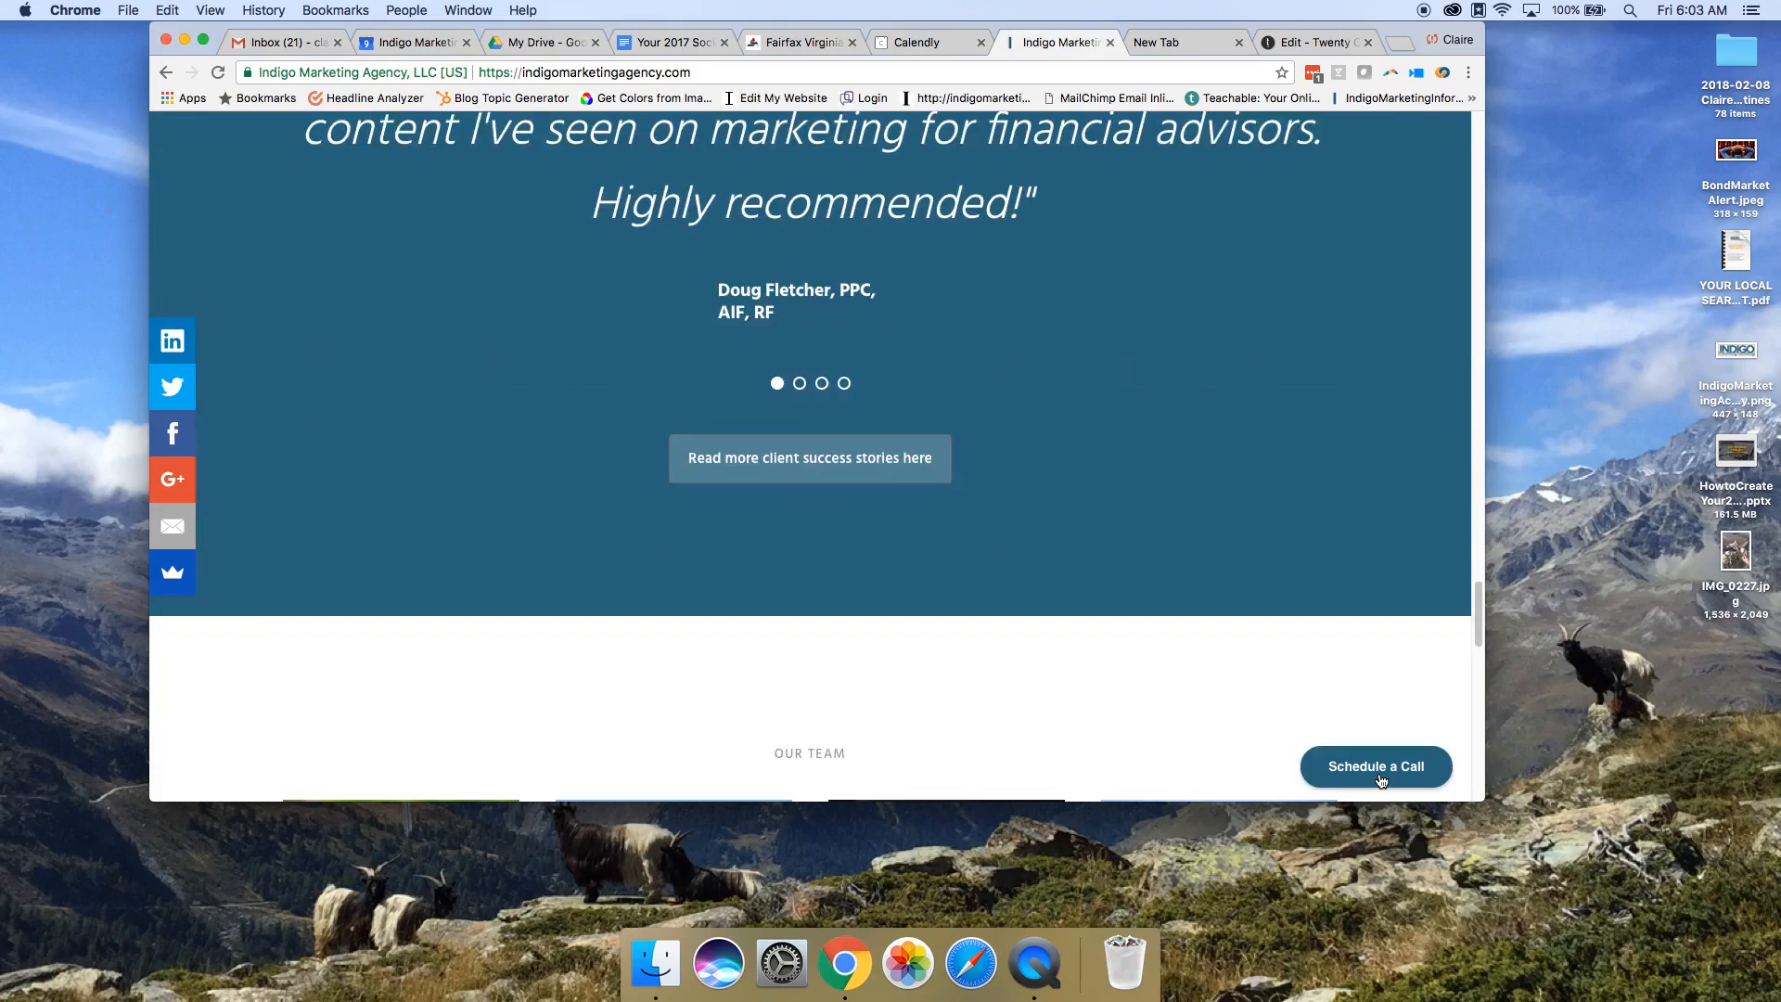
scroll(down, 3)
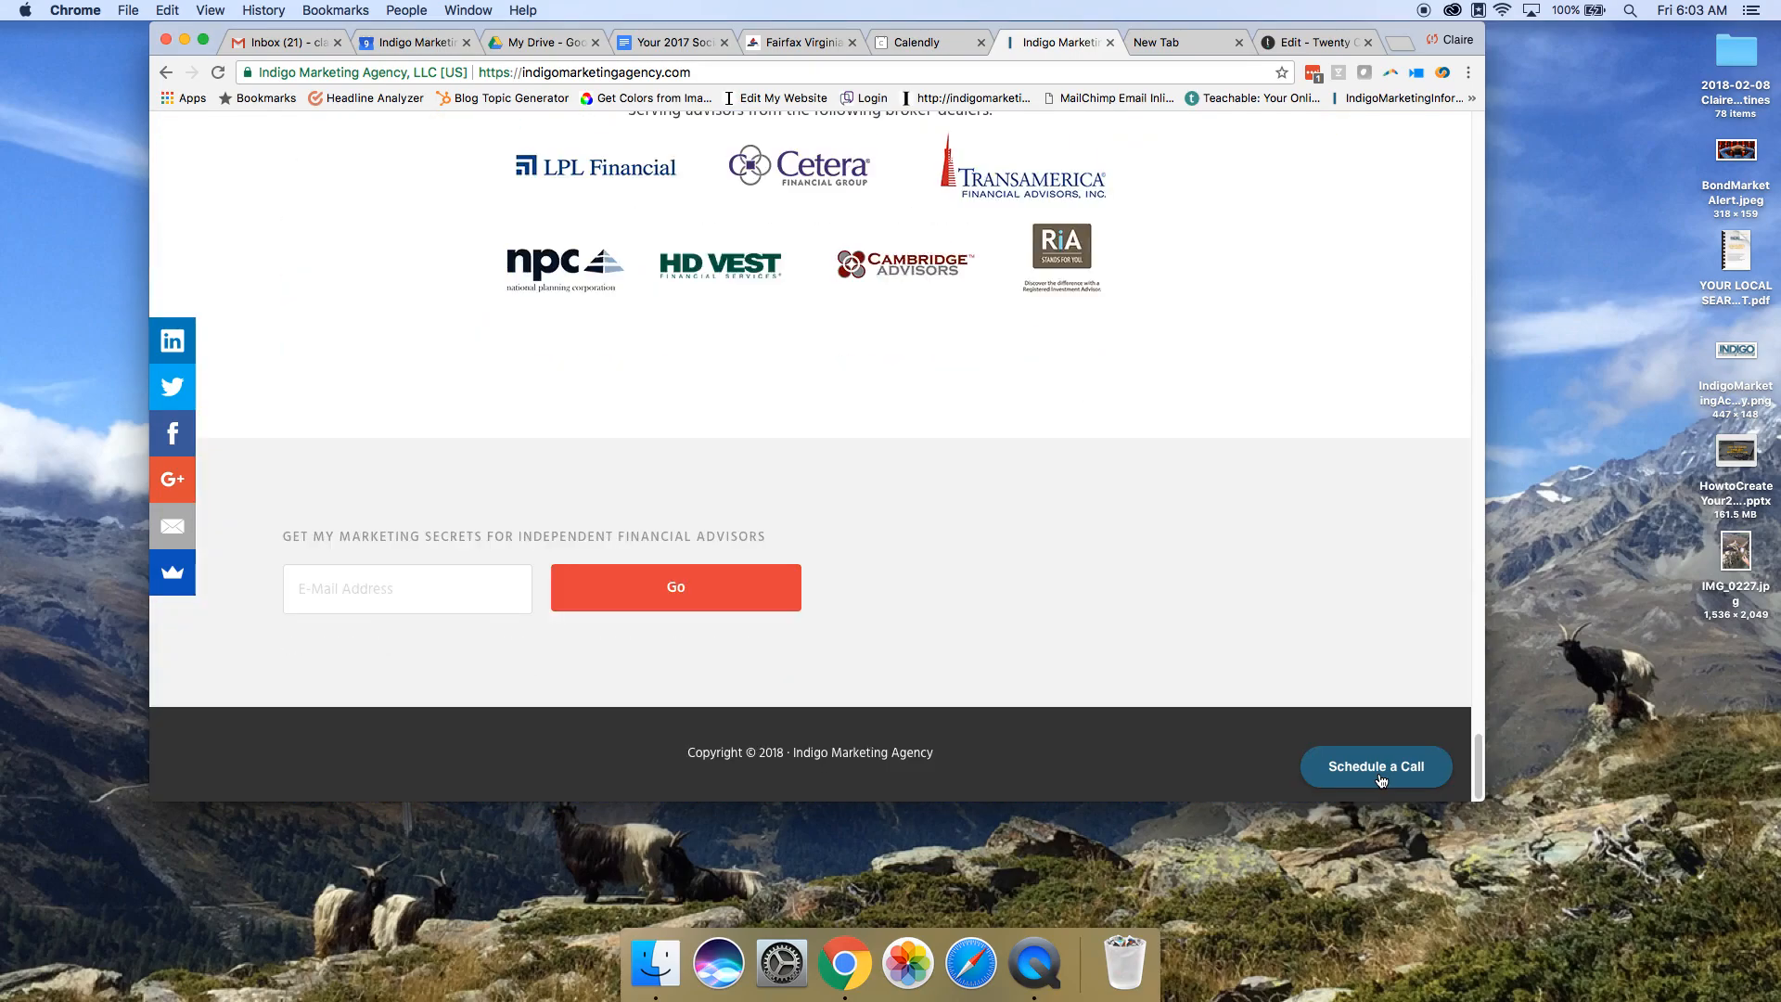
click(1375, 766)
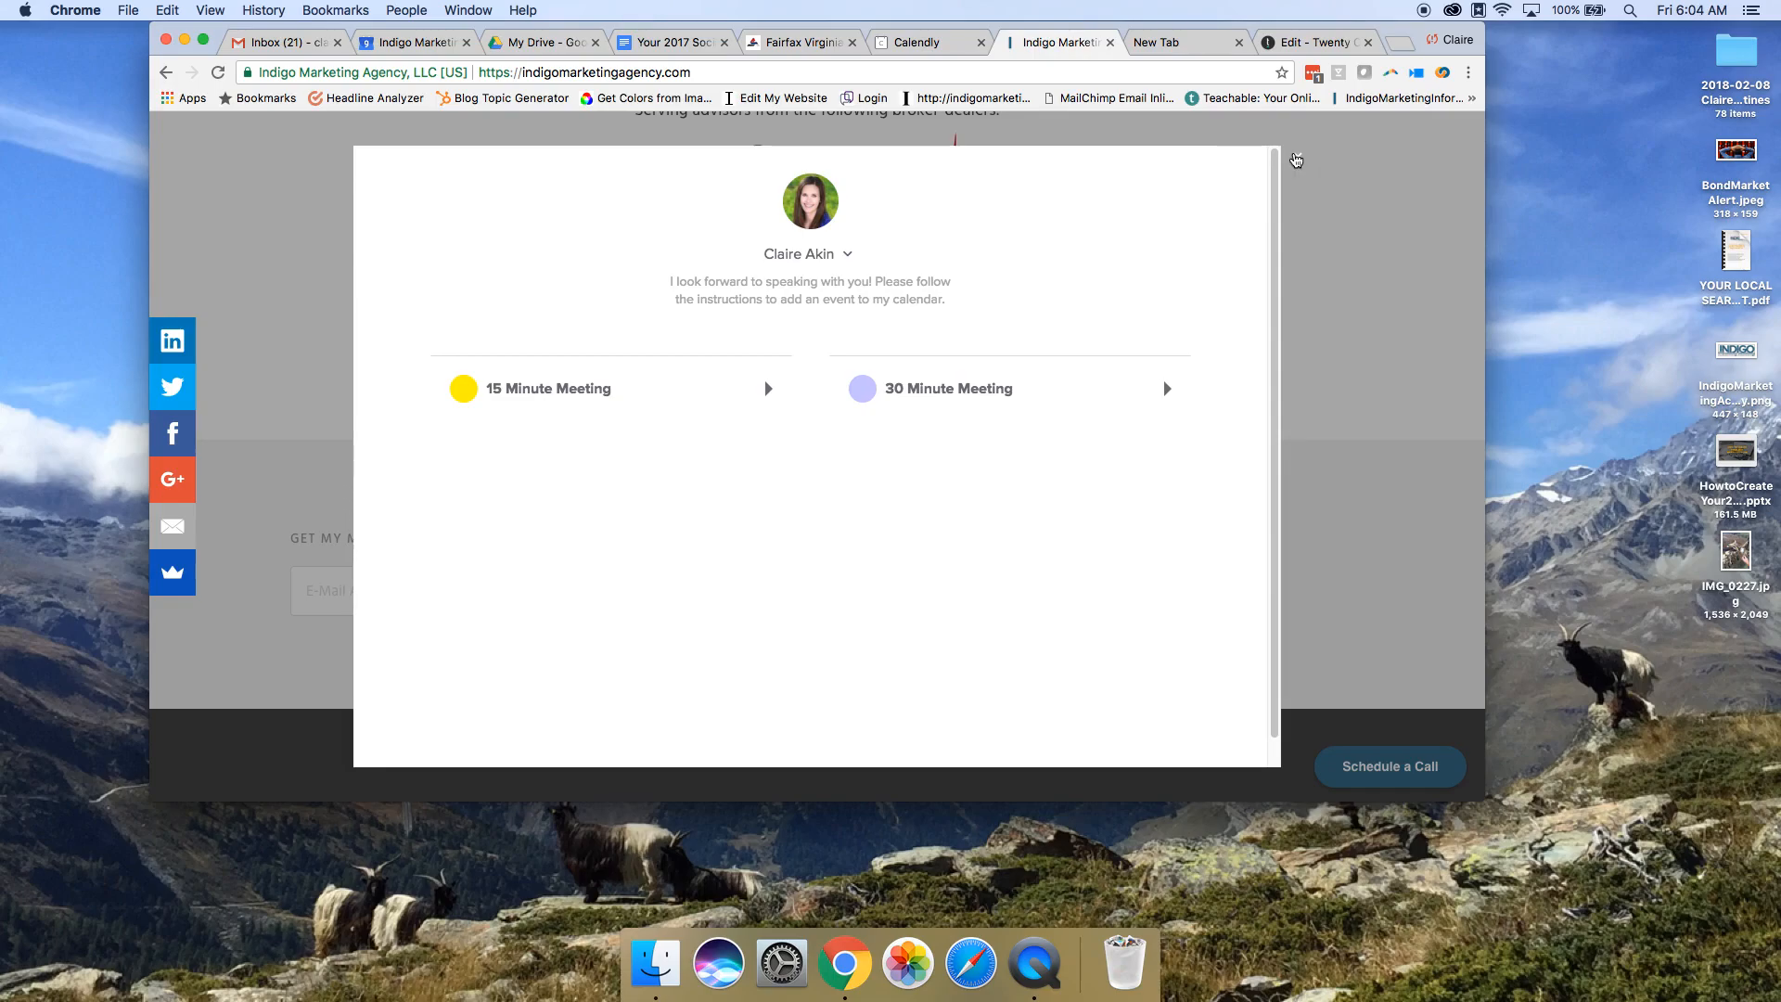
Step: Dismiss the Indigo booking popup and show the Calendly dashboard with today's events
click(1297, 160)
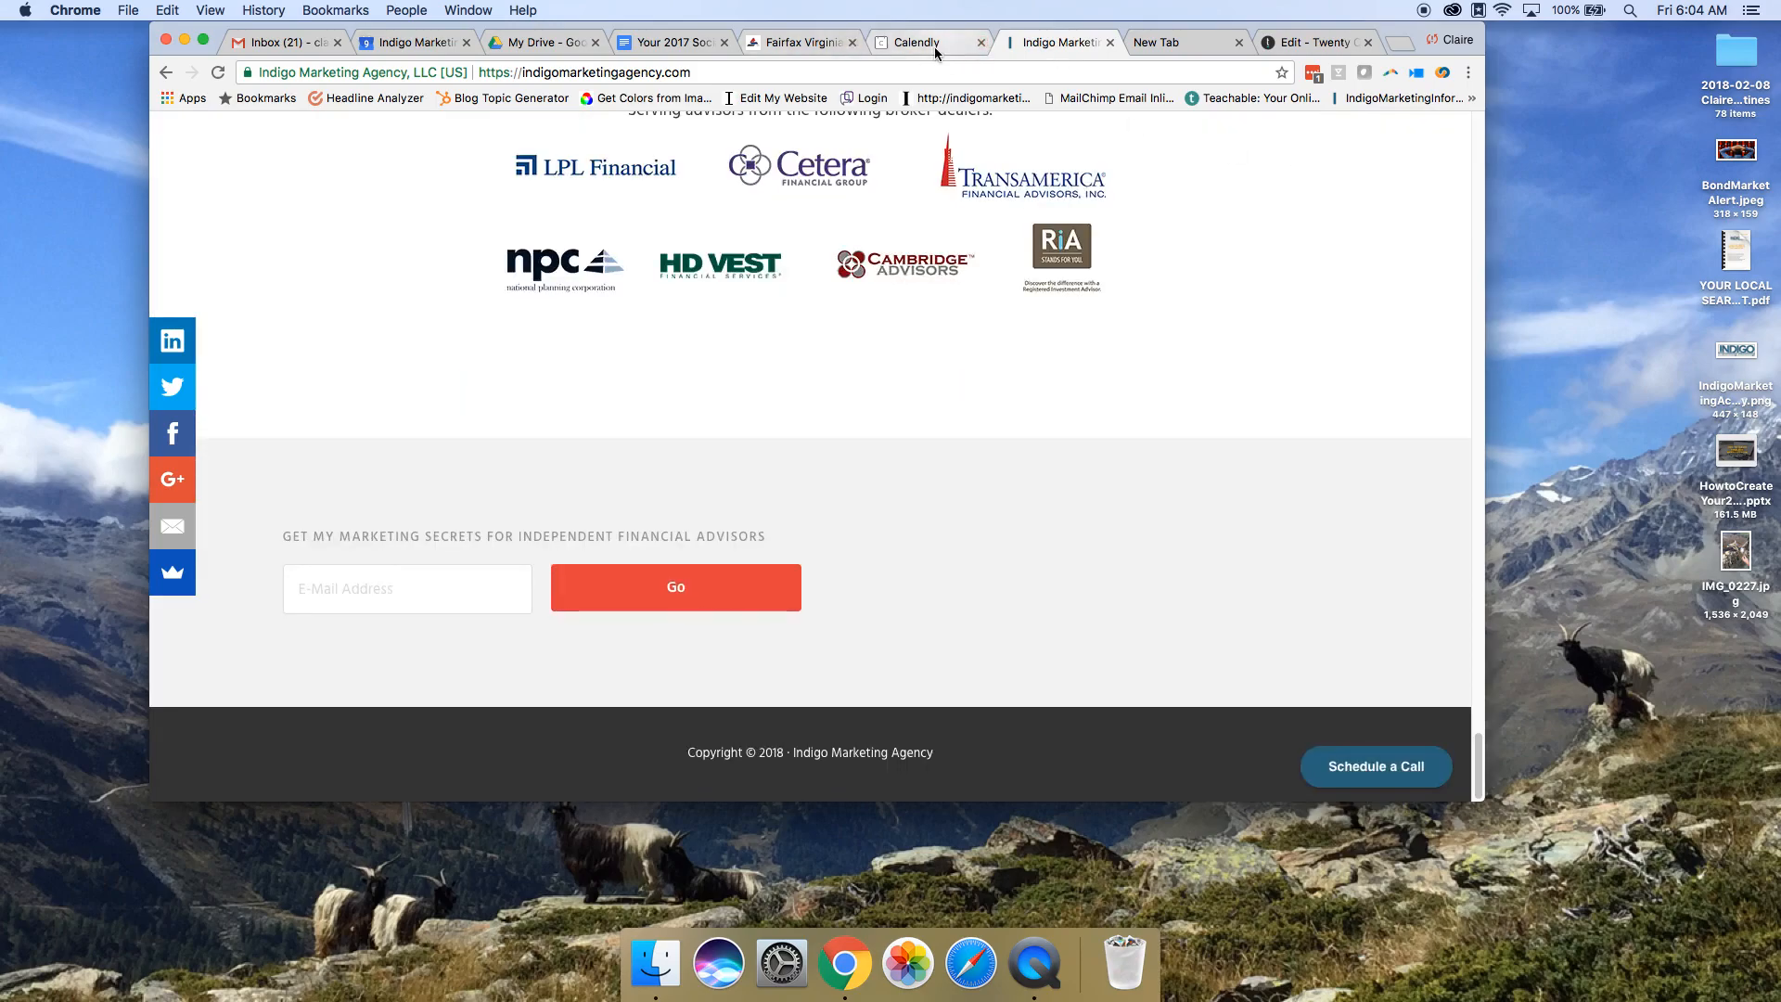
click(919, 42)
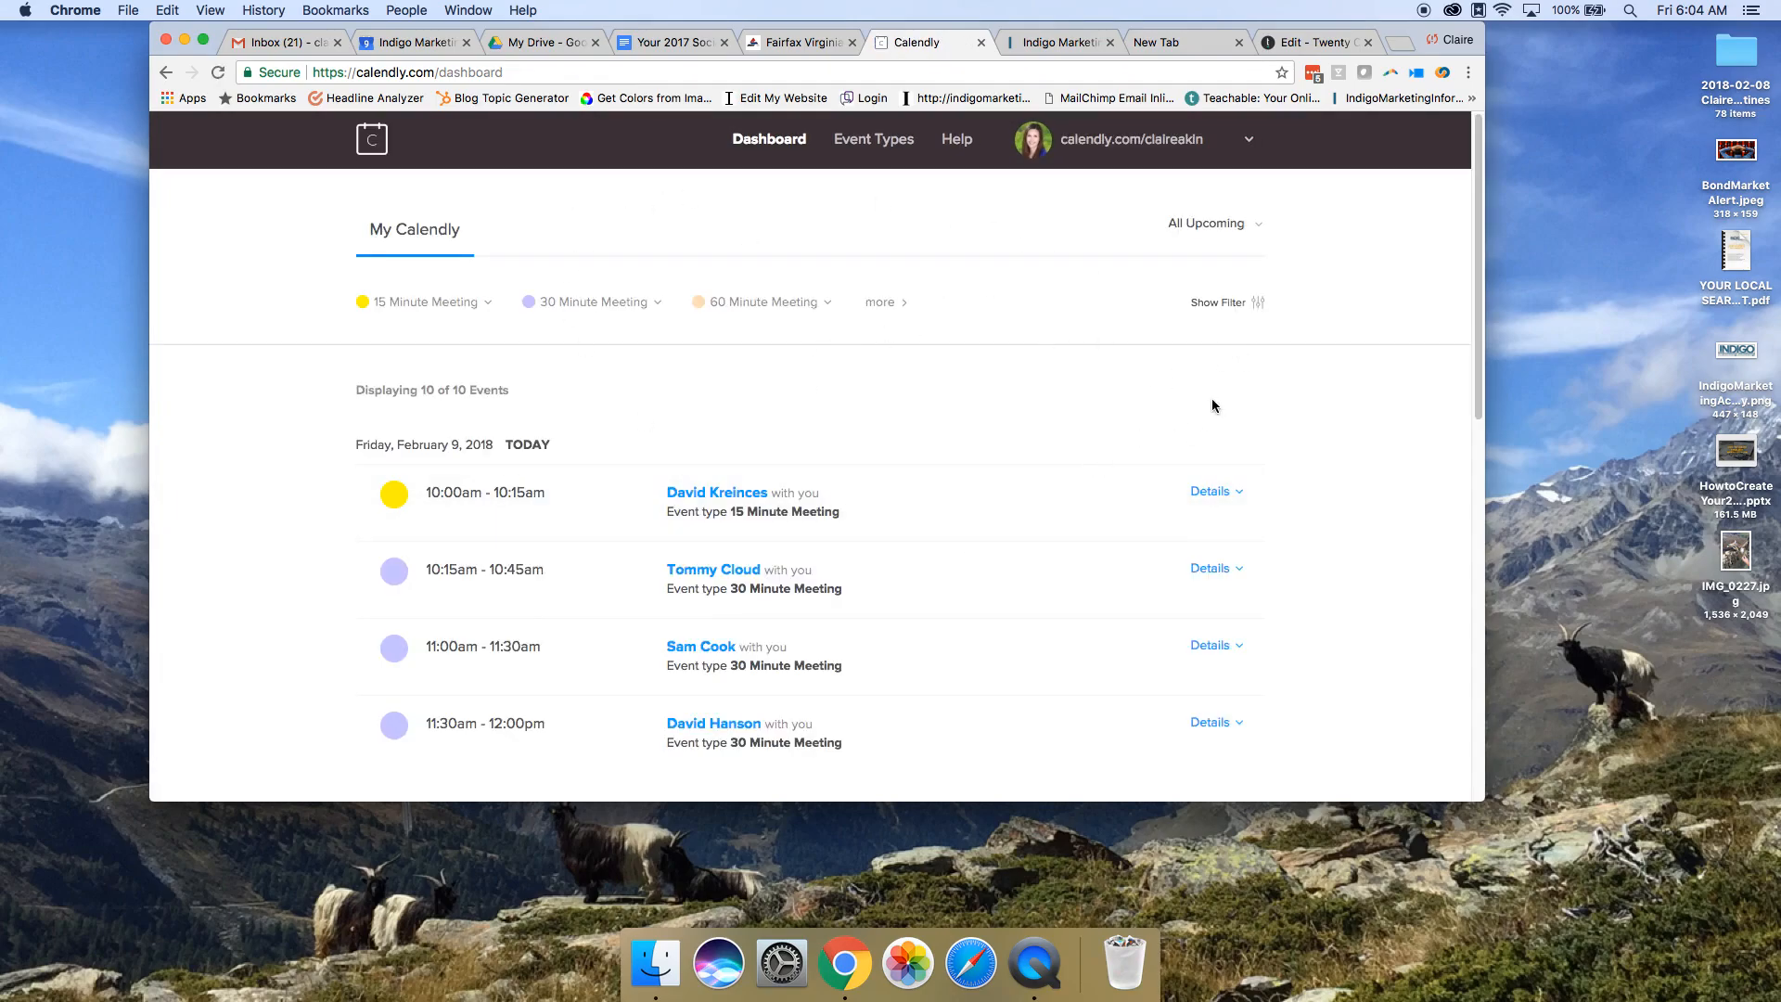
mouse_move(1189, 400)
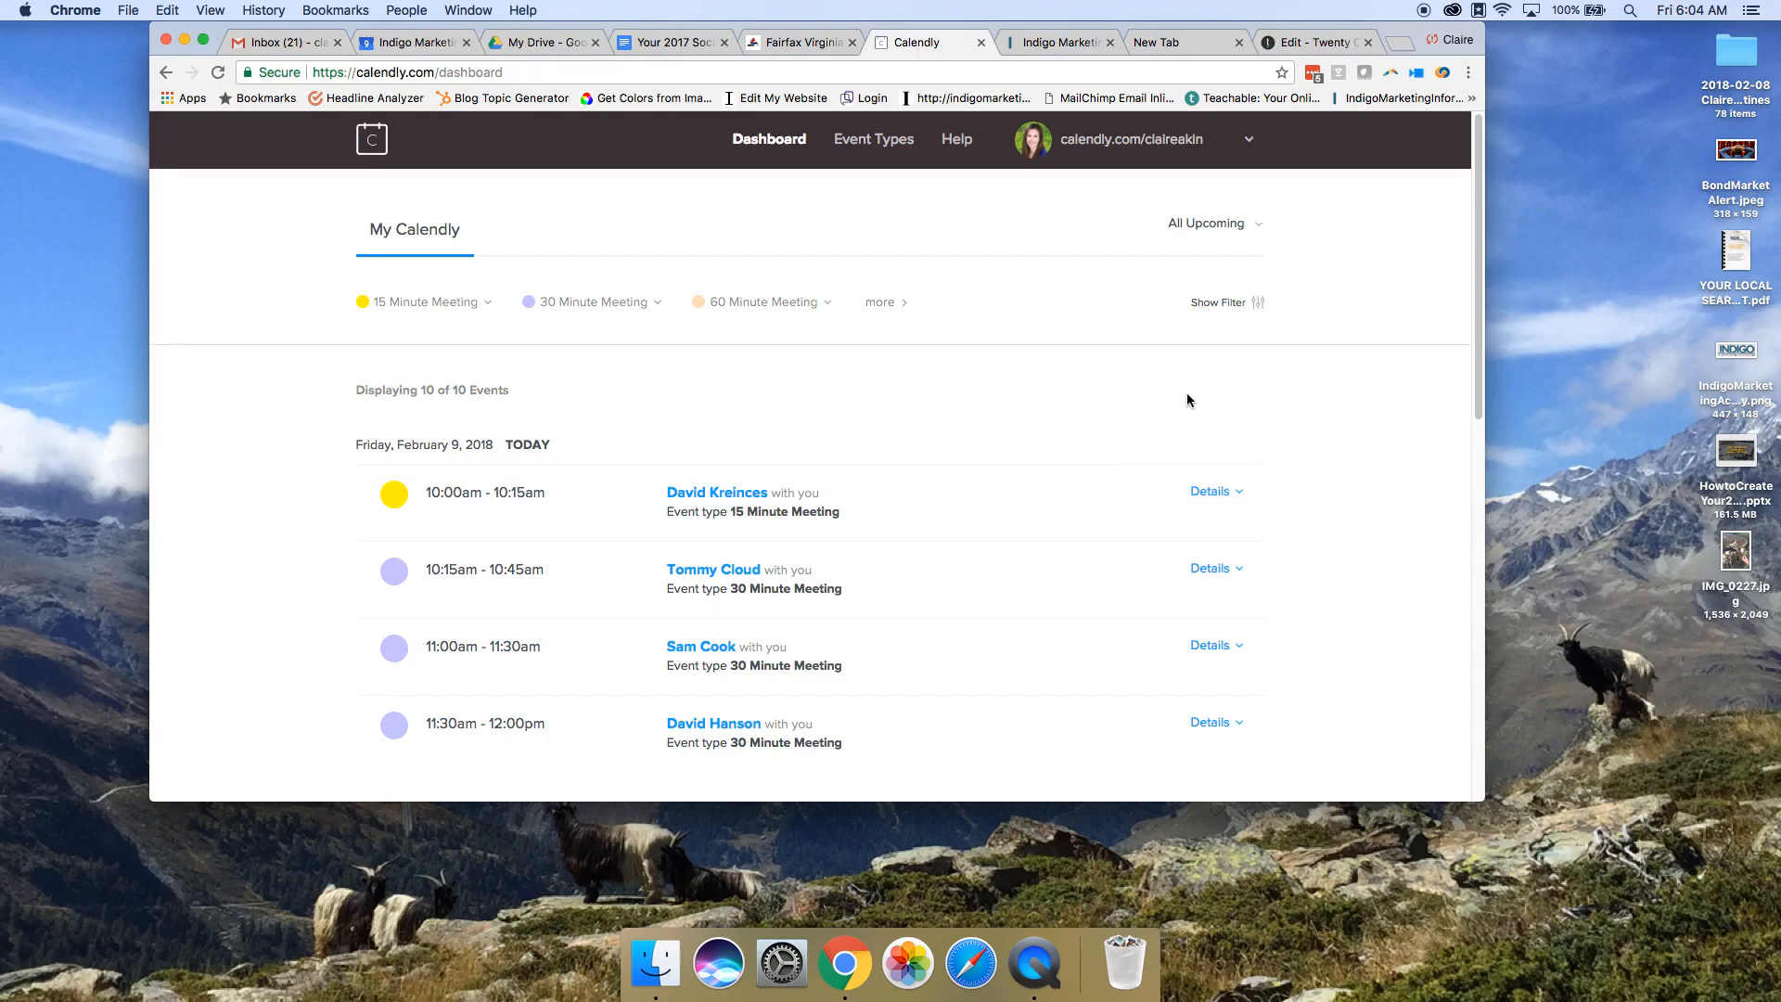
mouse_move(1137, 198)
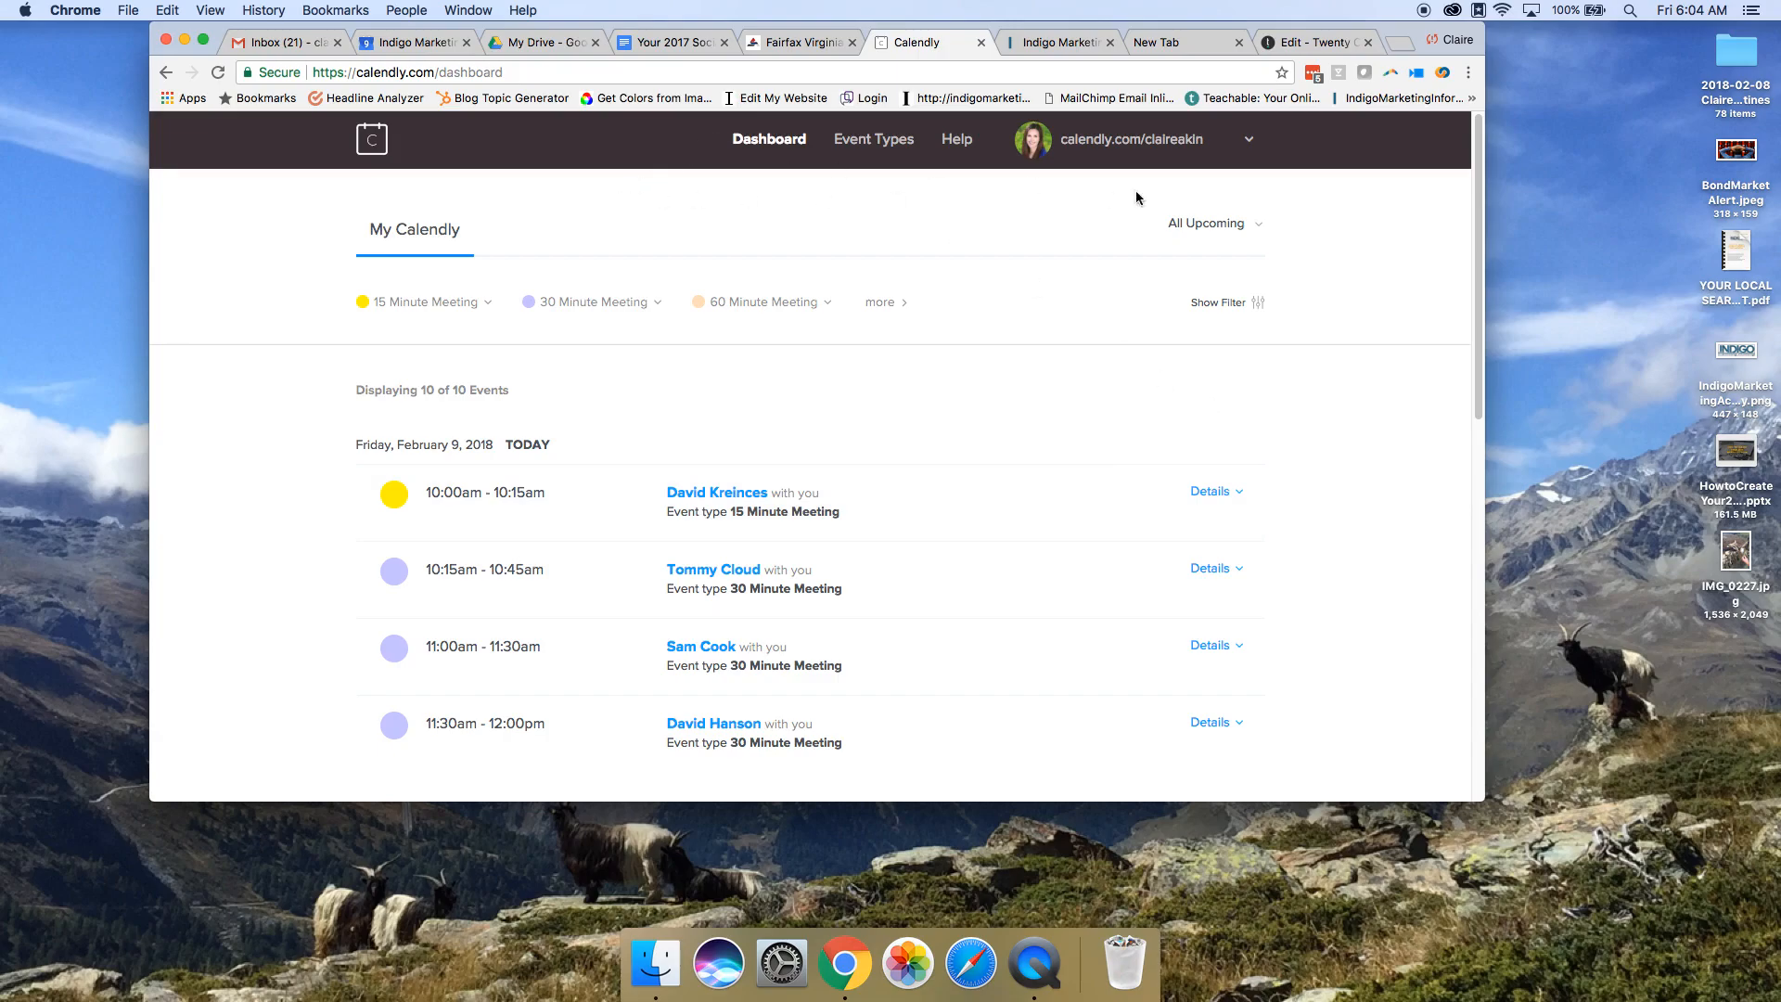
mouse_move(1259, 154)
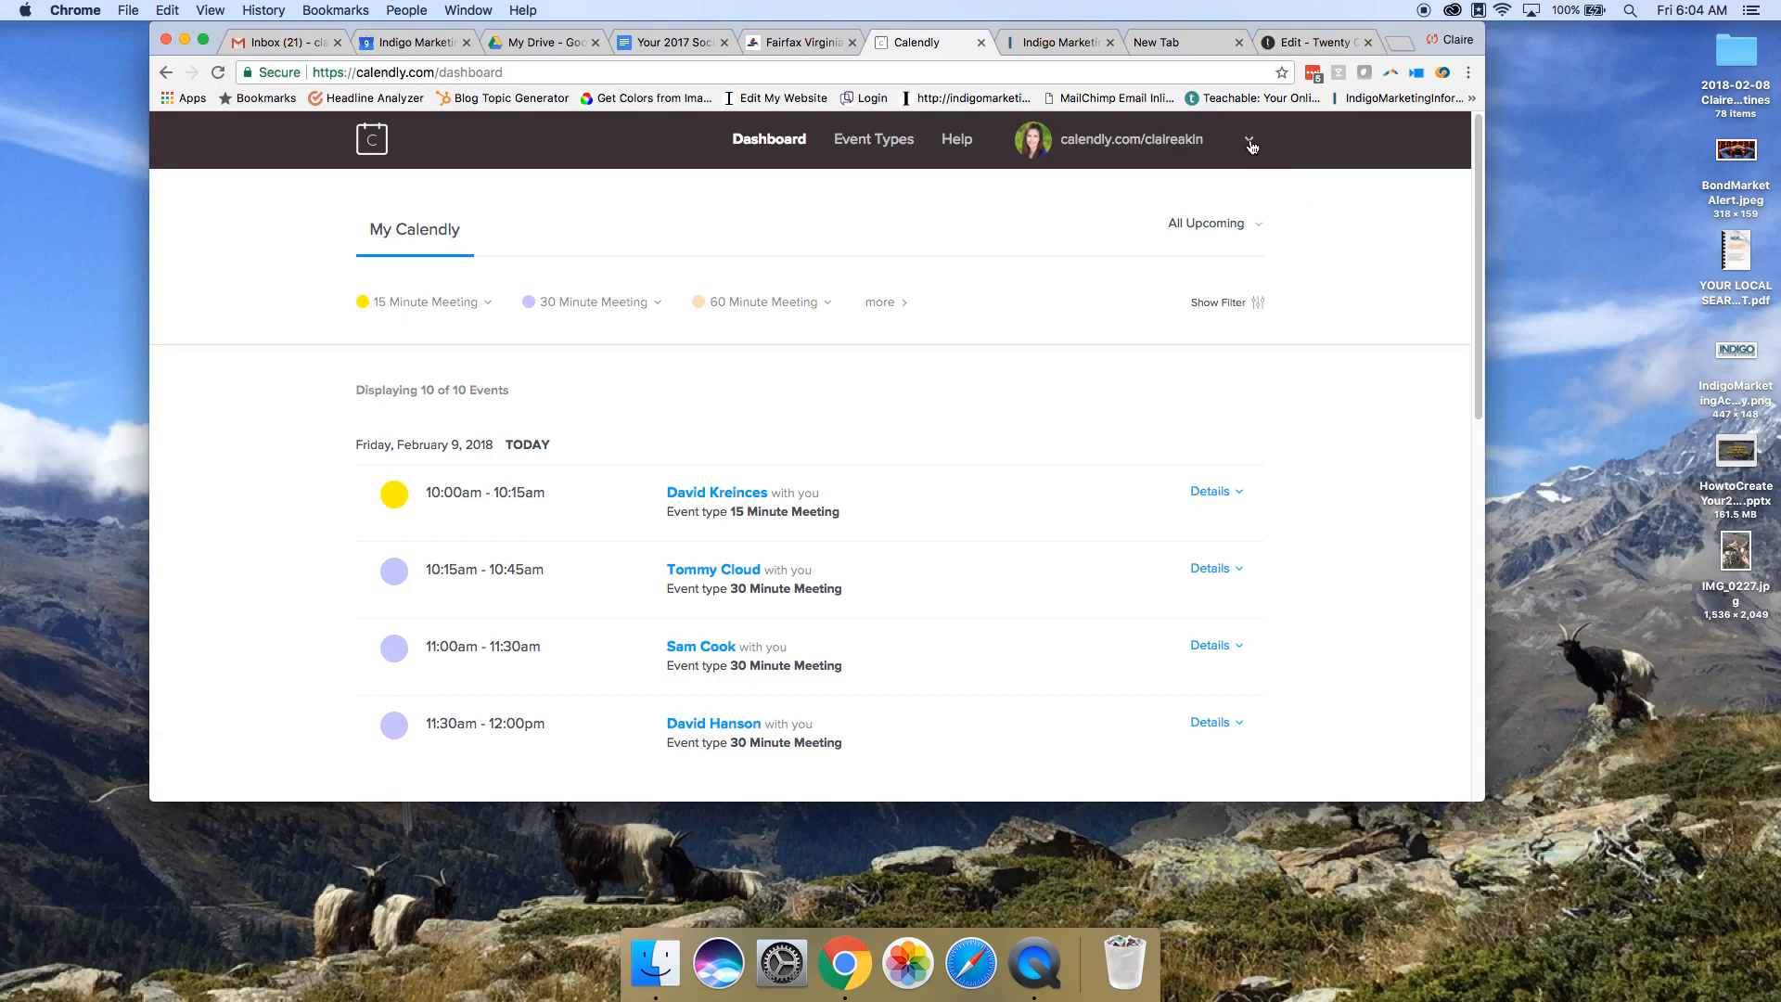
Step: Open 'Share Your Link' from the account dropdown for calendly.com/claireakin
click(1248, 139)
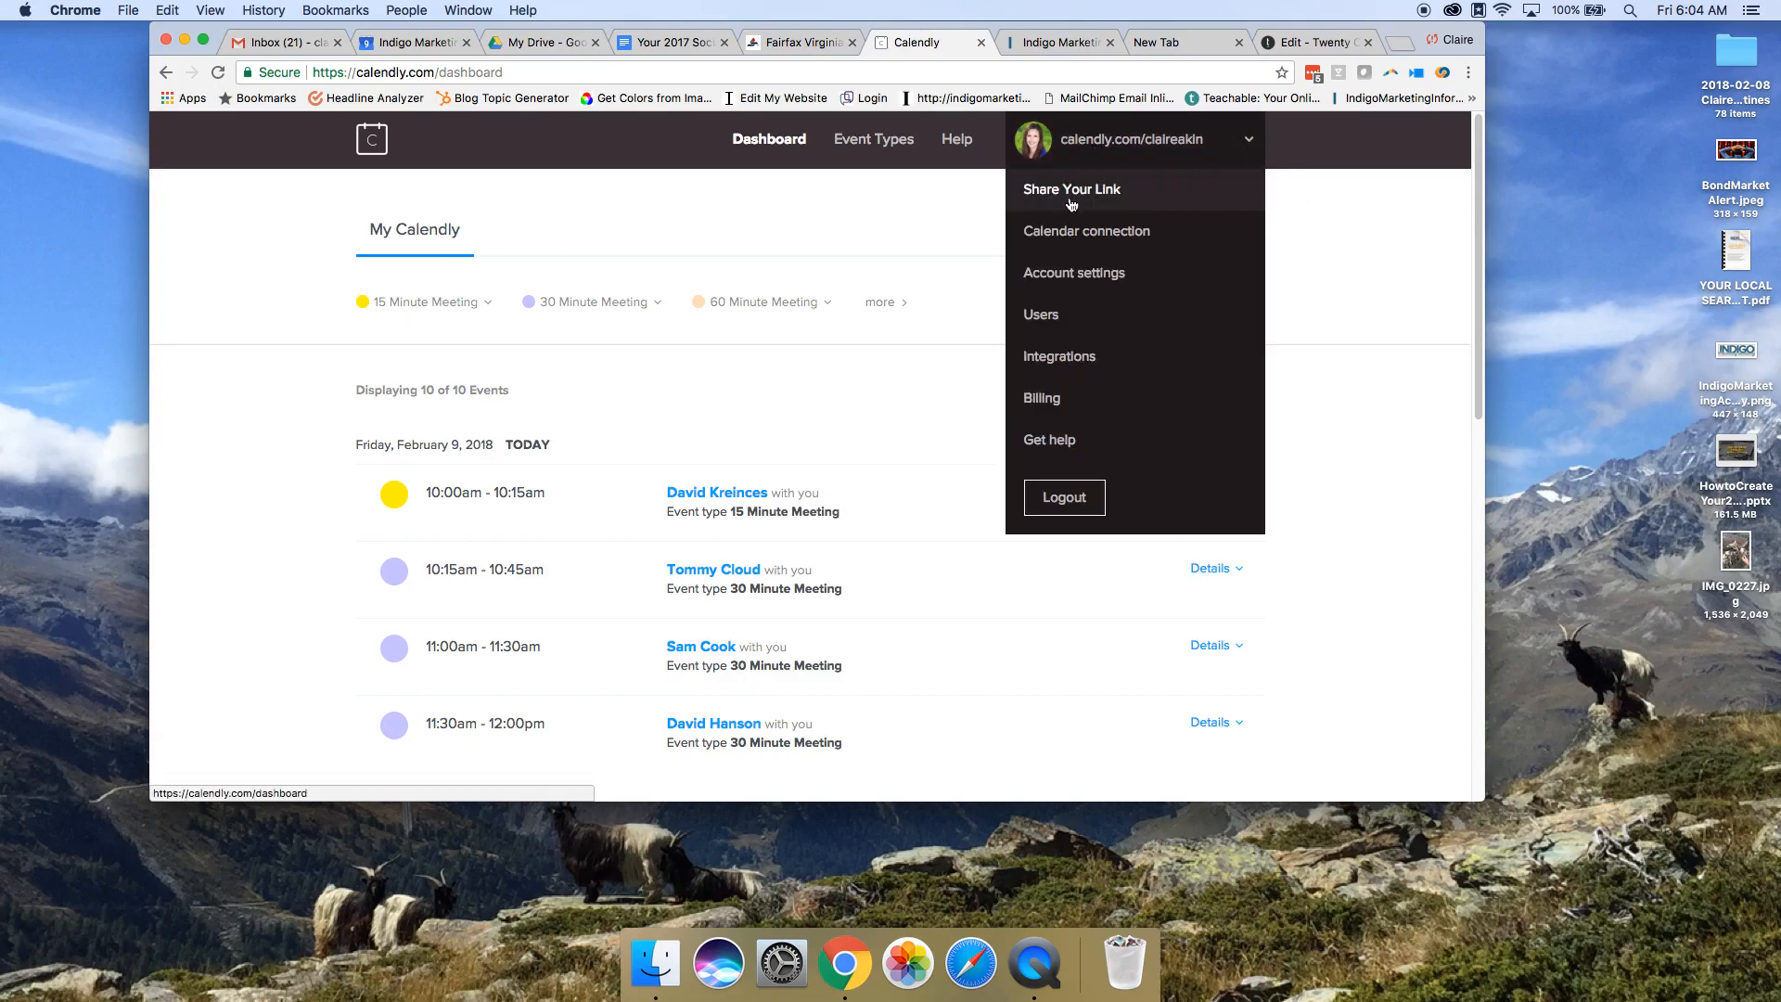
mouse_move(1090, 204)
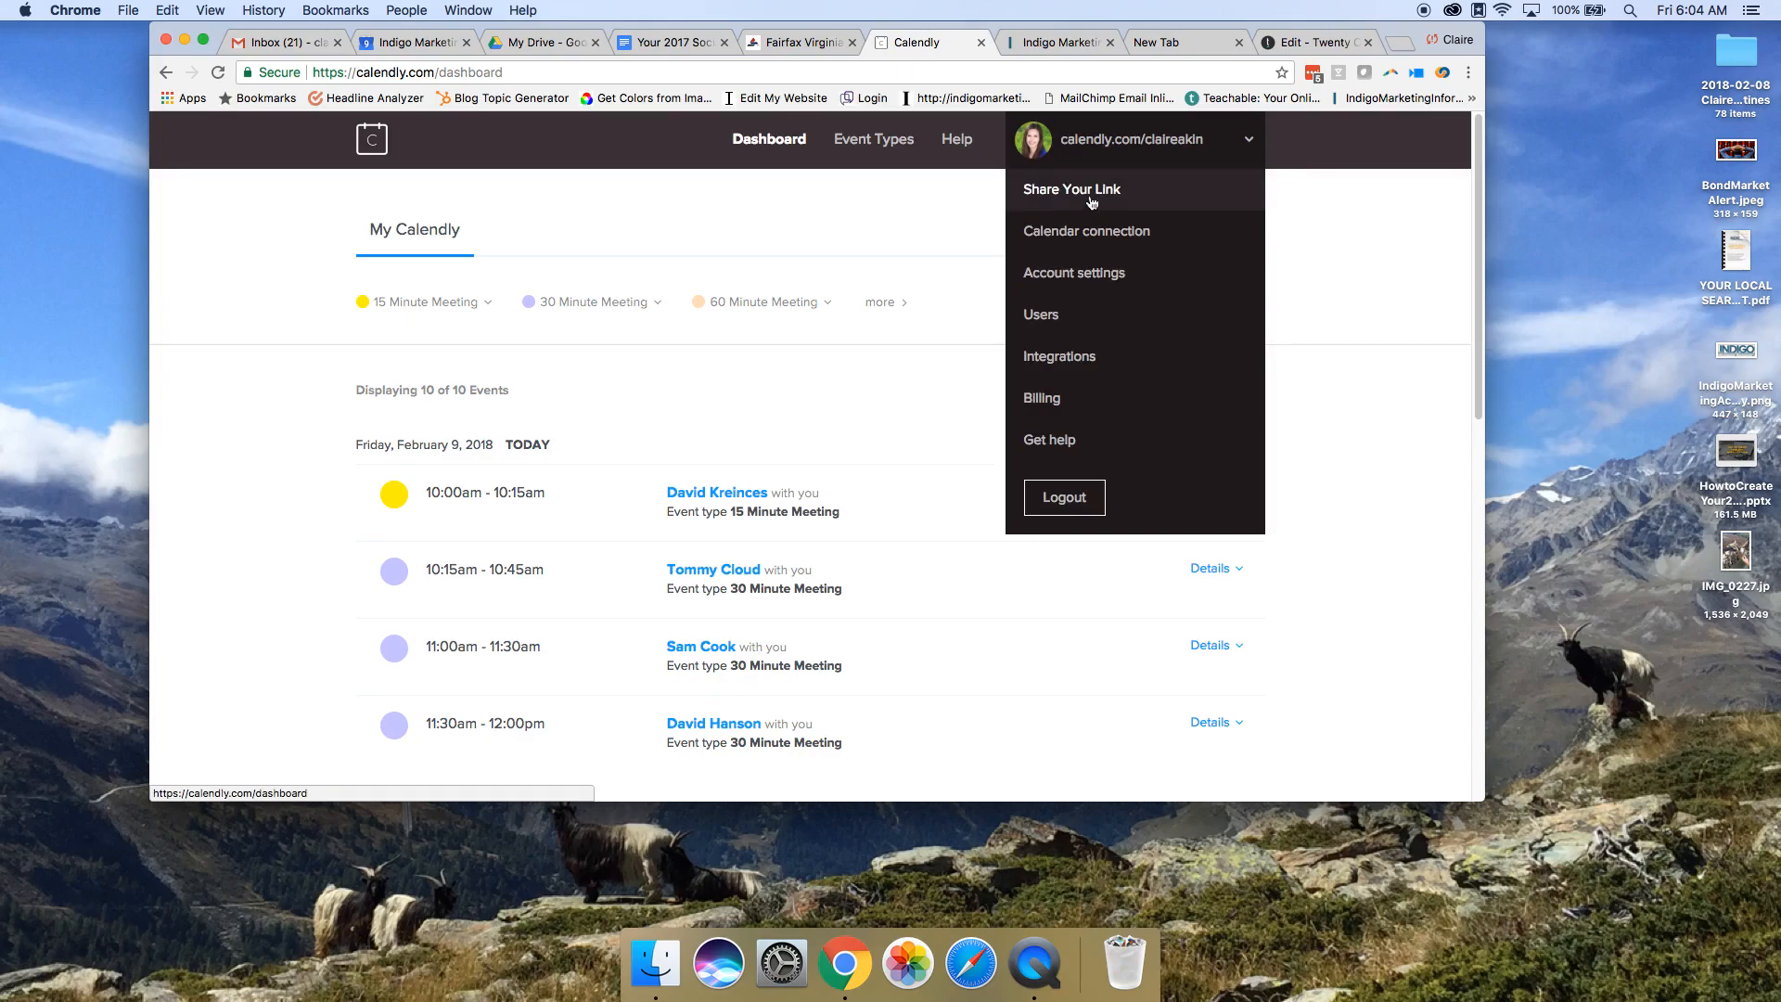
click(1071, 189)
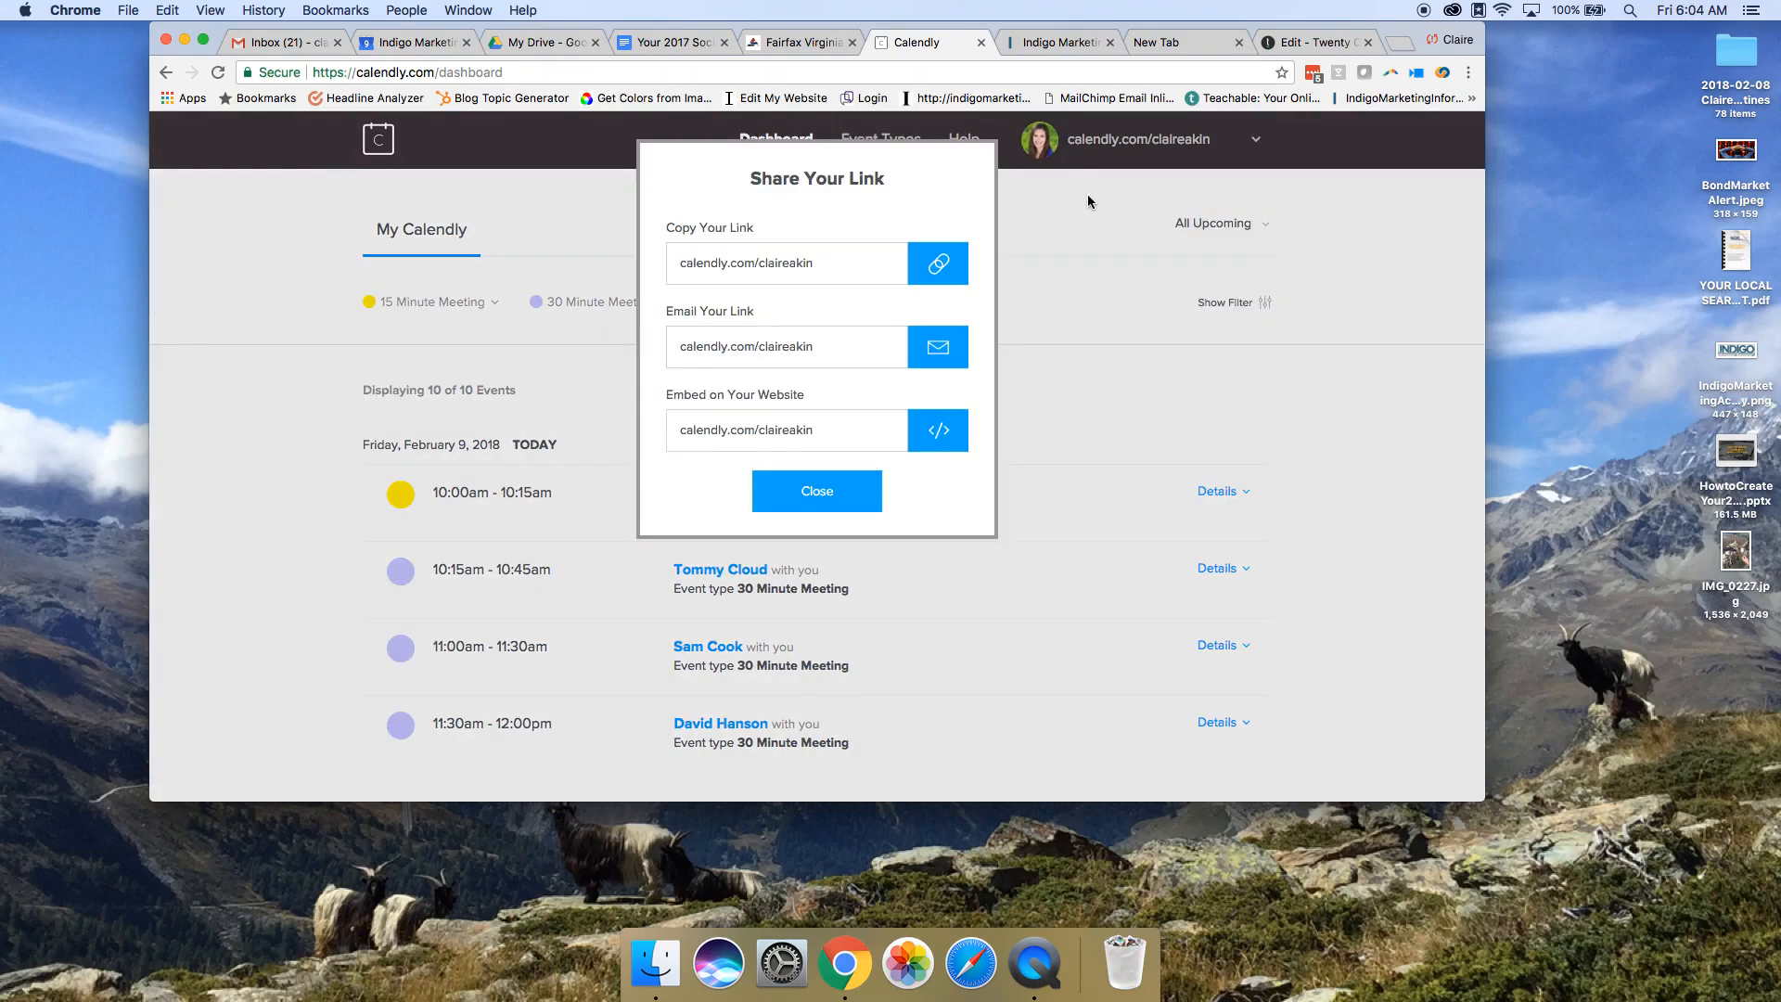
mouse_move(1145, 216)
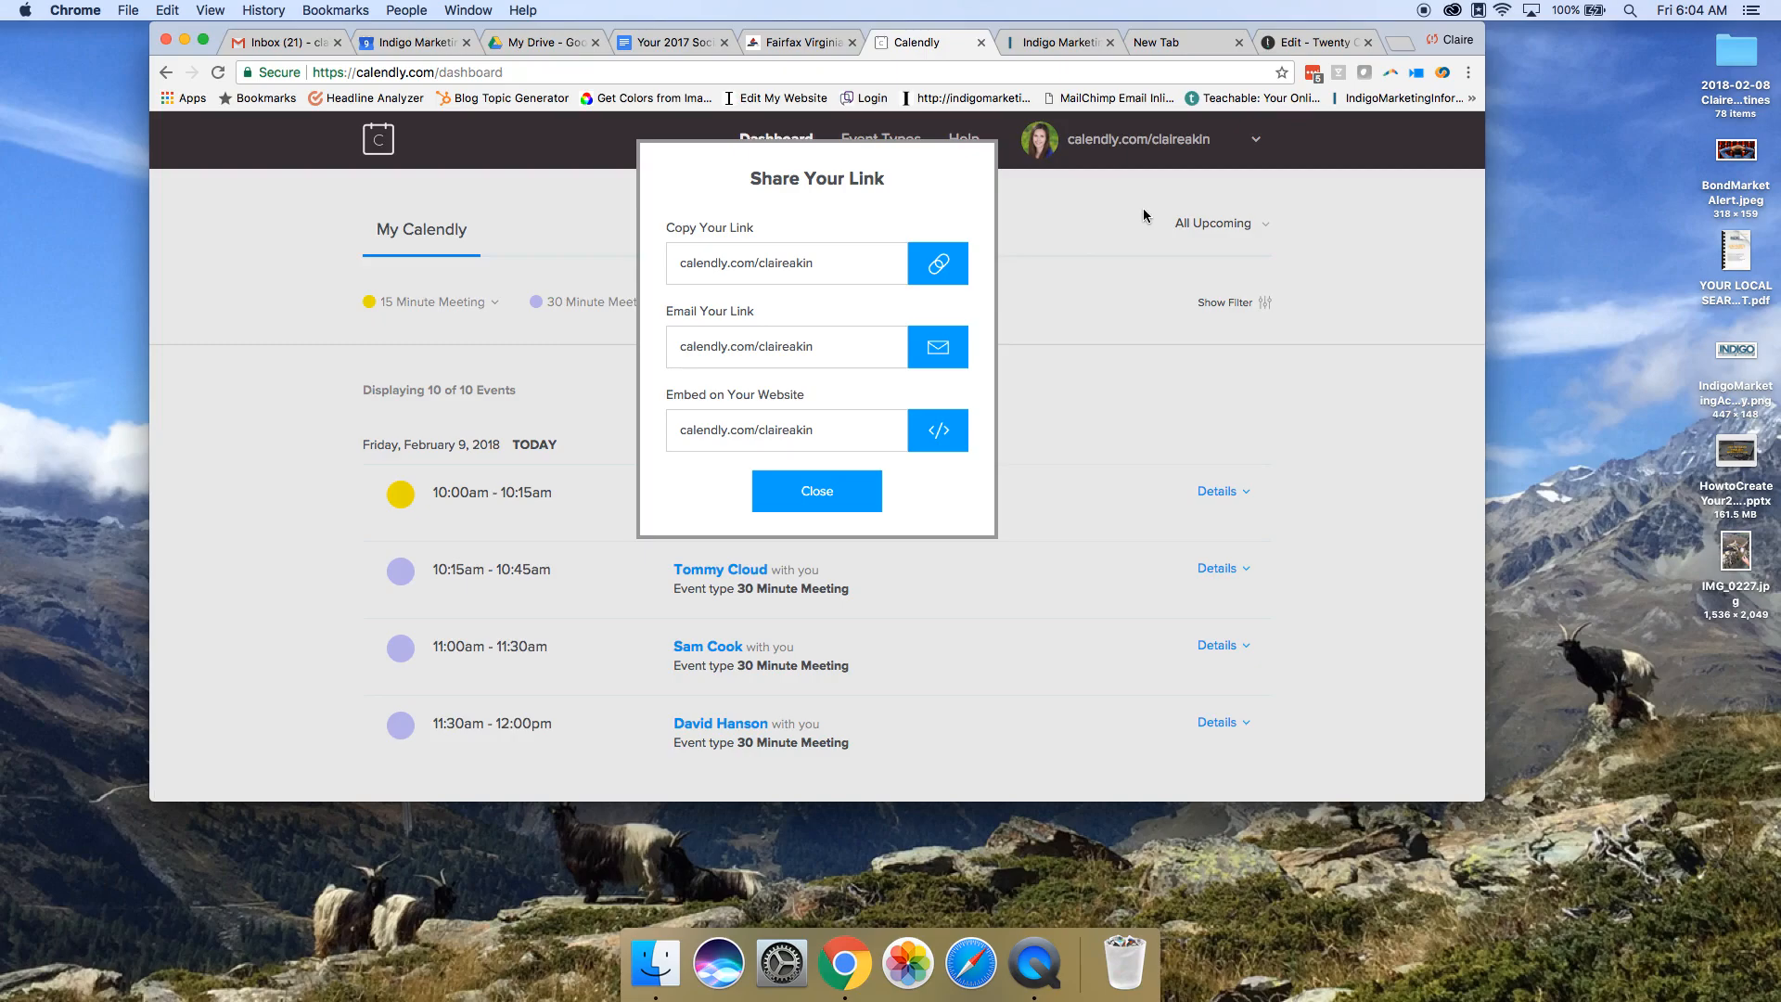
mouse_move(842, 183)
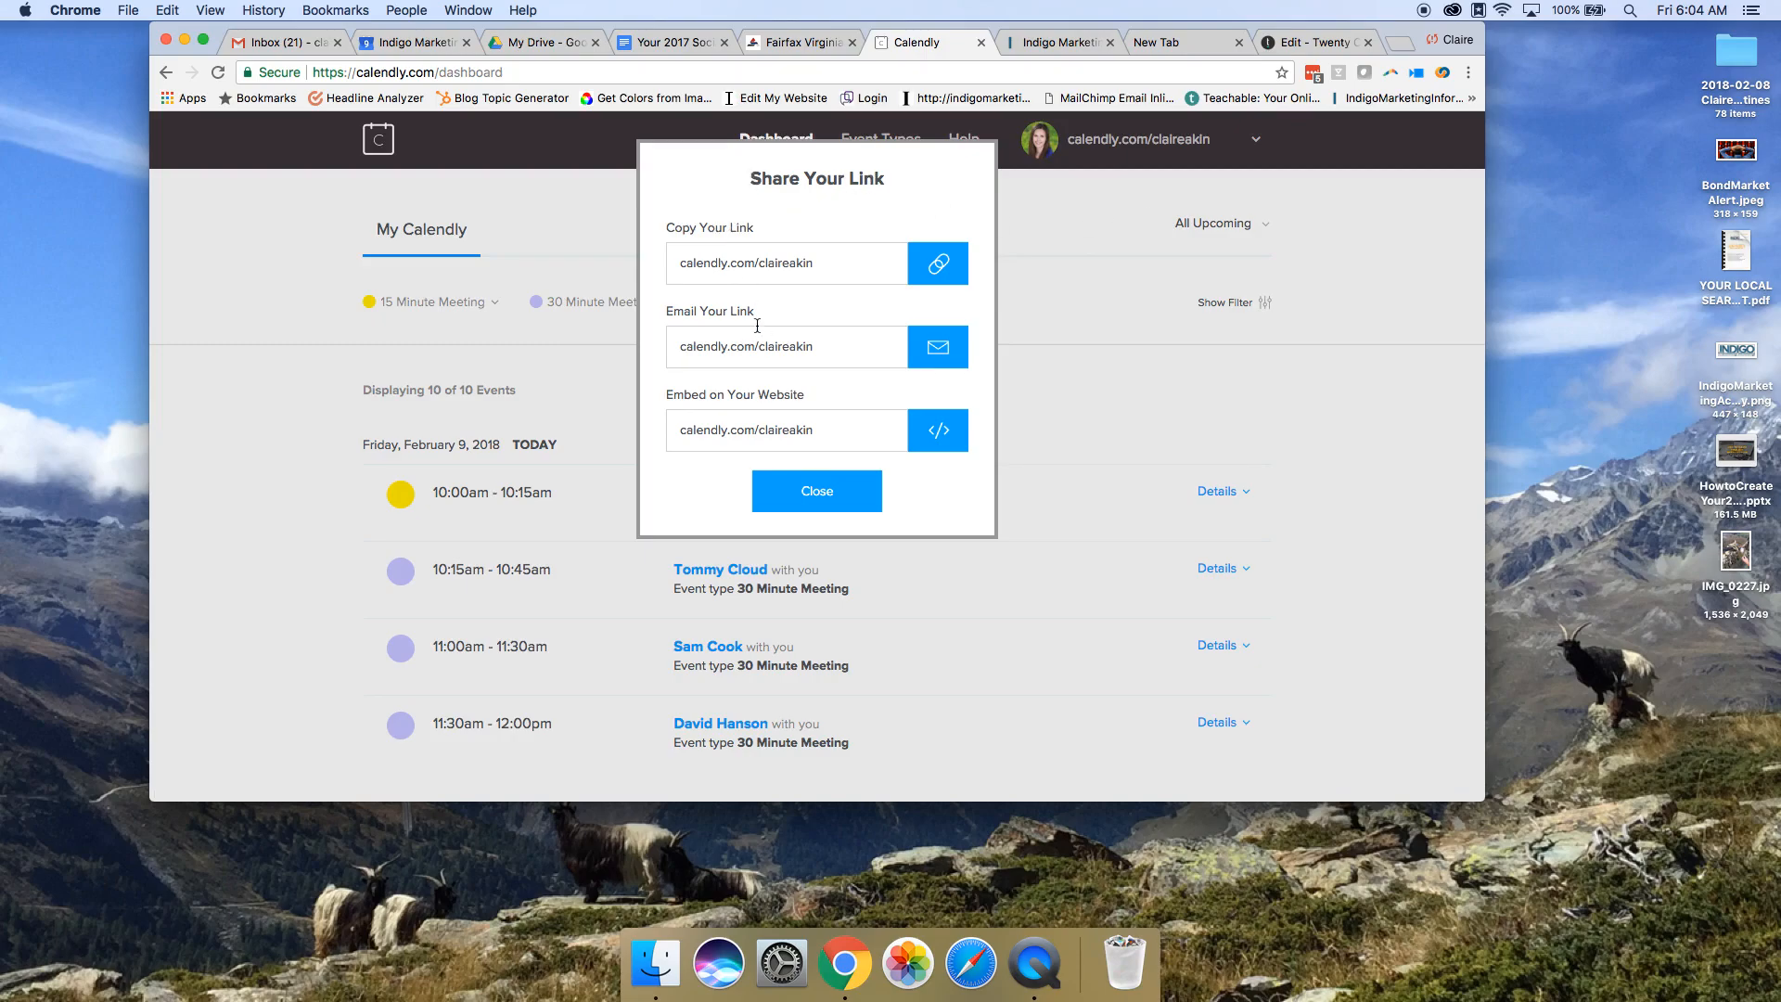
mouse_move(764, 404)
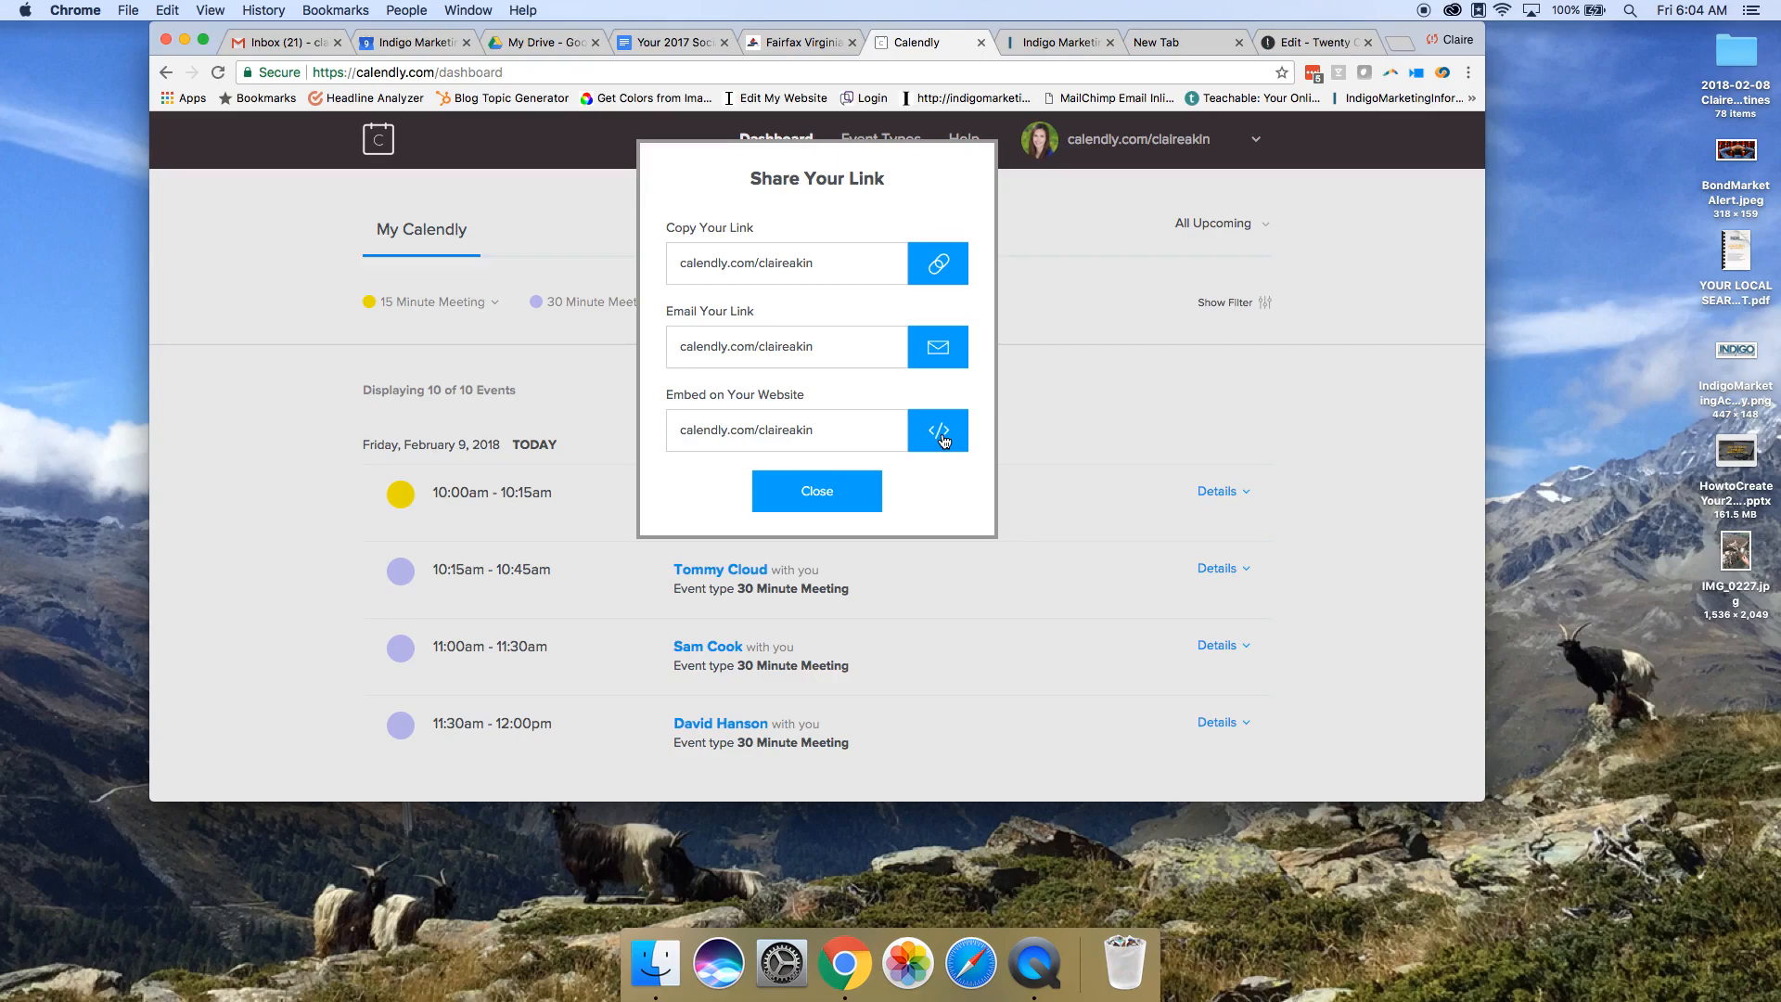
Step: Show the inline embed code for the calendly.com/claireakin page
click(938, 431)
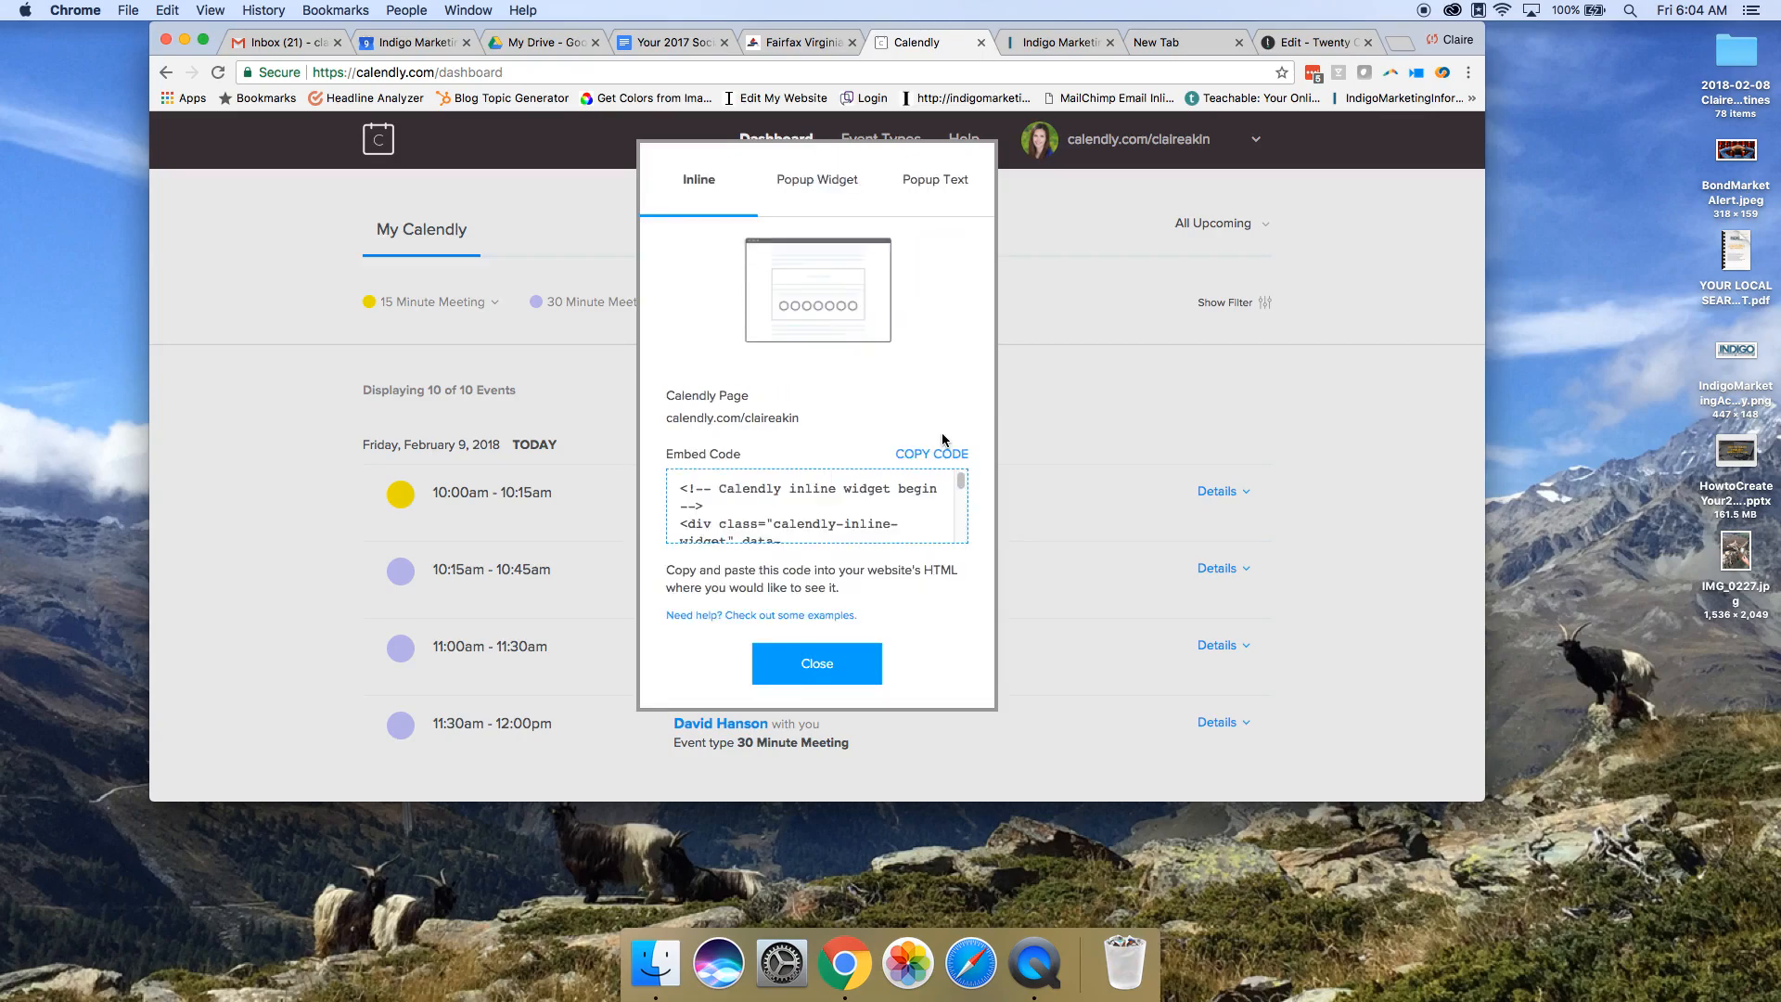
mouse_move(988, 442)
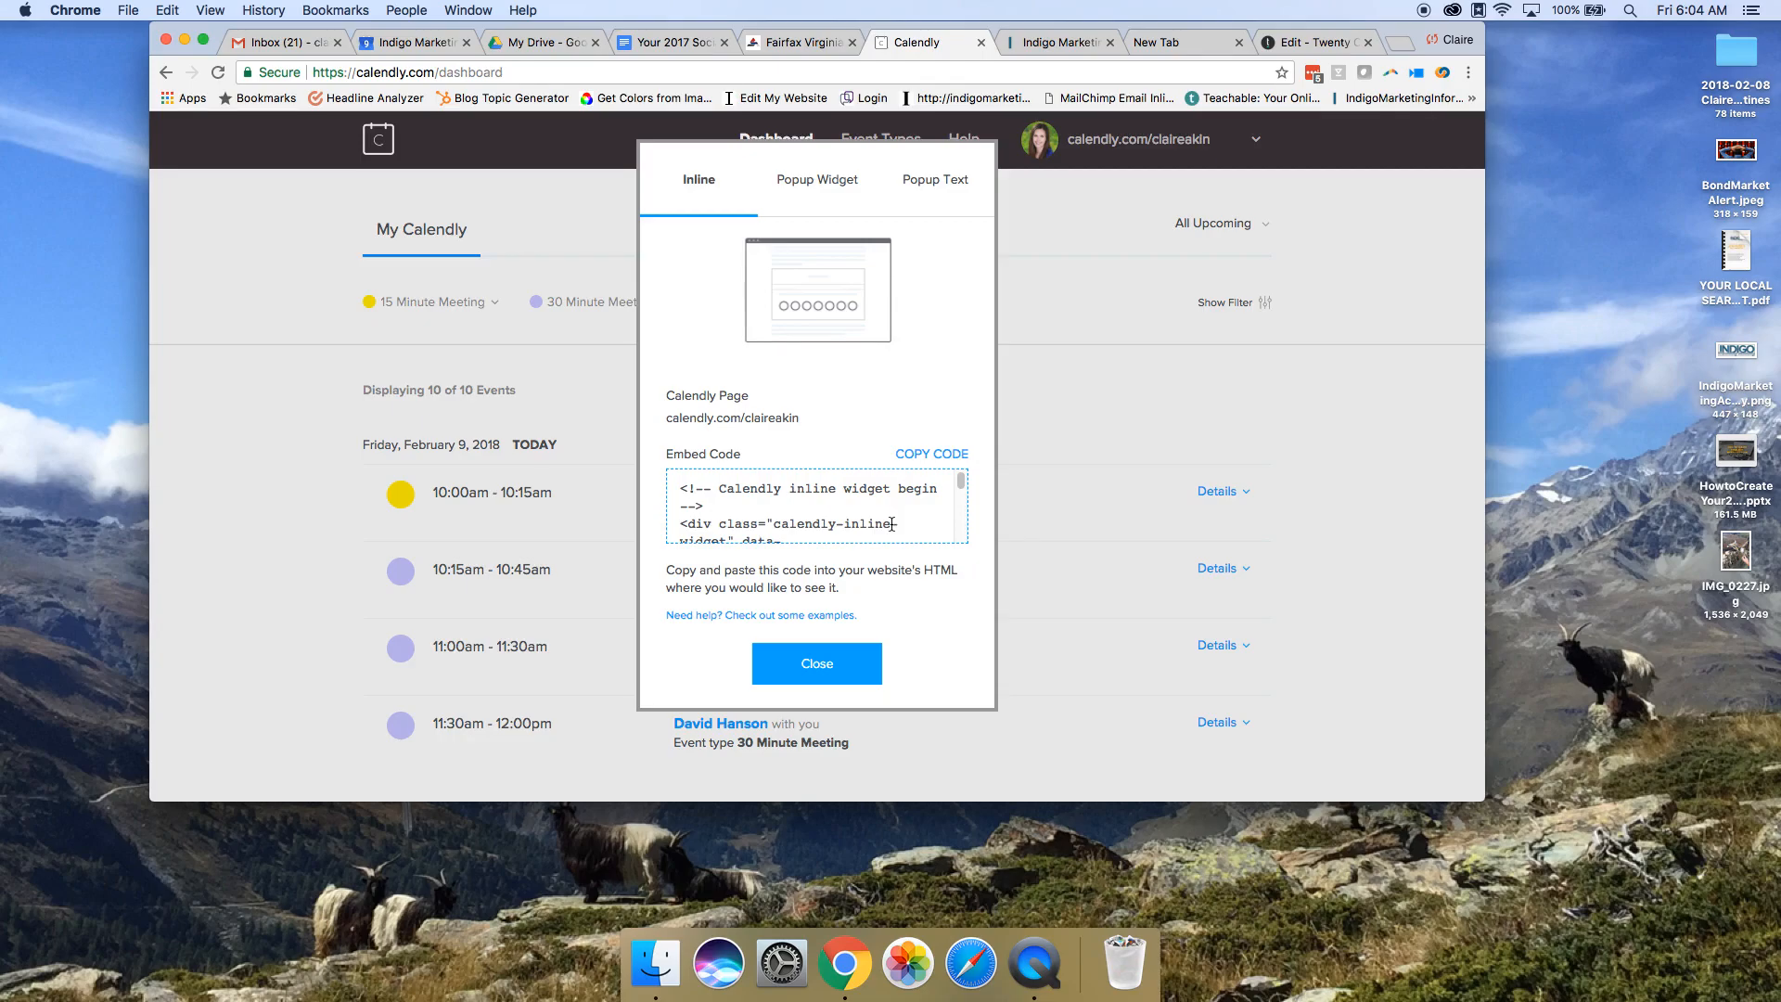
mouse_move(656, 268)
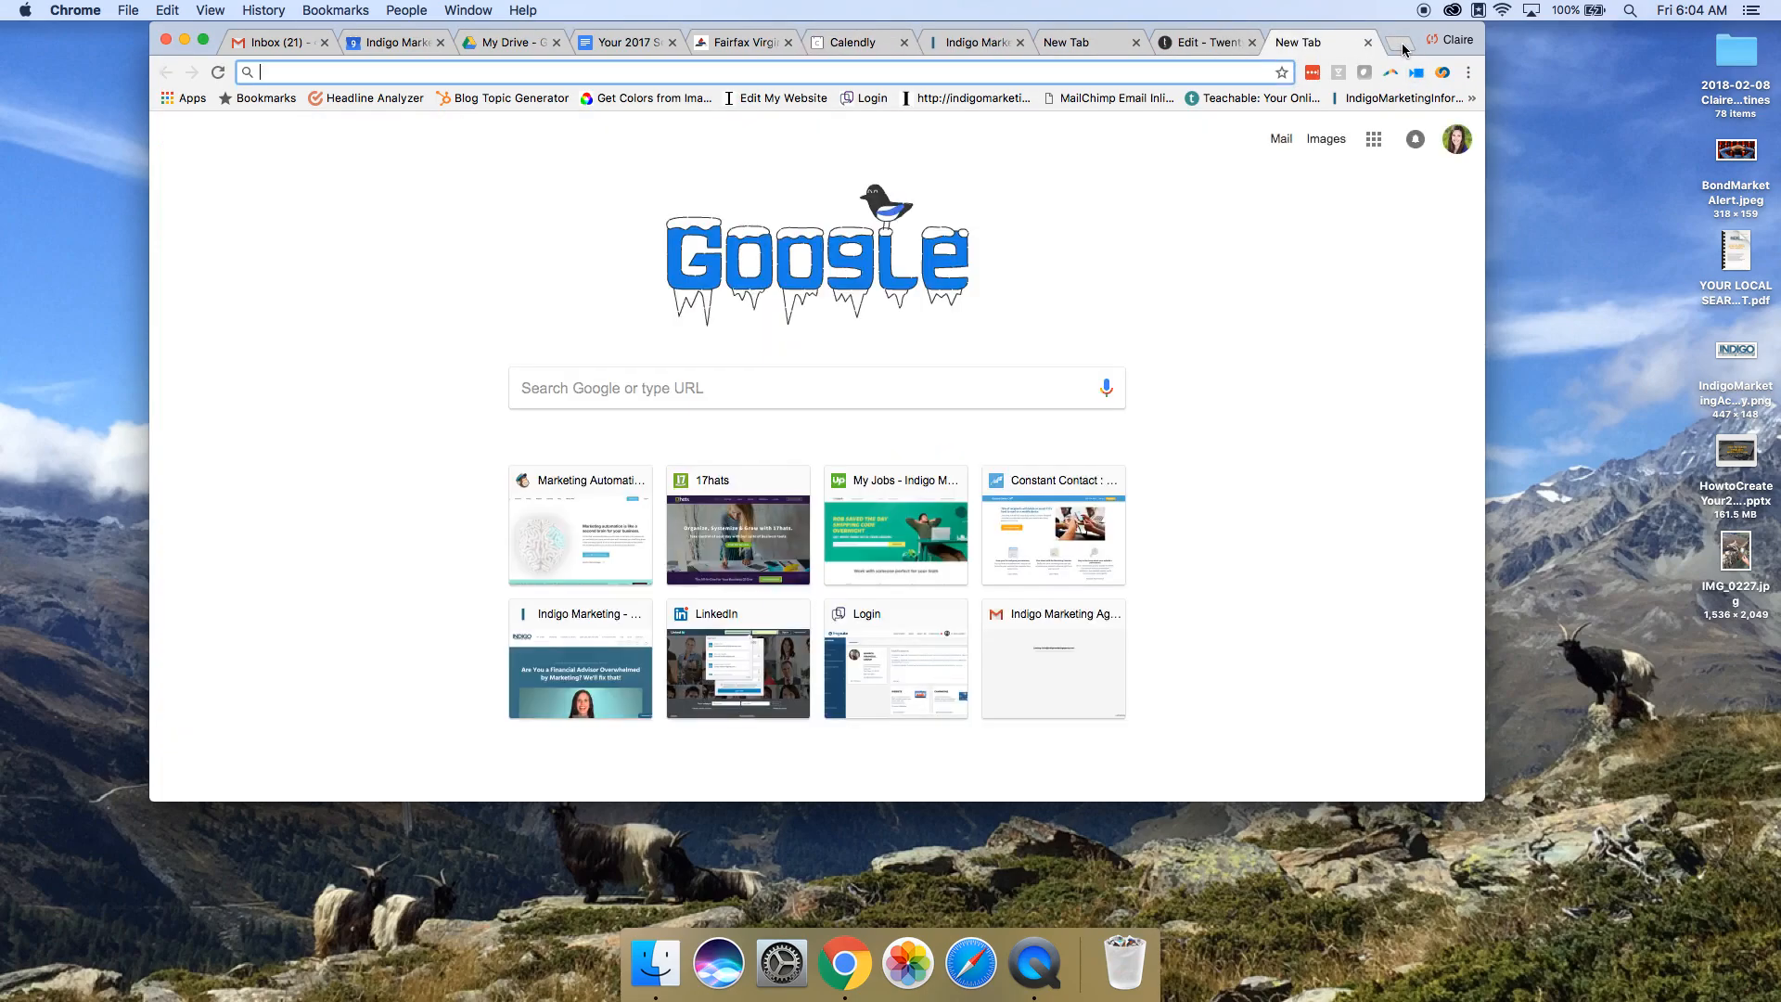
click(744, 42)
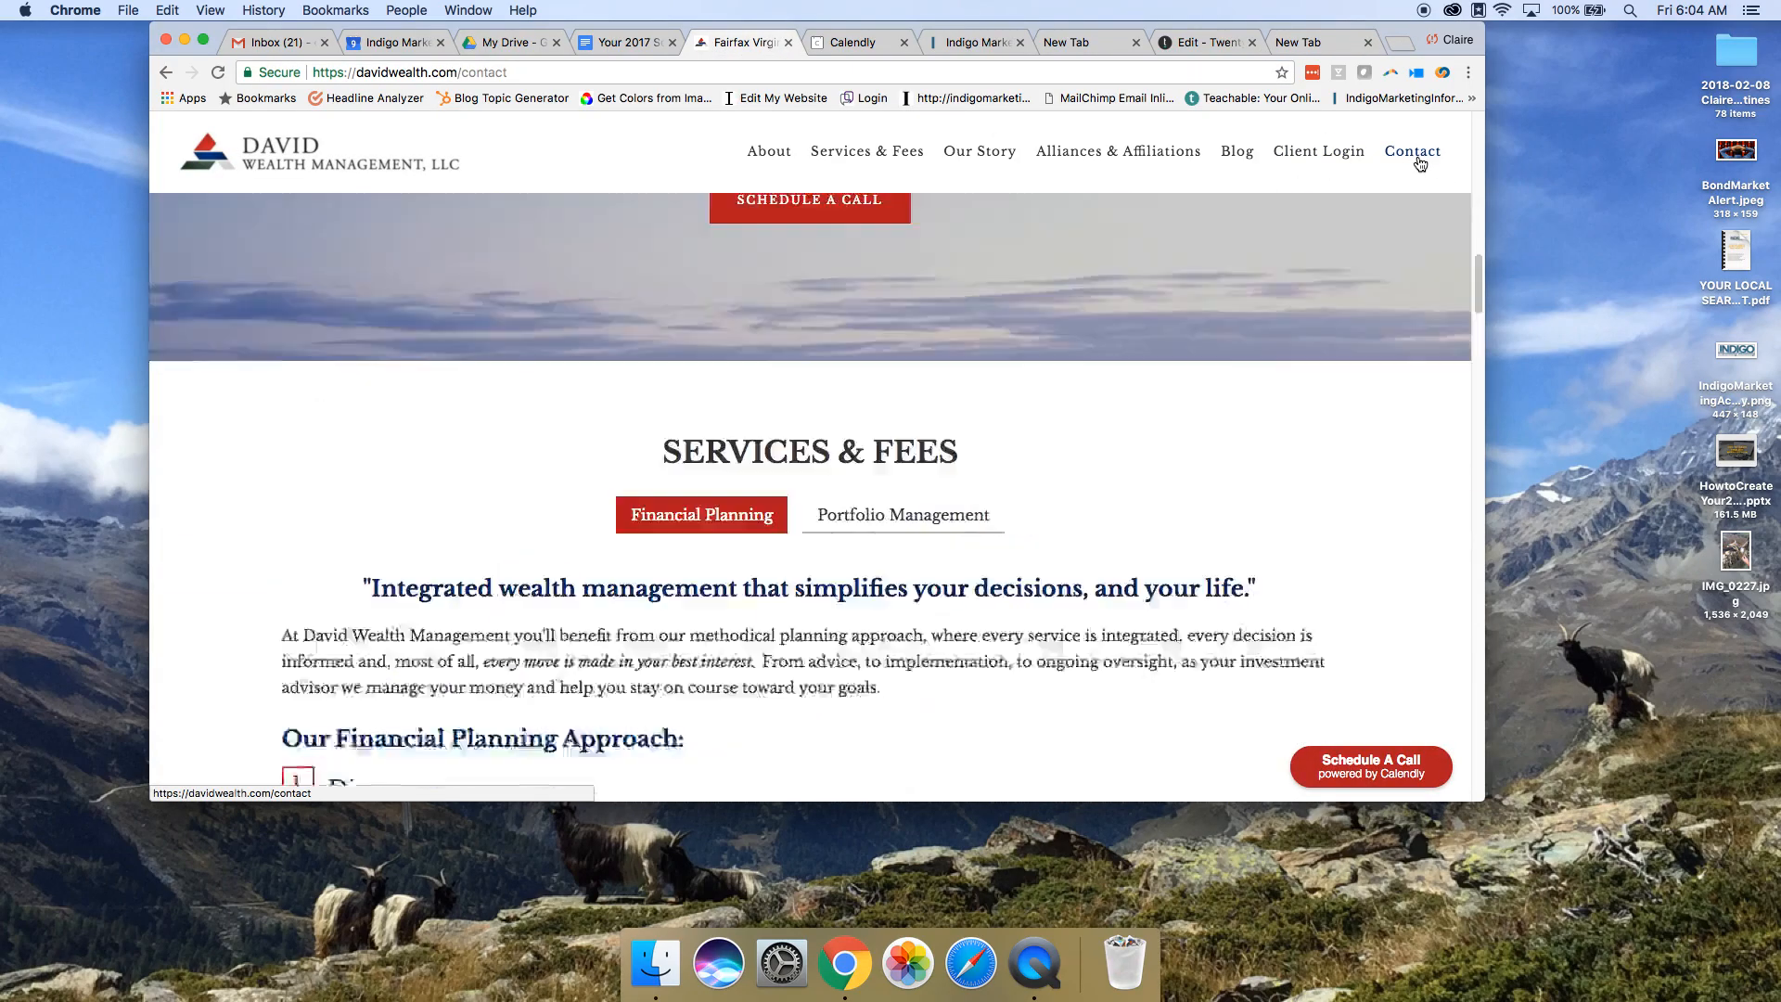
click(1413, 151)
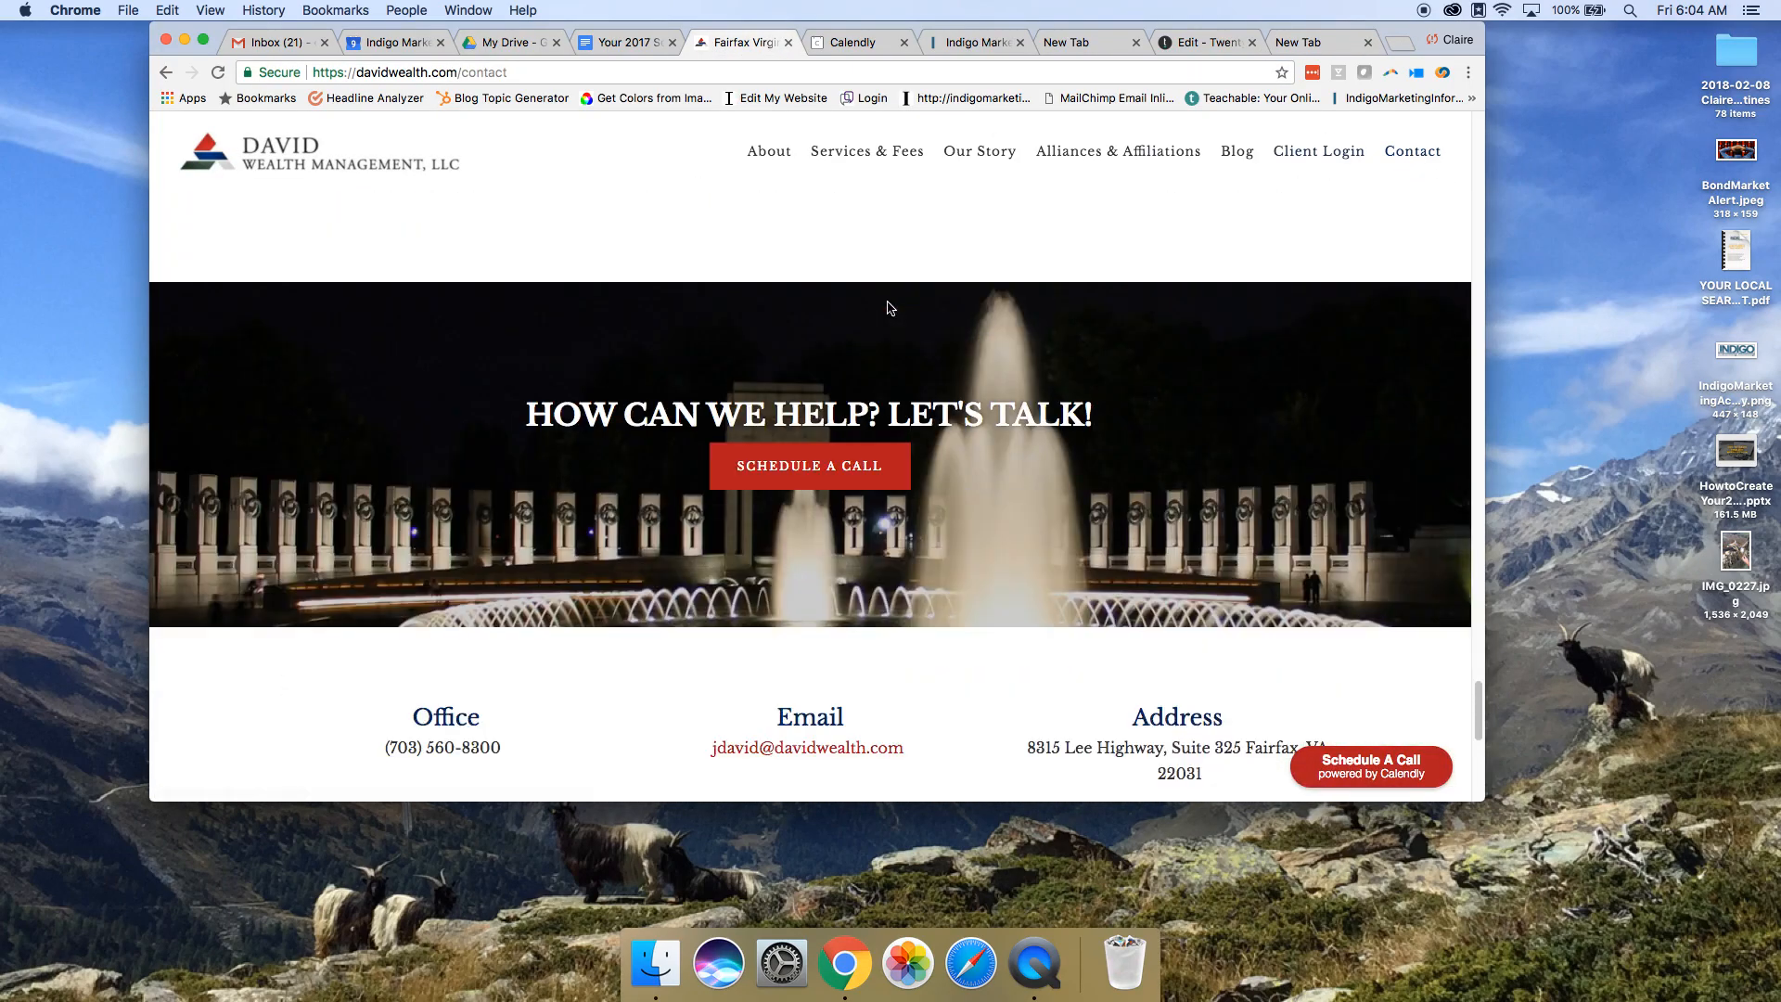
click(810, 465)
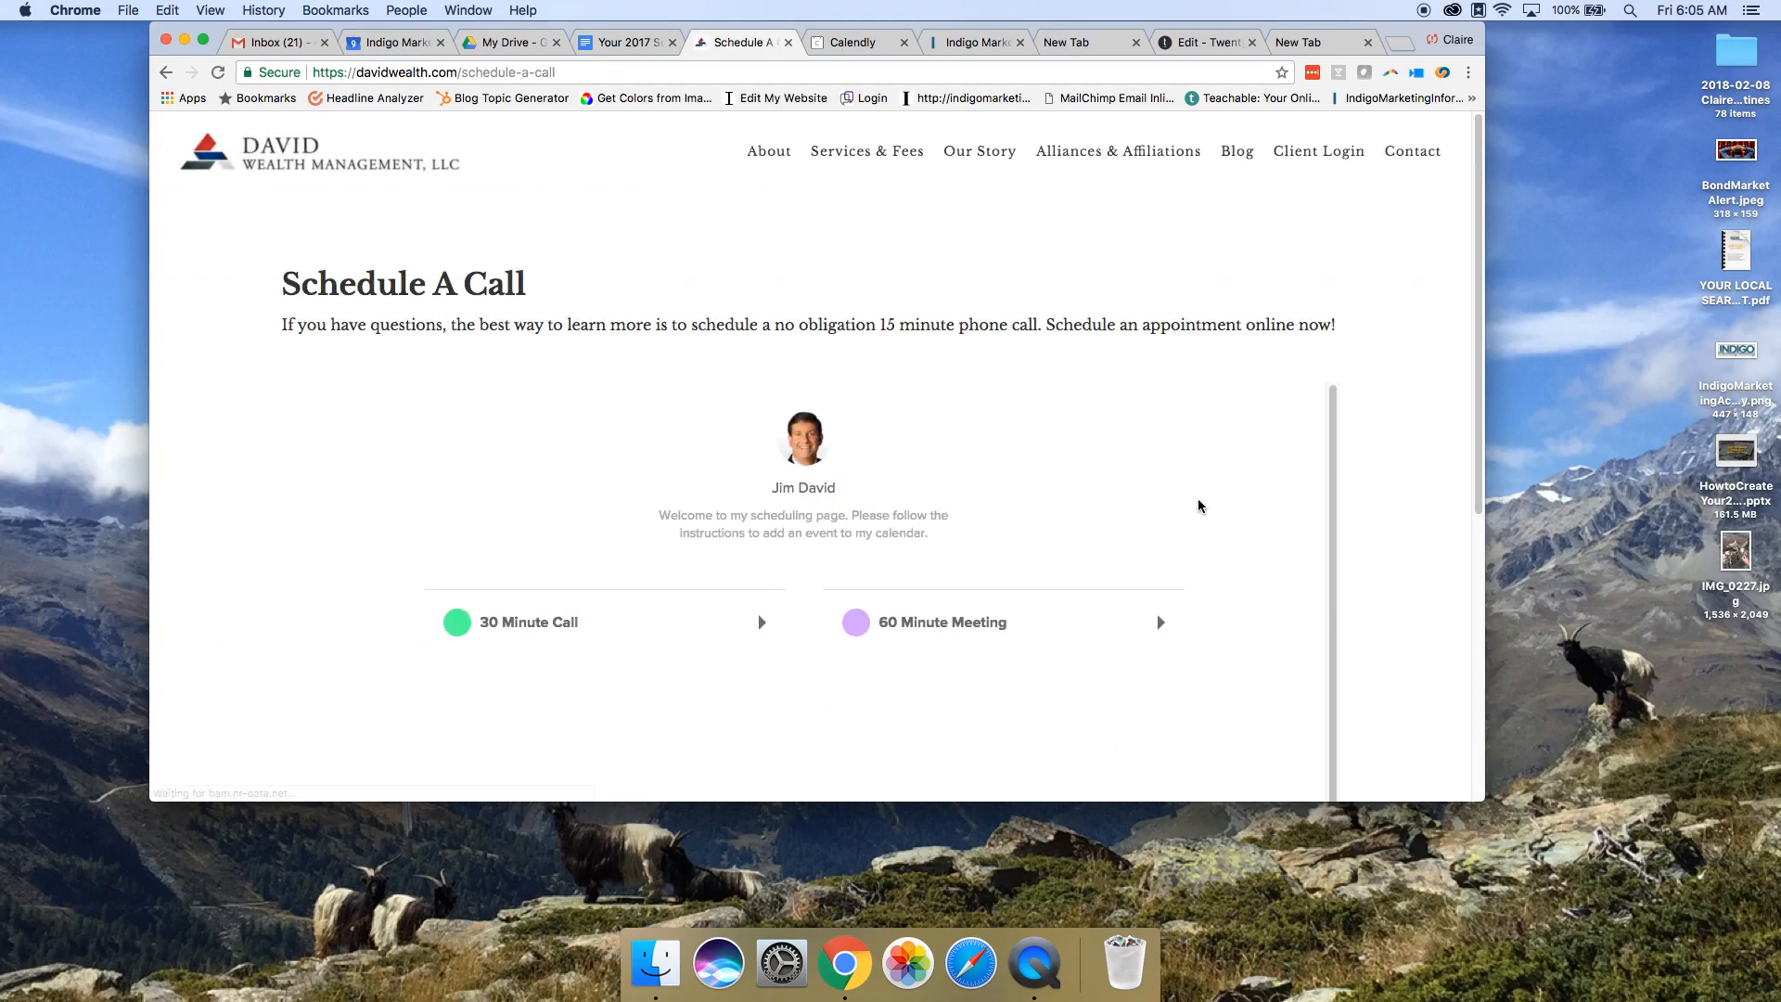
mouse_move(1043, 561)
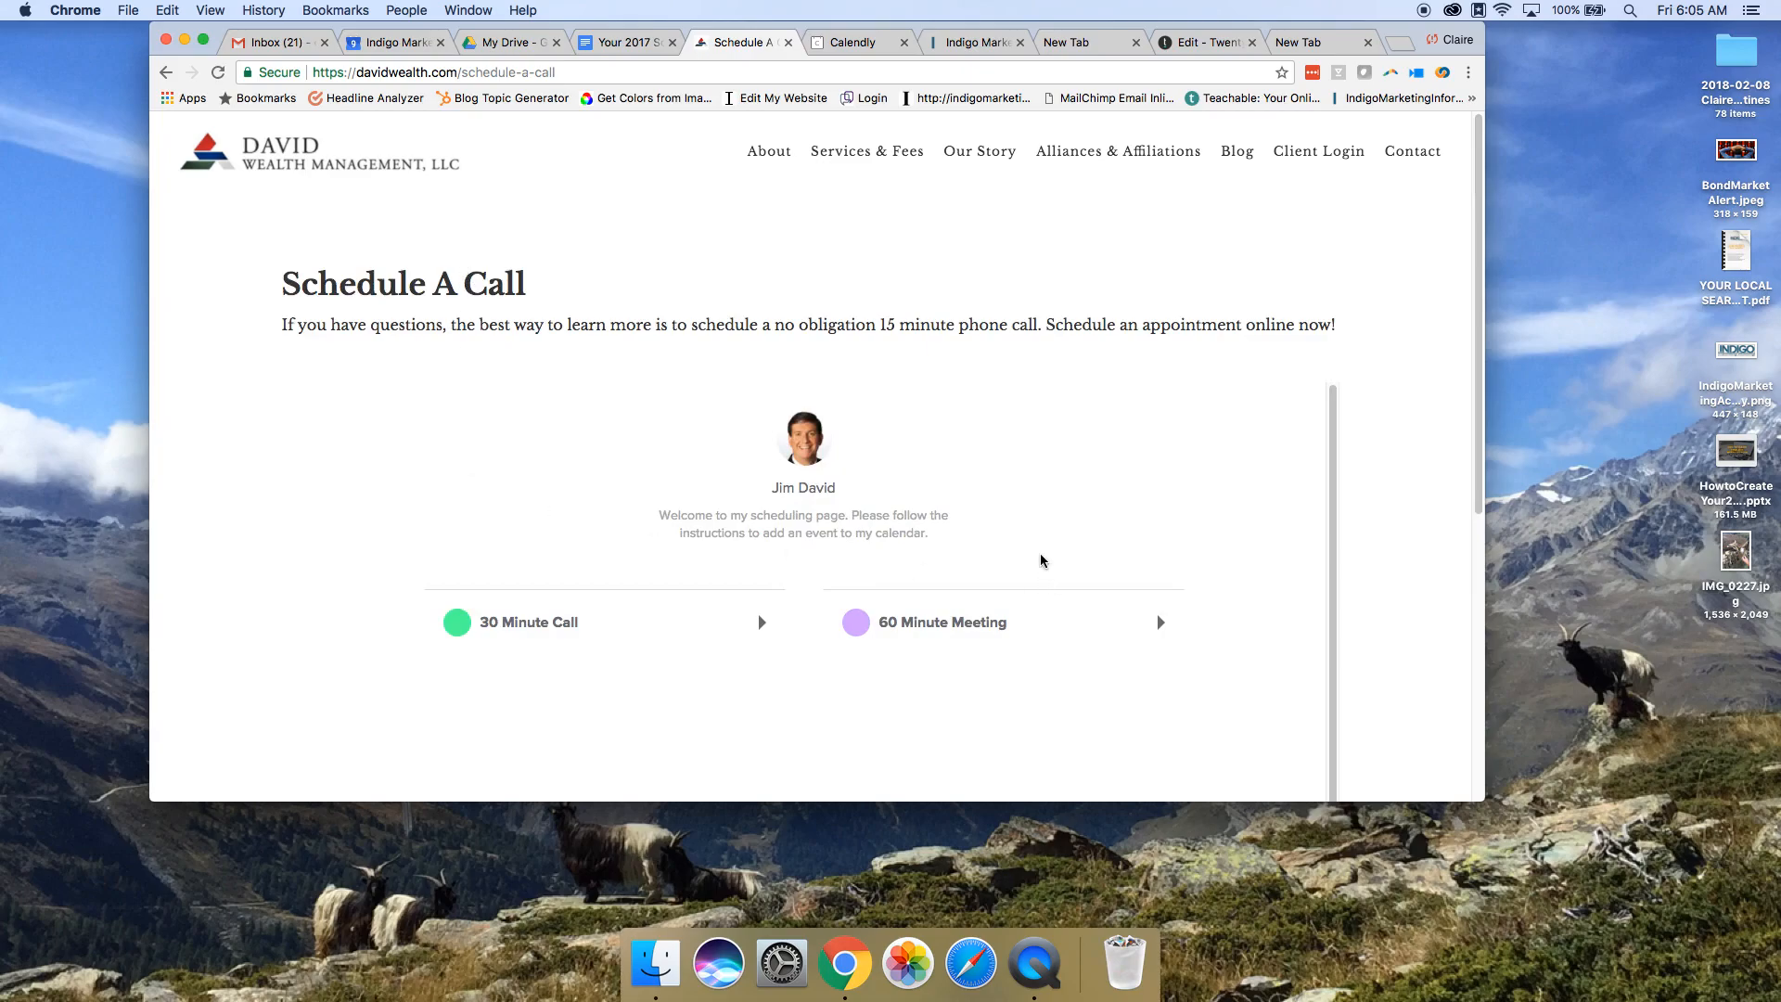
mouse_move(1033, 494)
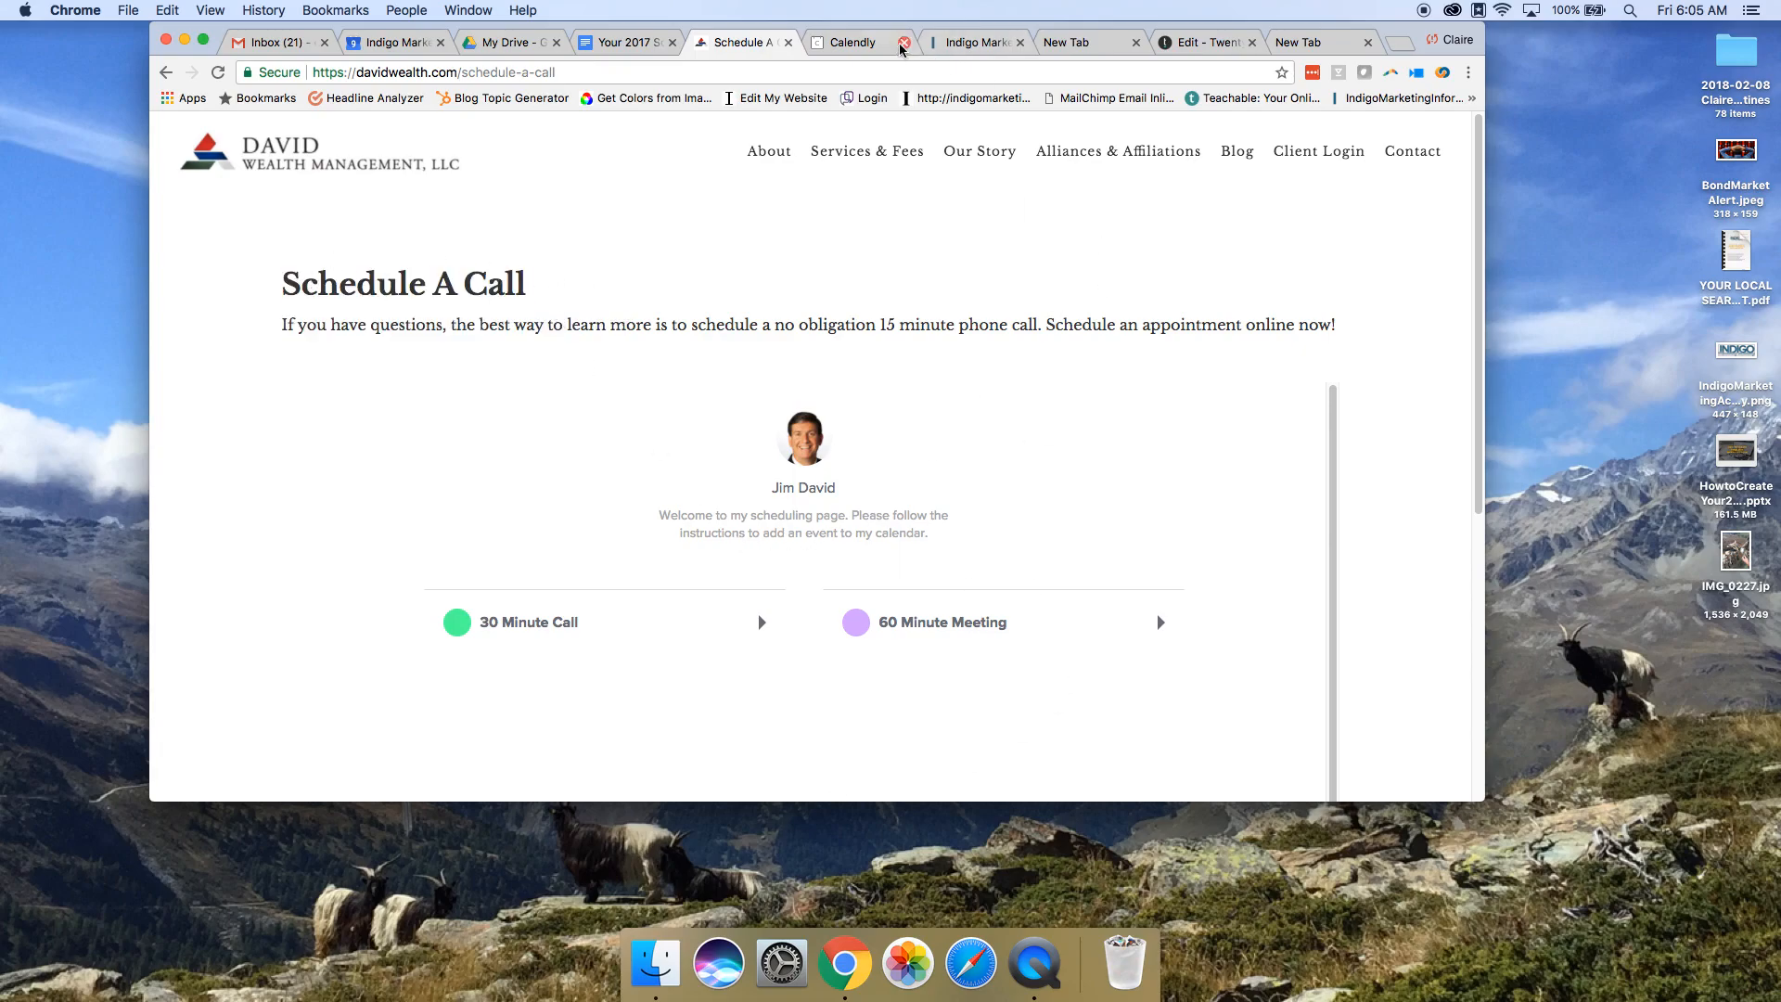
Step: View Calendly's Popup Widget embed option, compare Indigo Marketing's floating popup, then return
click(851, 42)
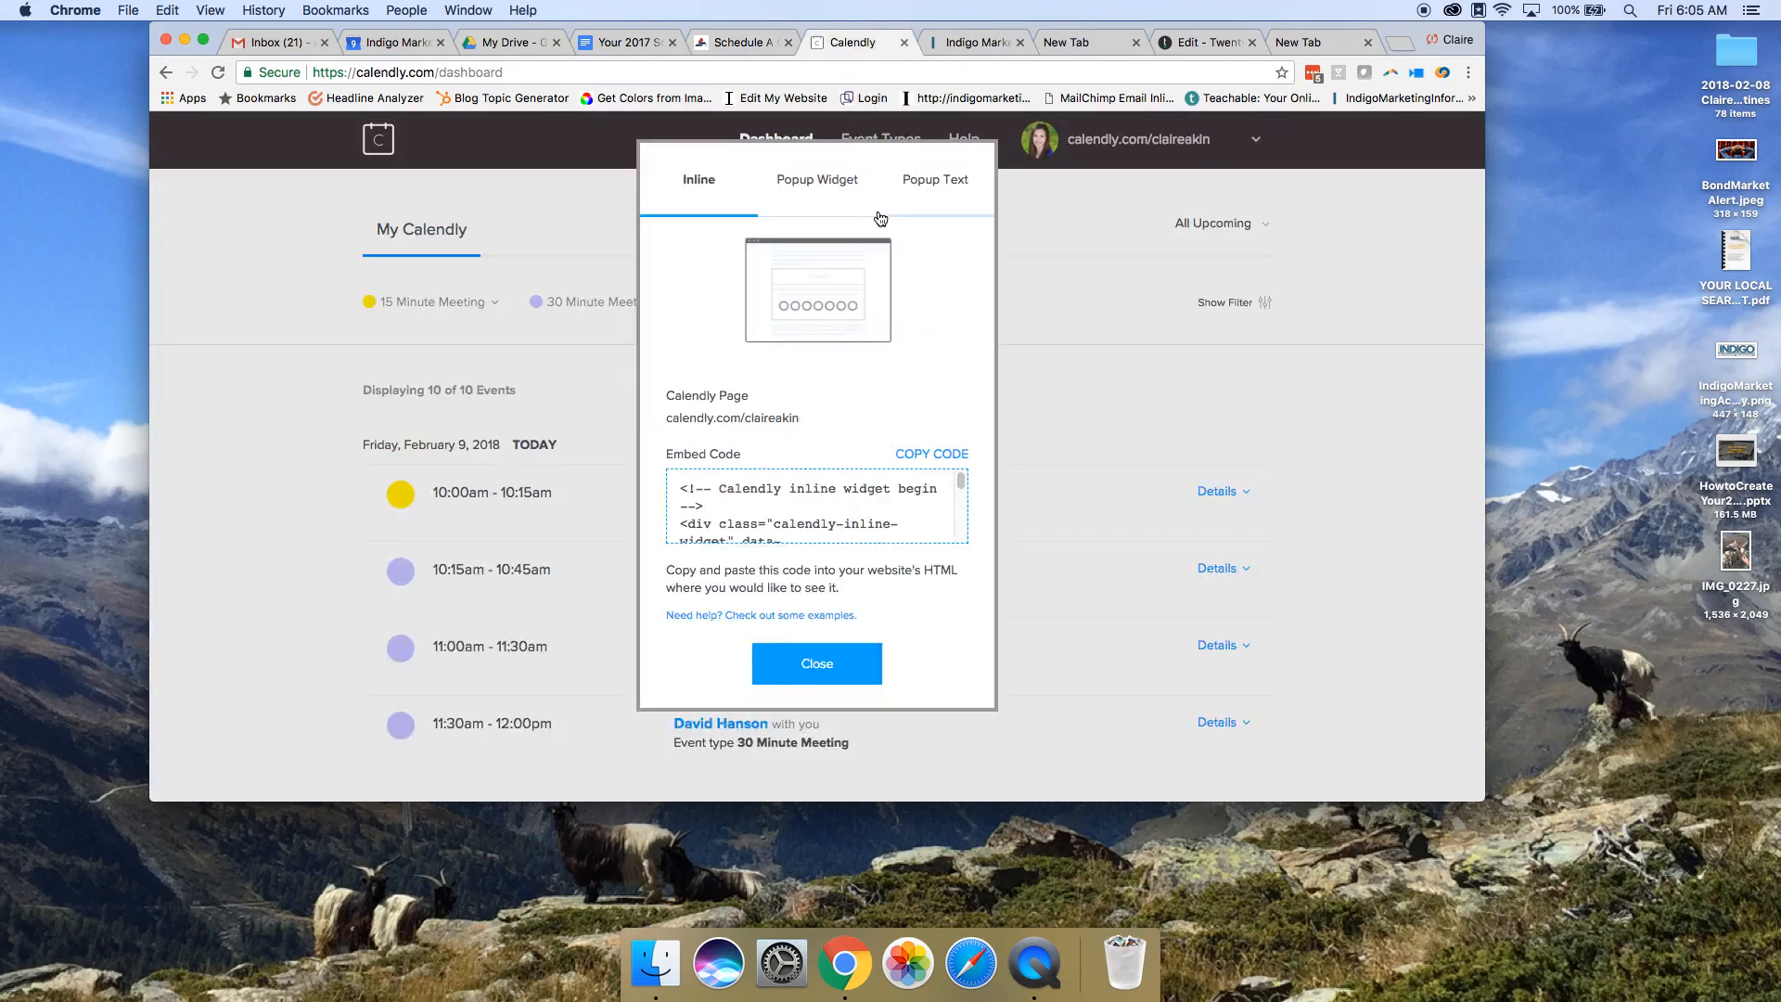
mouse_move(805, 185)
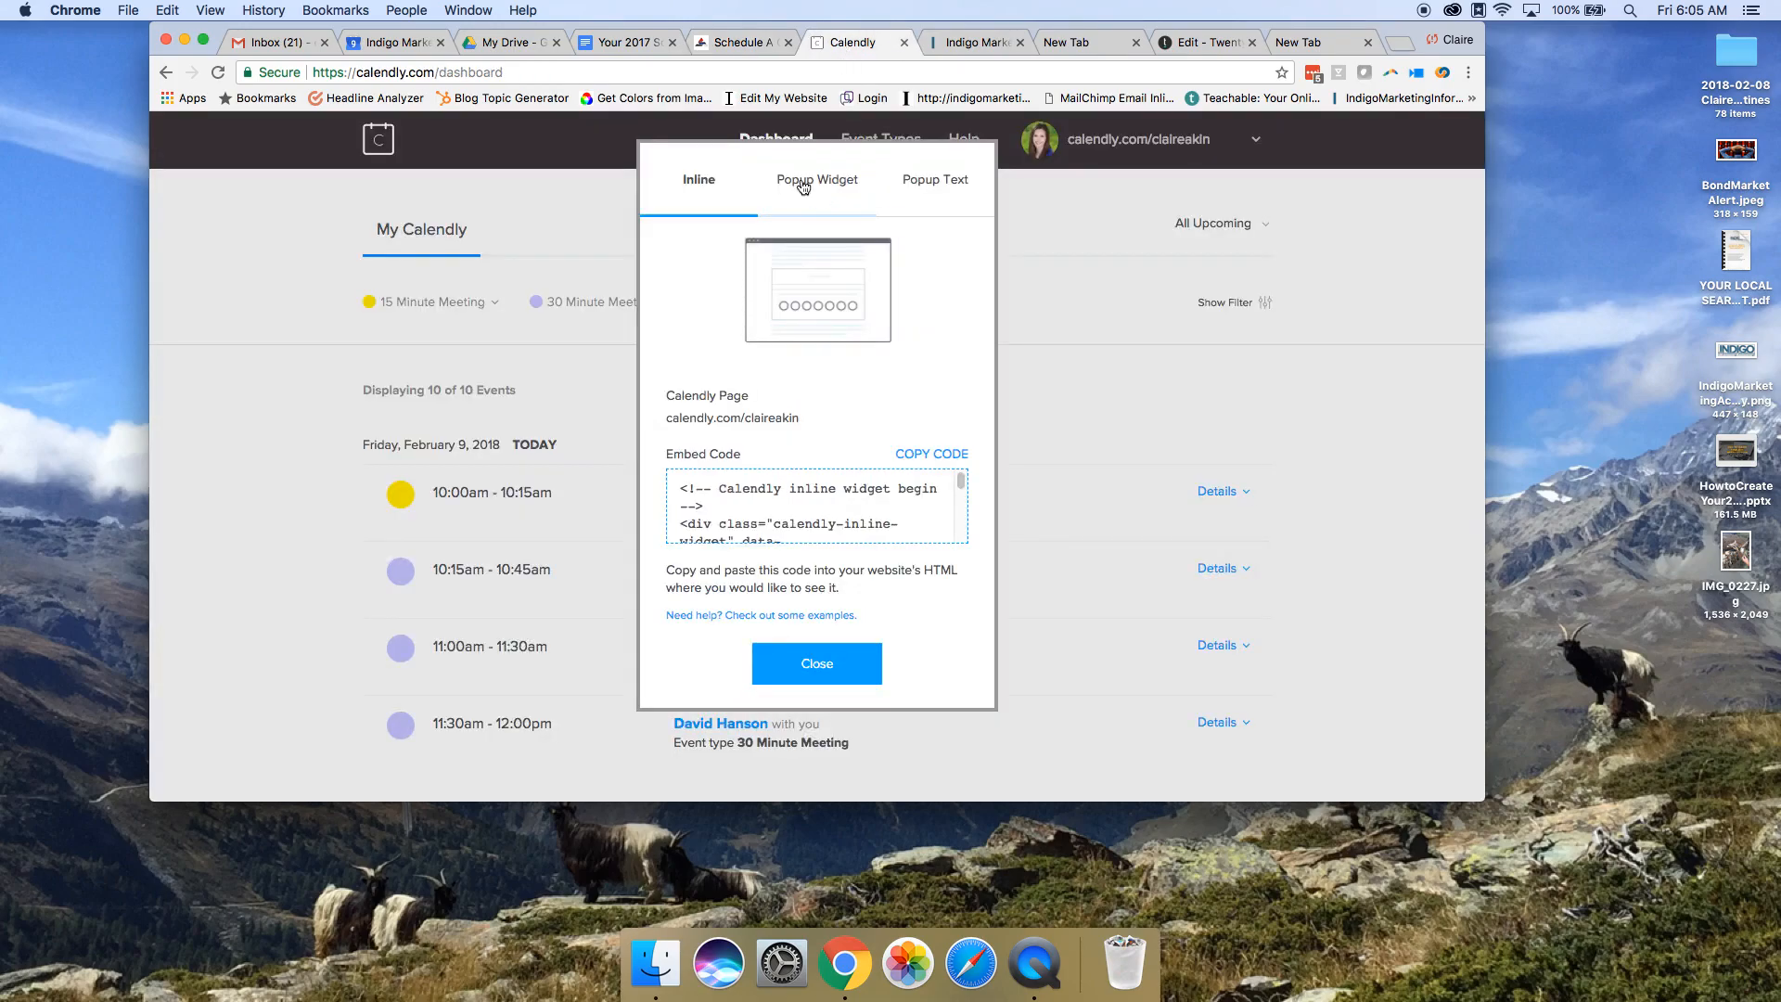
click(810, 179)
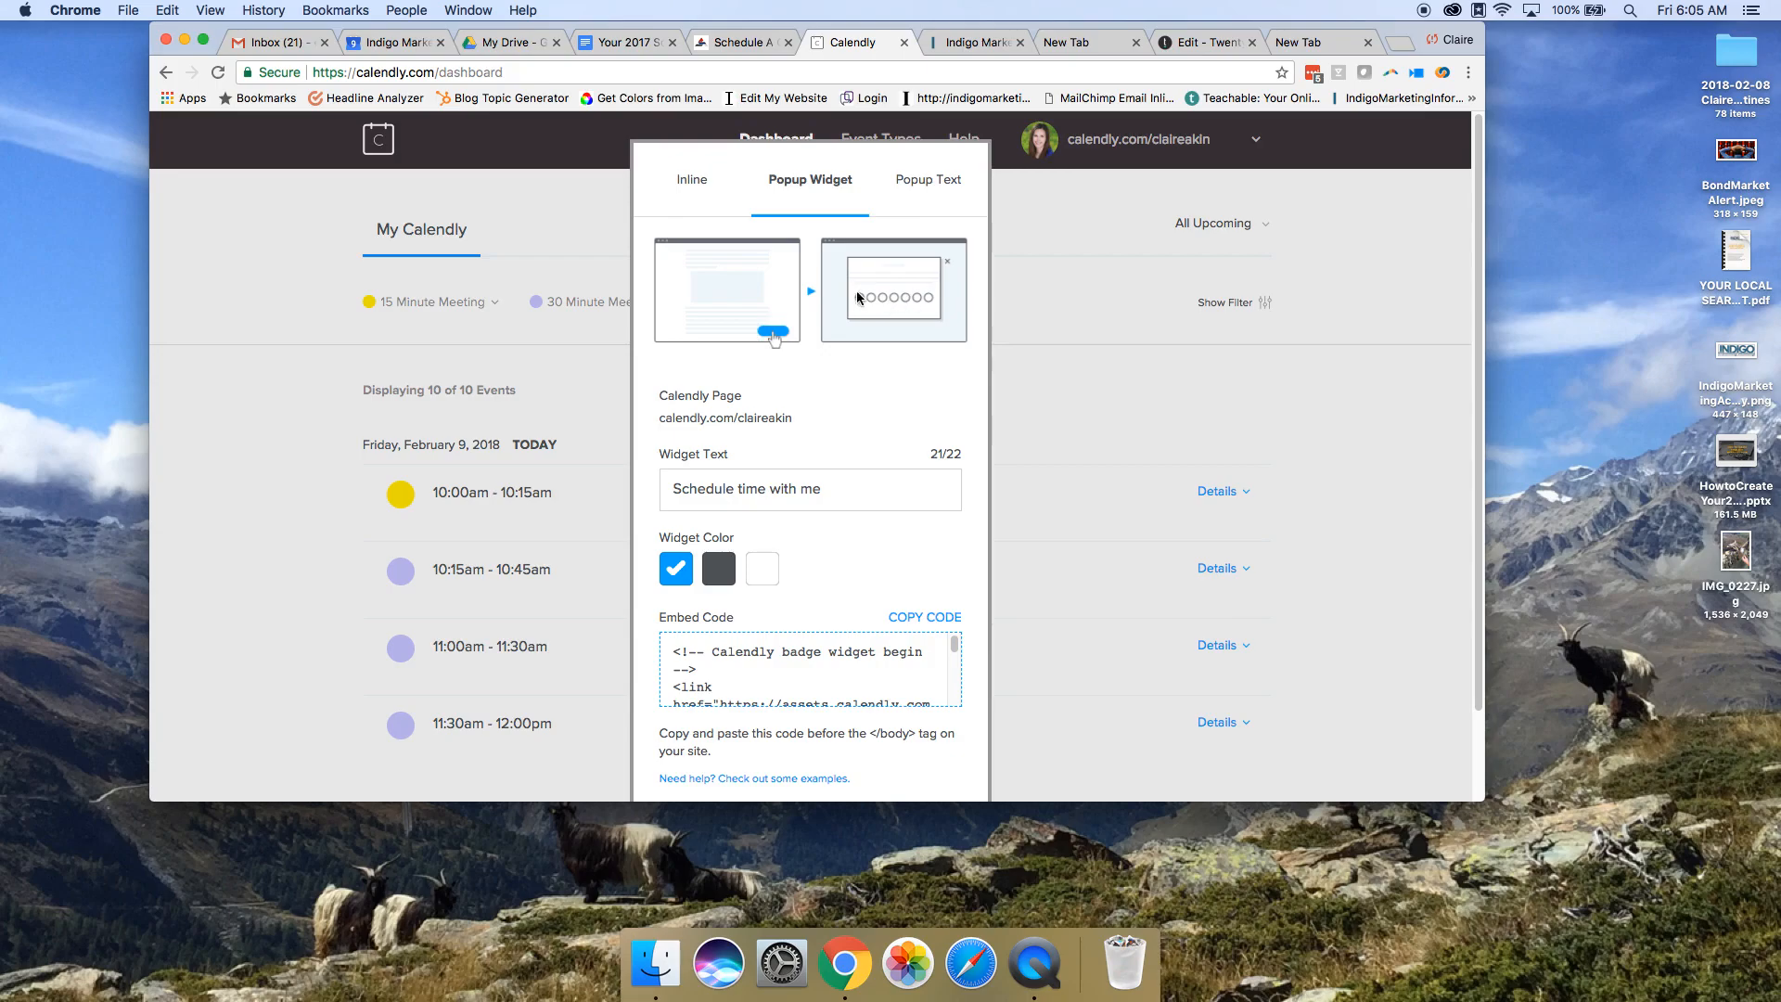
click(981, 42)
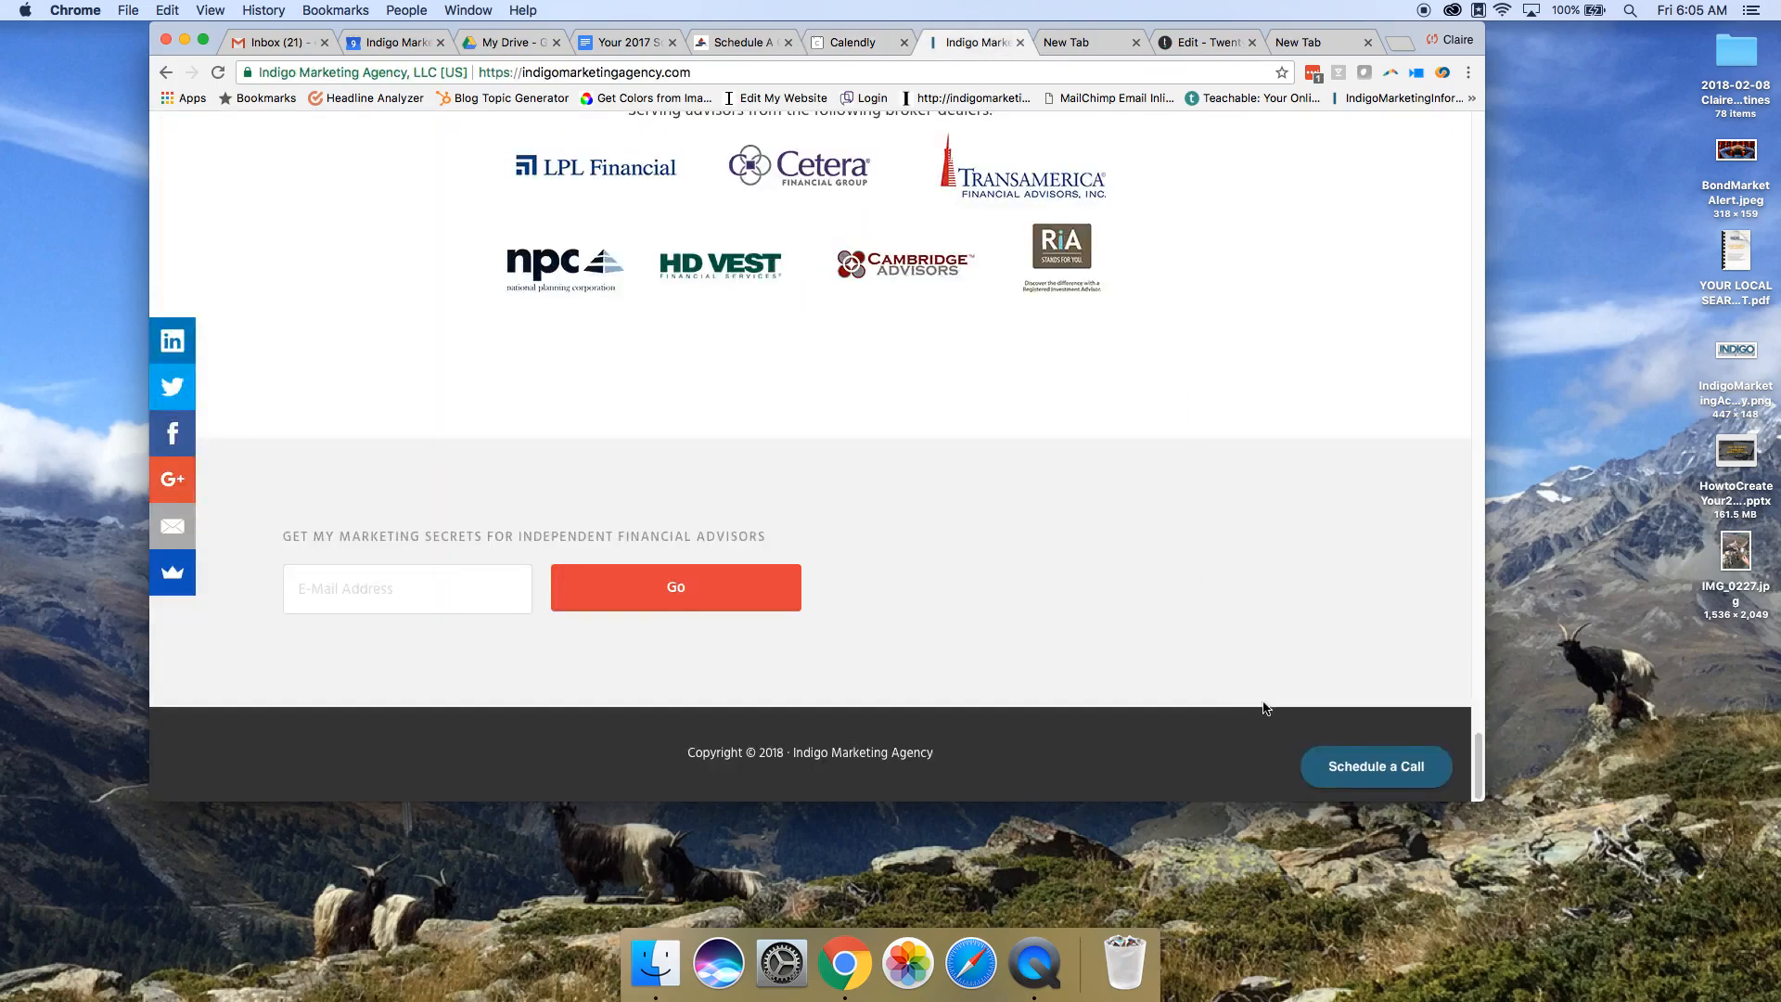
click(1376, 766)
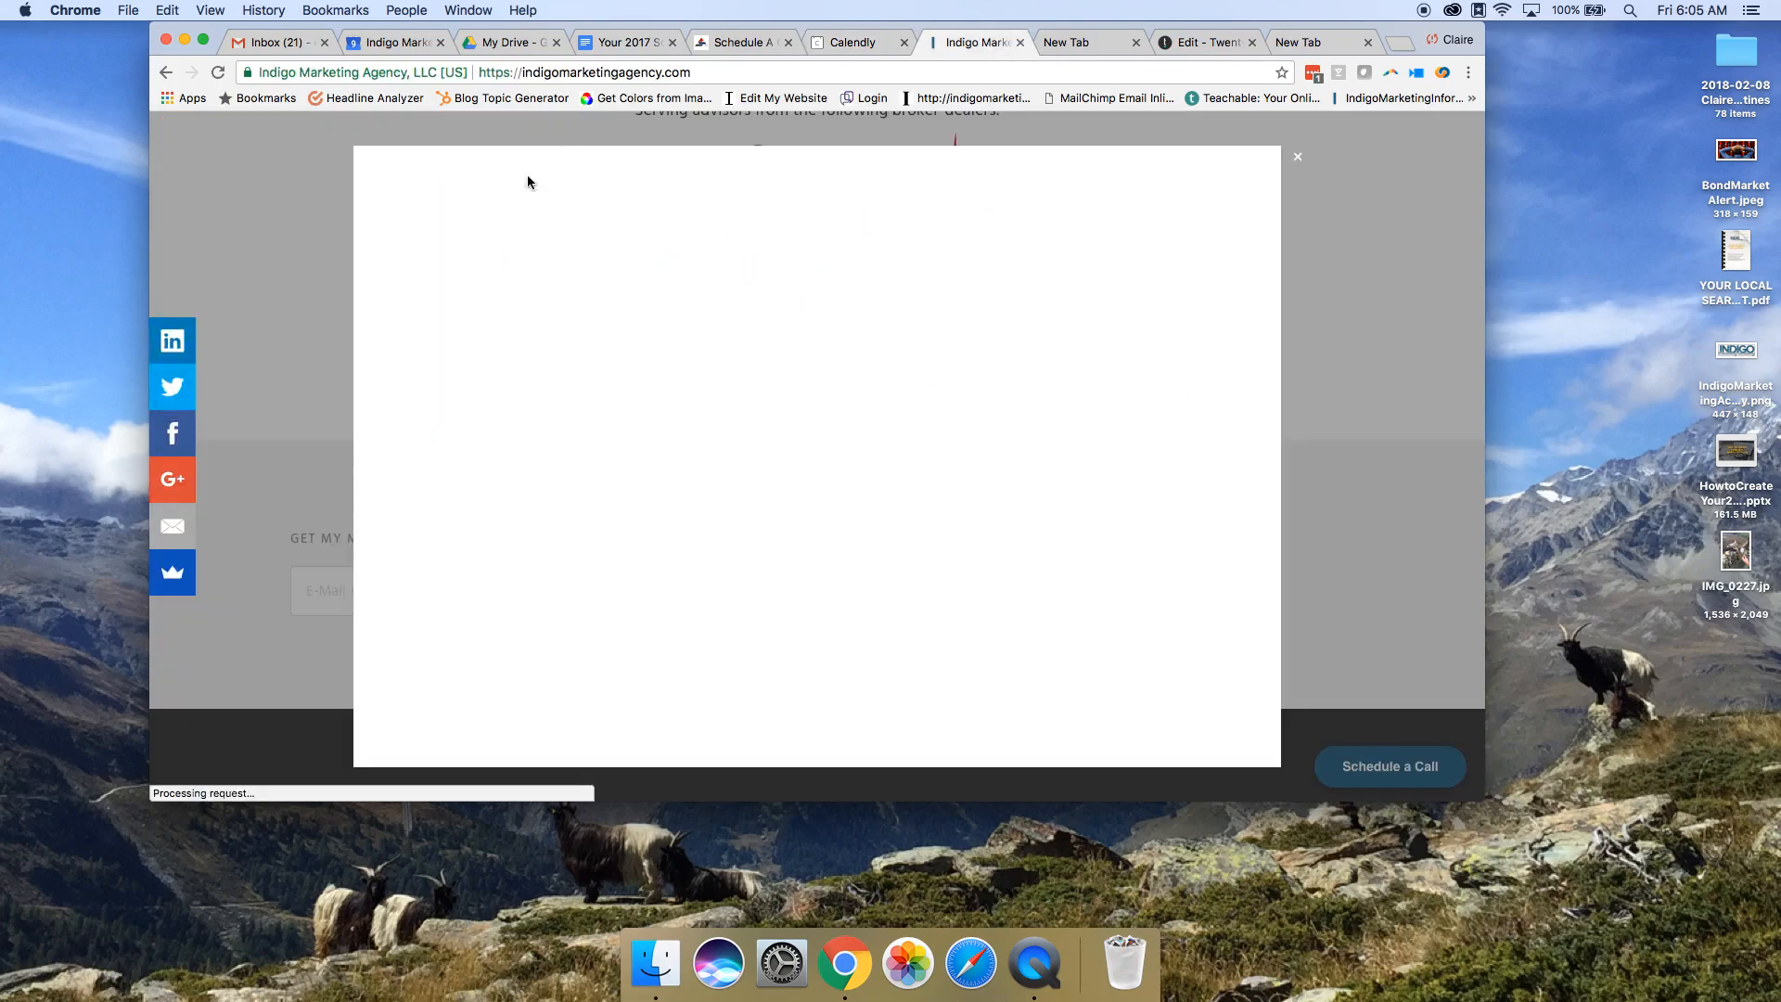
click(851, 43)
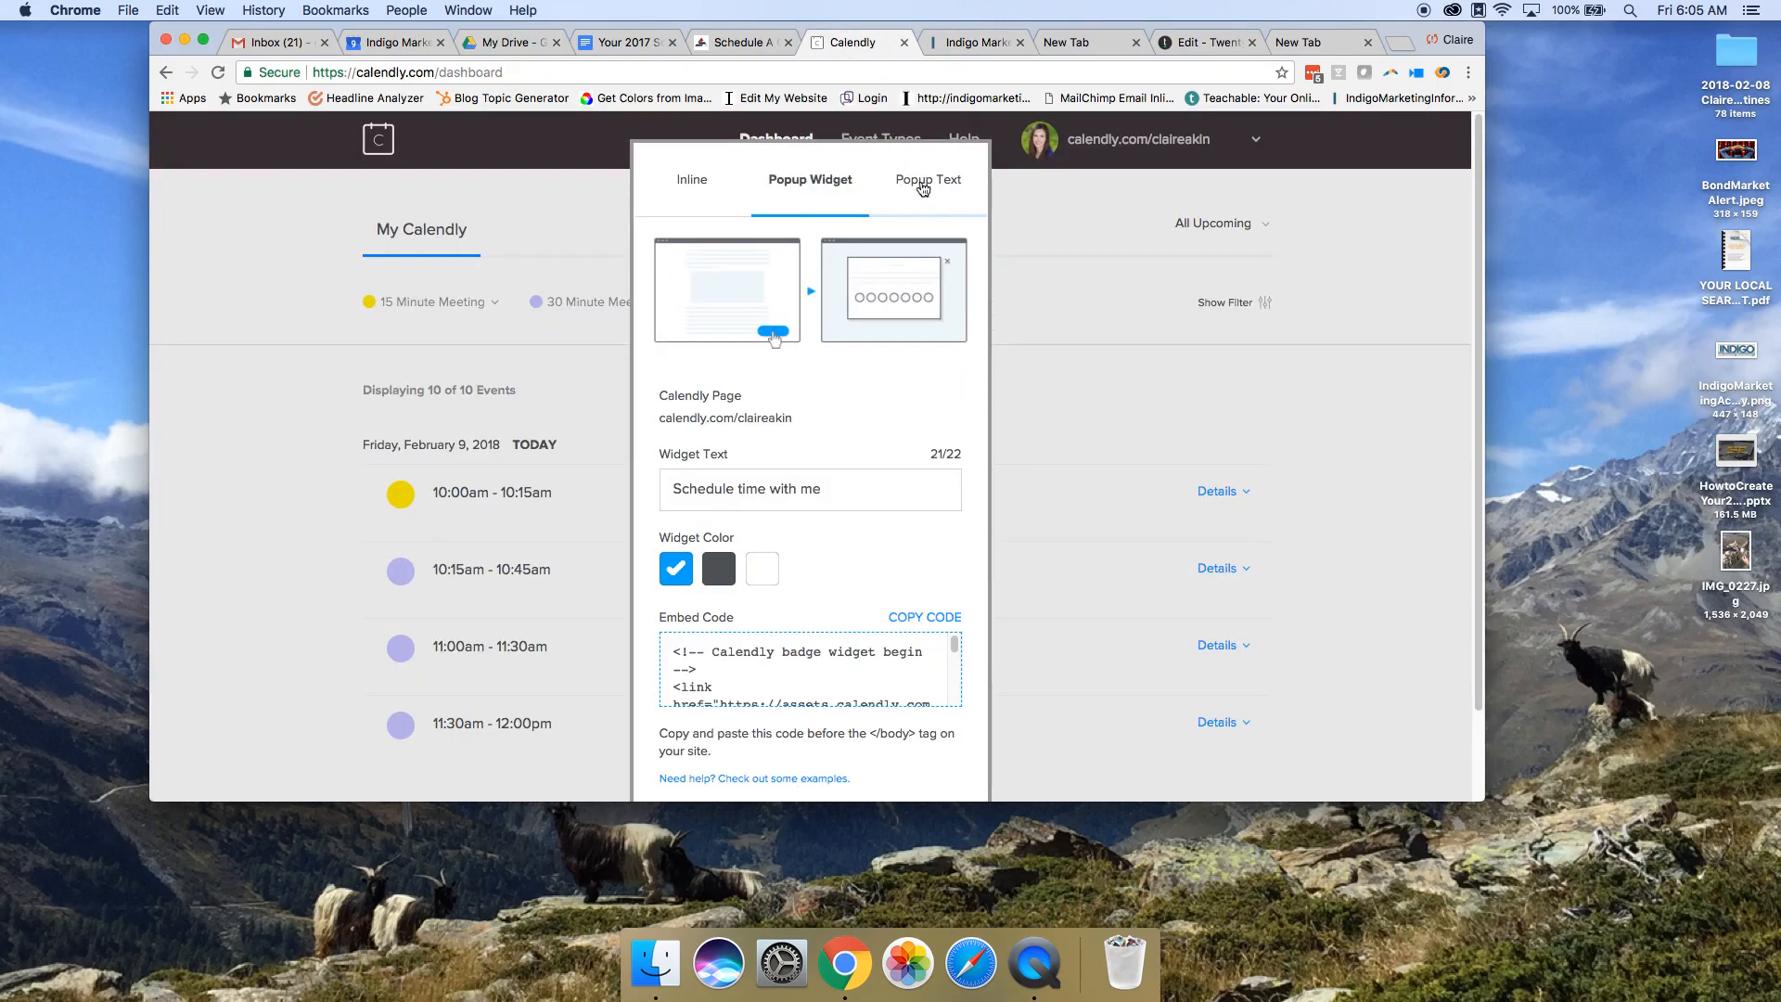
click(928, 179)
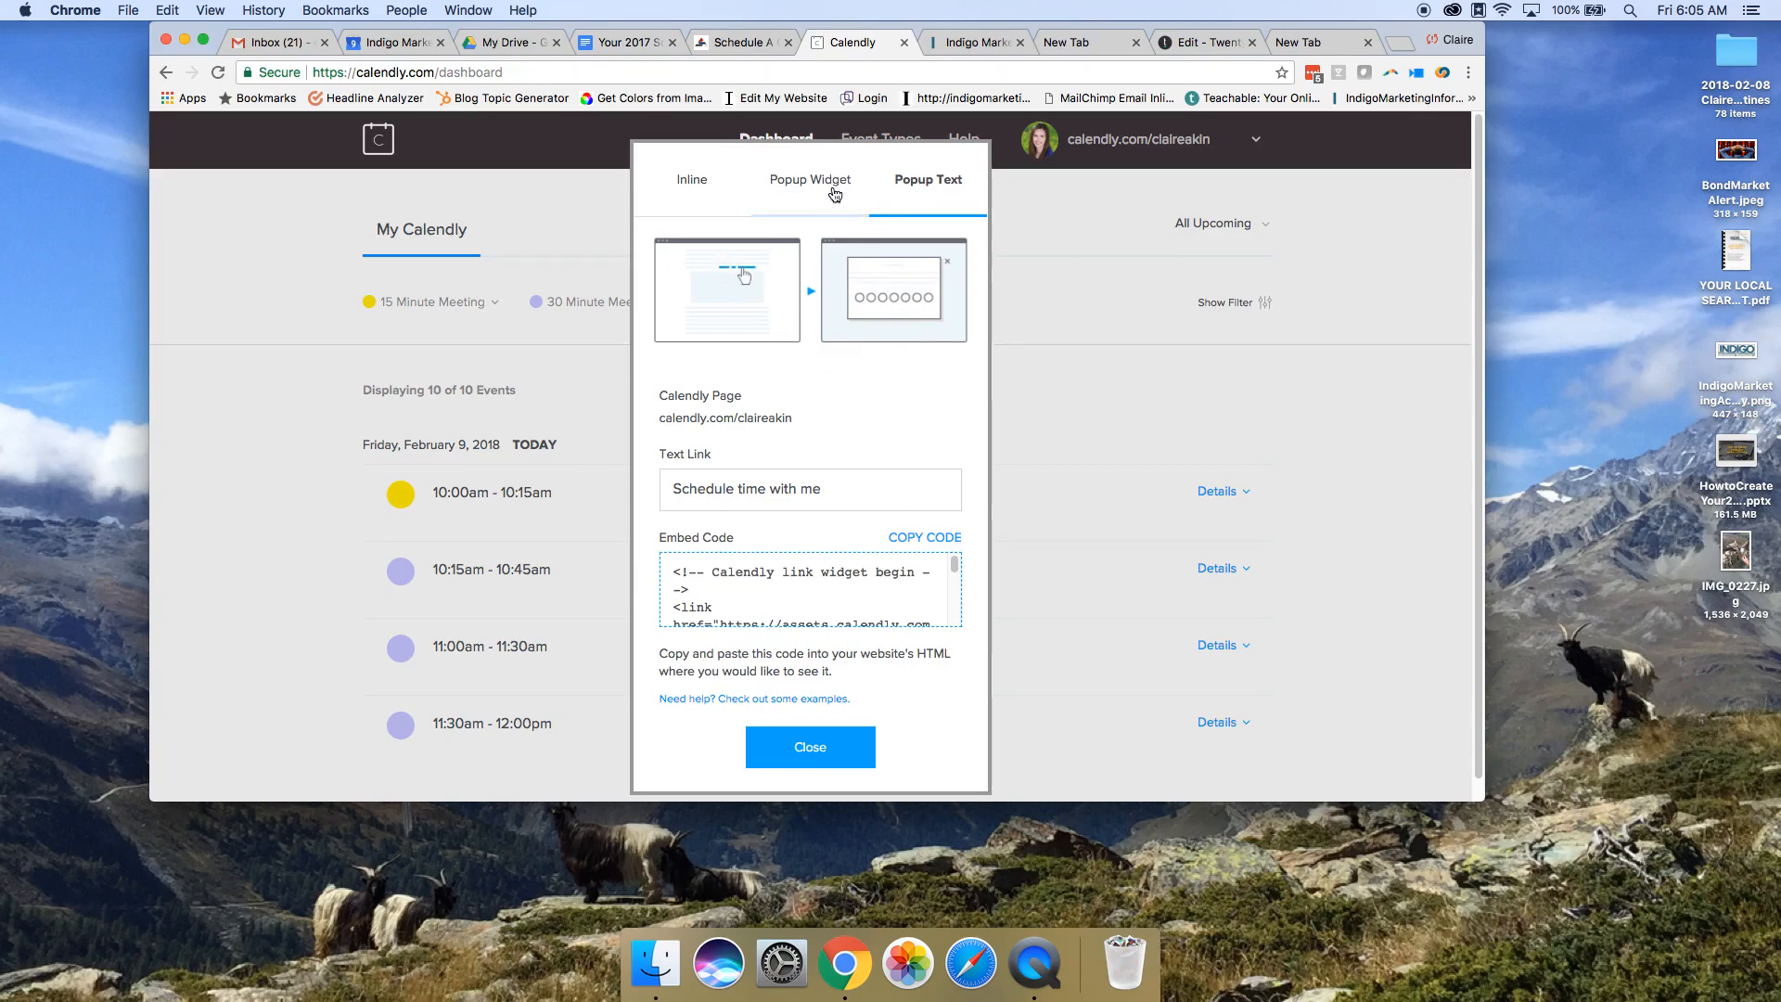
click(810, 179)
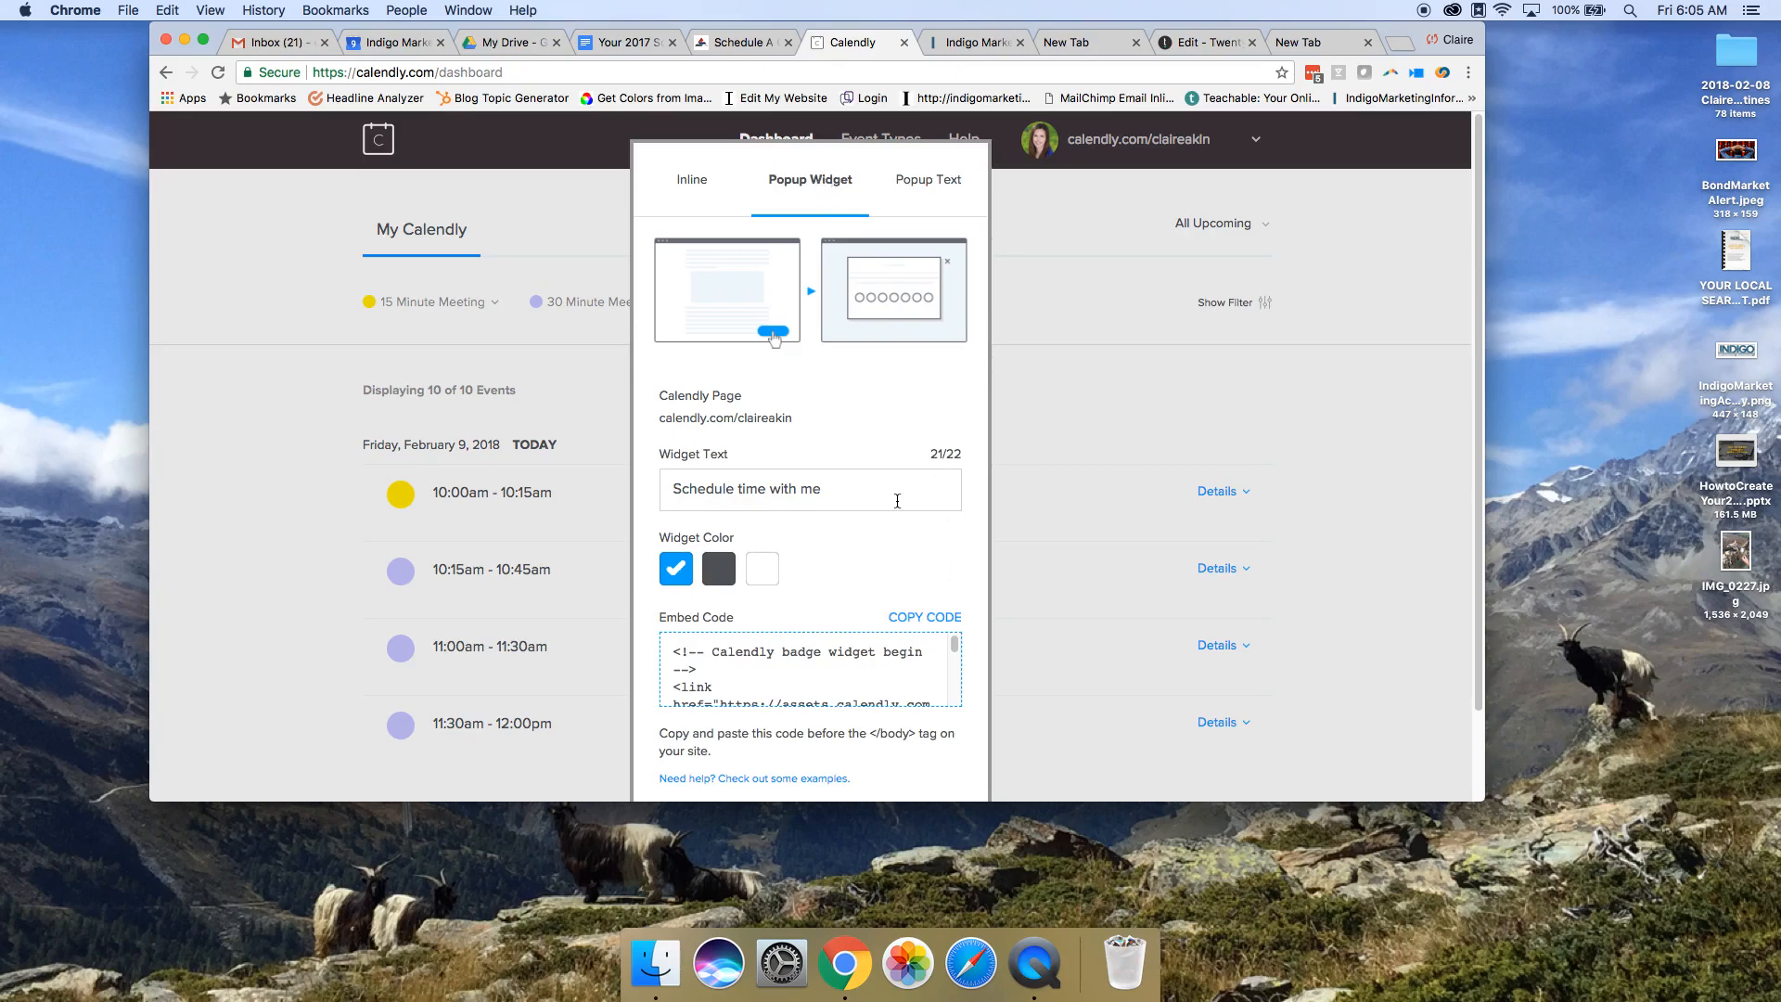
scroll(down, 3)
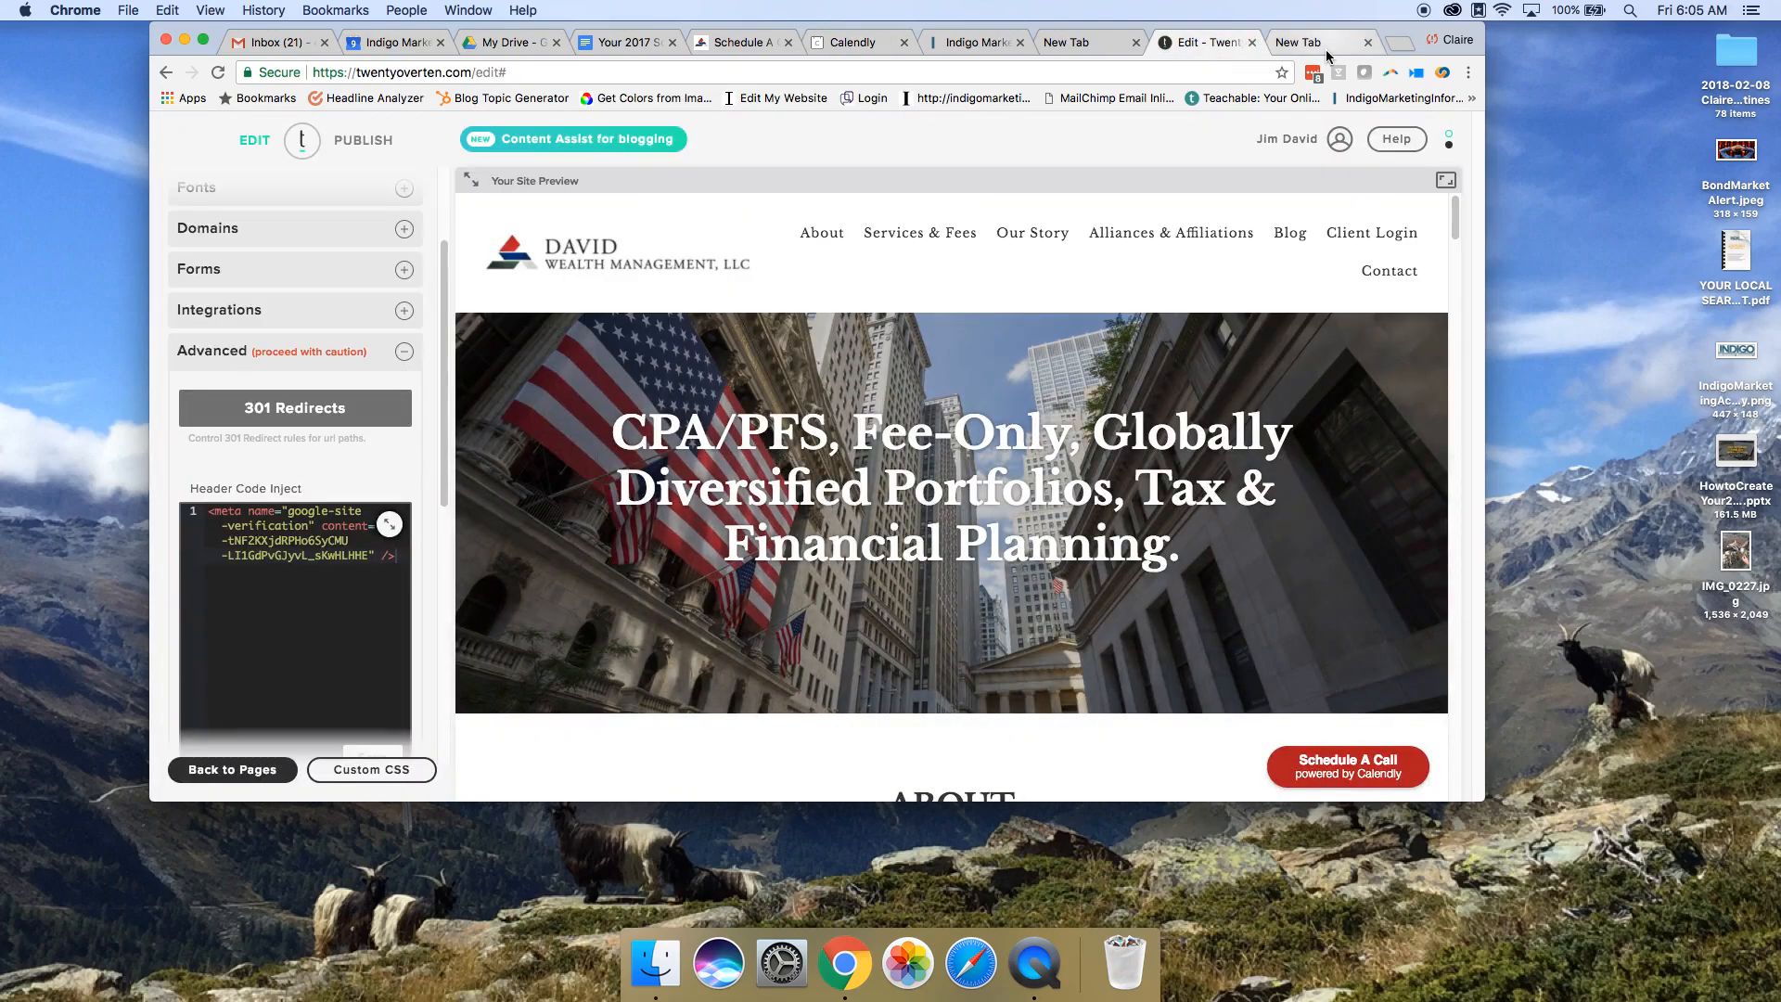
mouse_move(1323, 42)
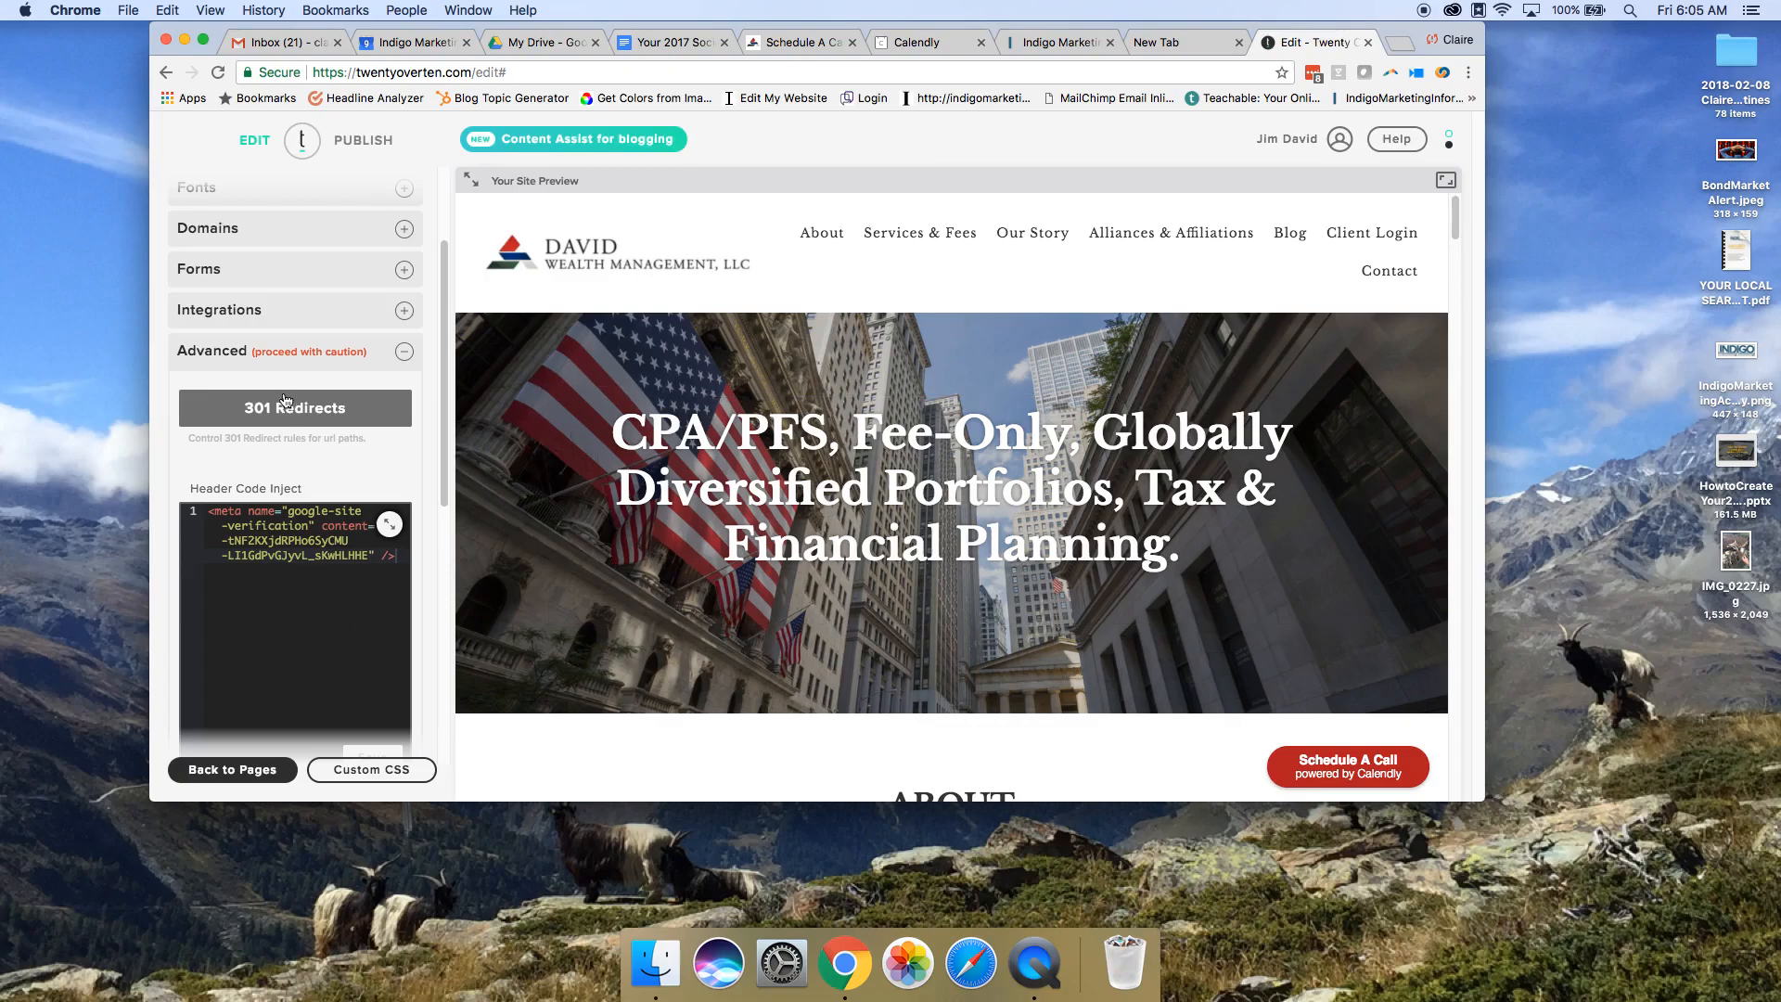
Step: Scroll the Twenty Over Ten settings sidebar to the Advanced Header Code Inject field
scroll(up, 3)
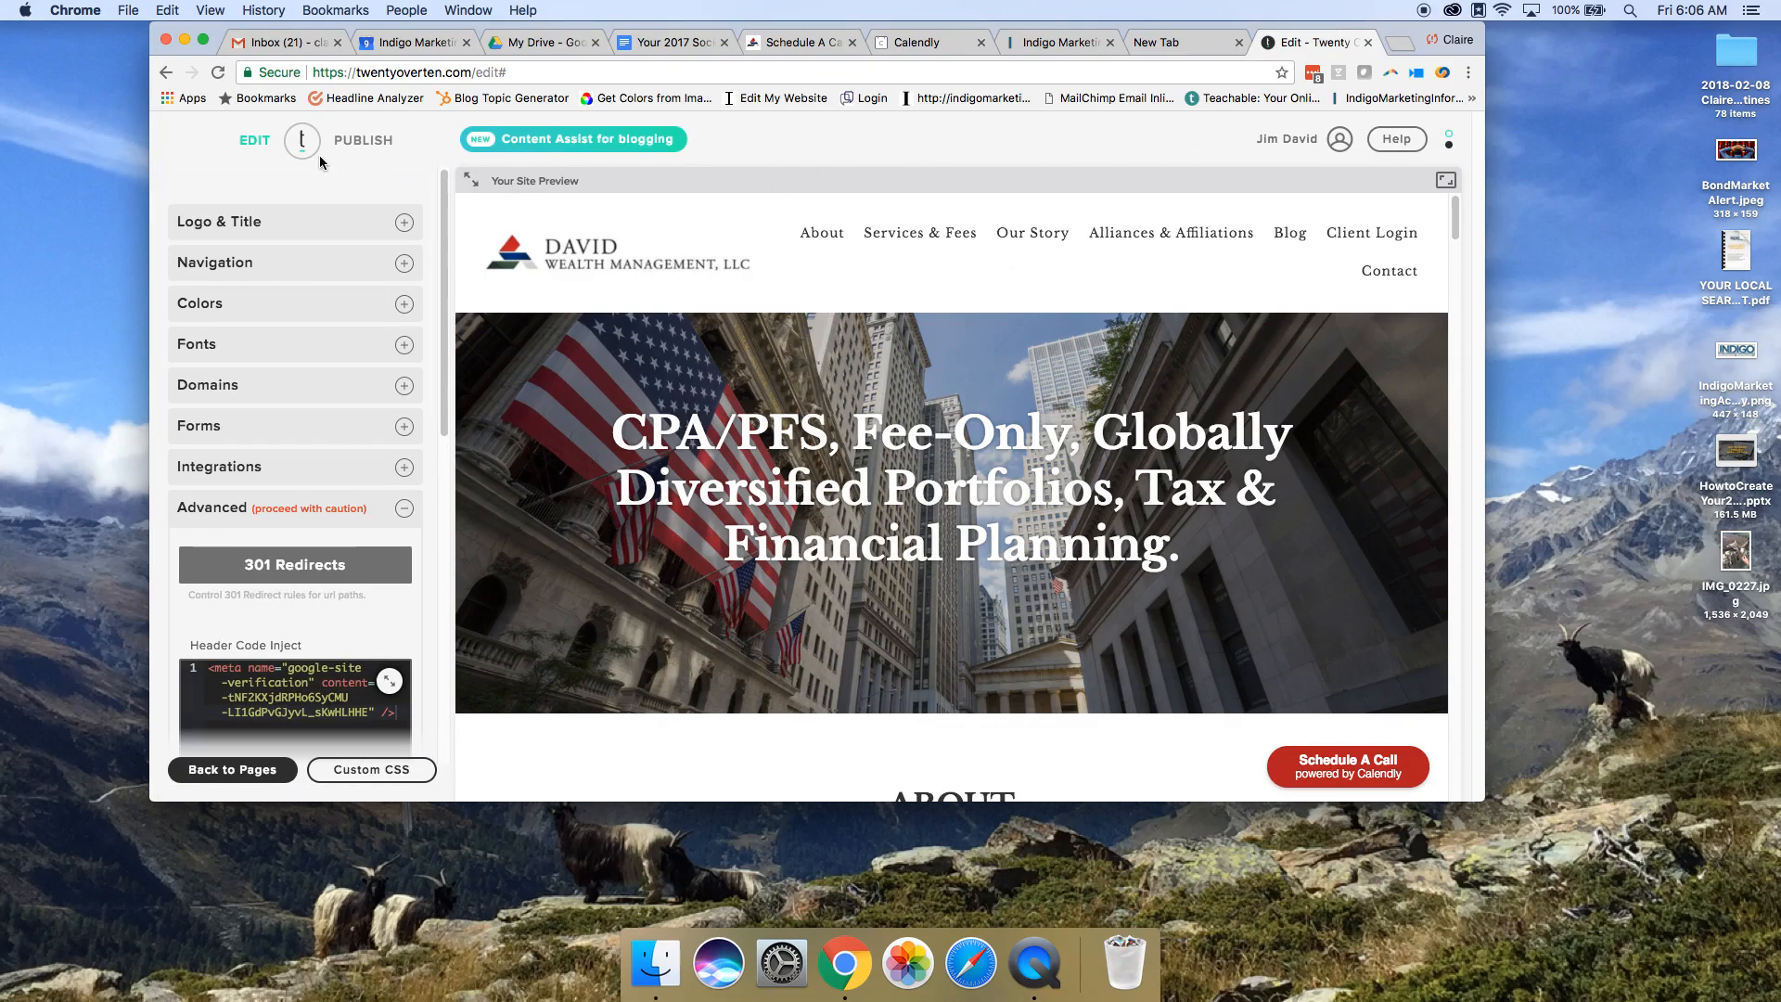
mouse_move(328, 226)
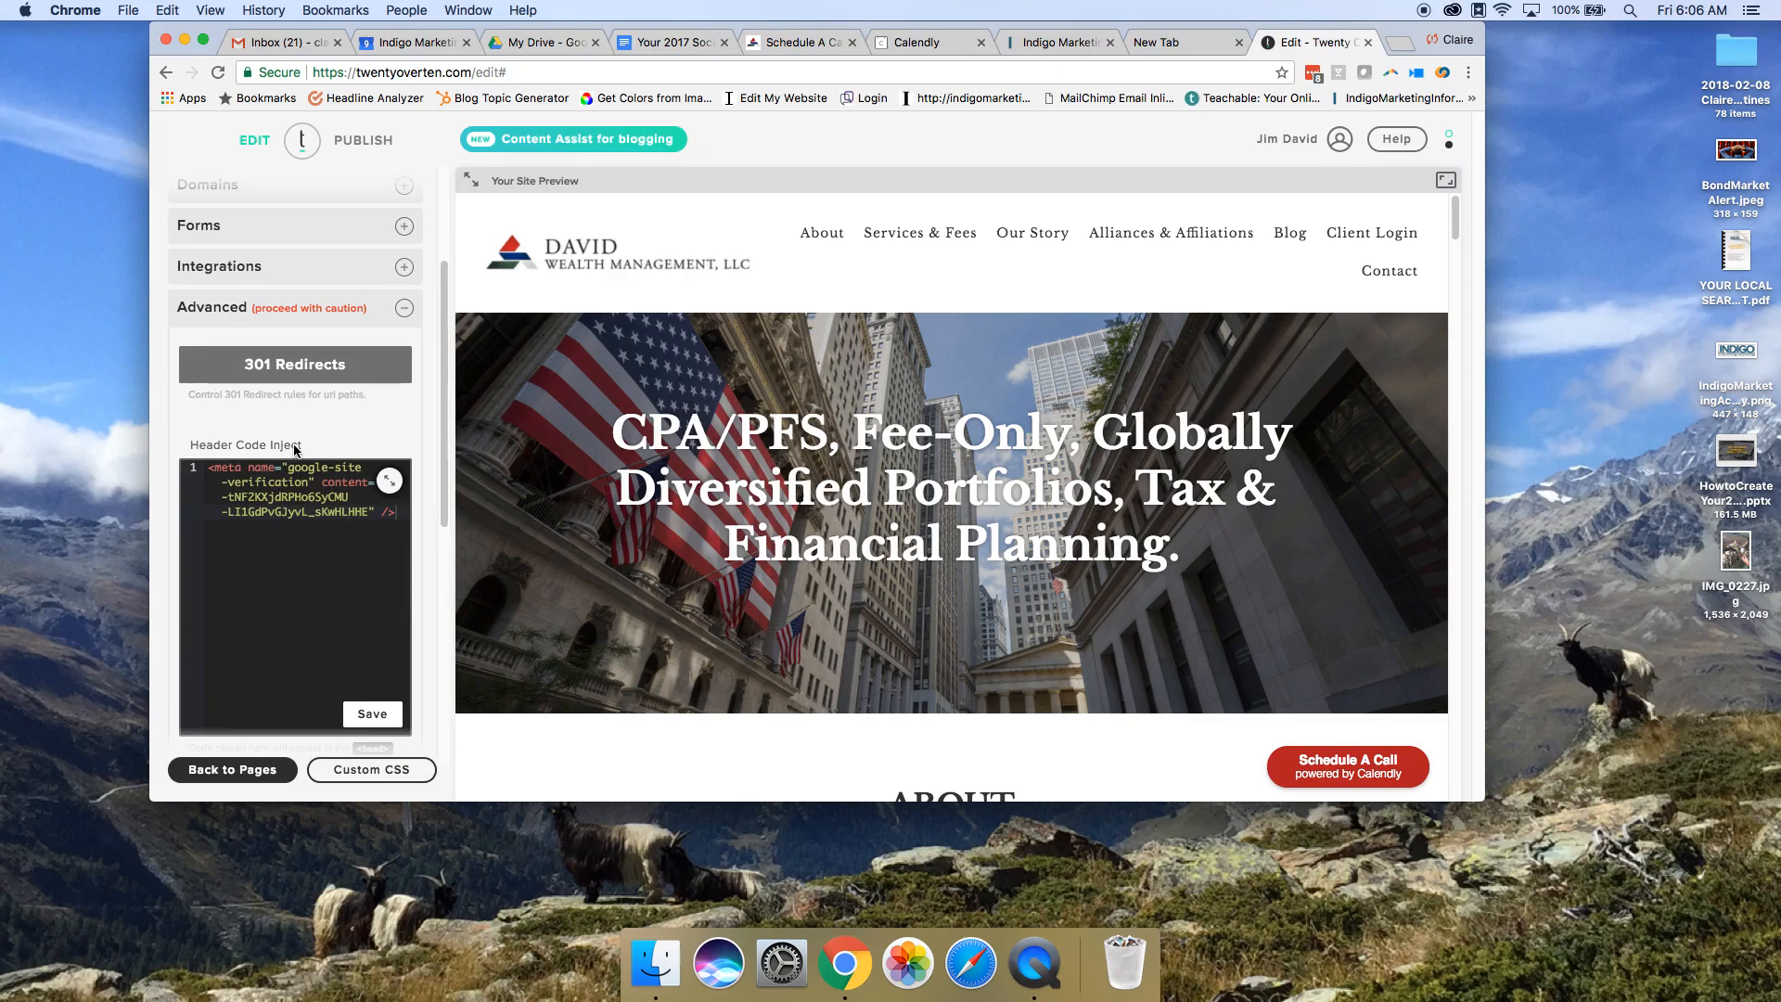
mouse_move(237, 450)
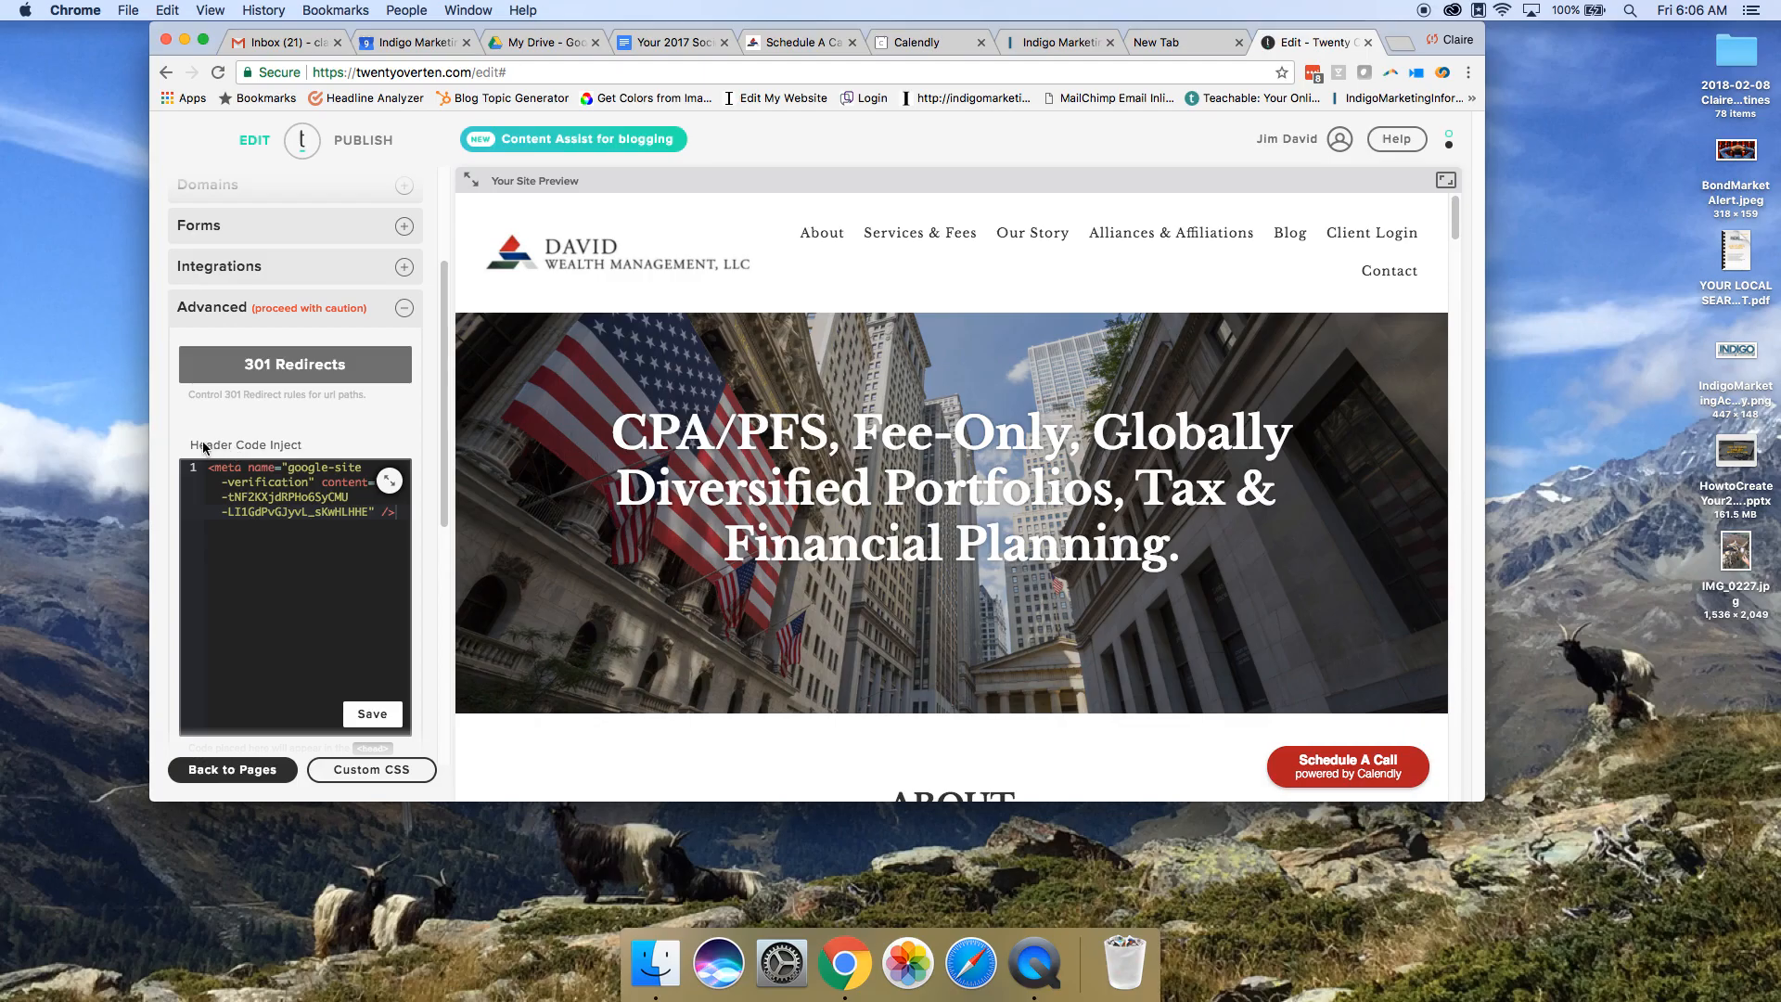
mouse_move(389, 480)
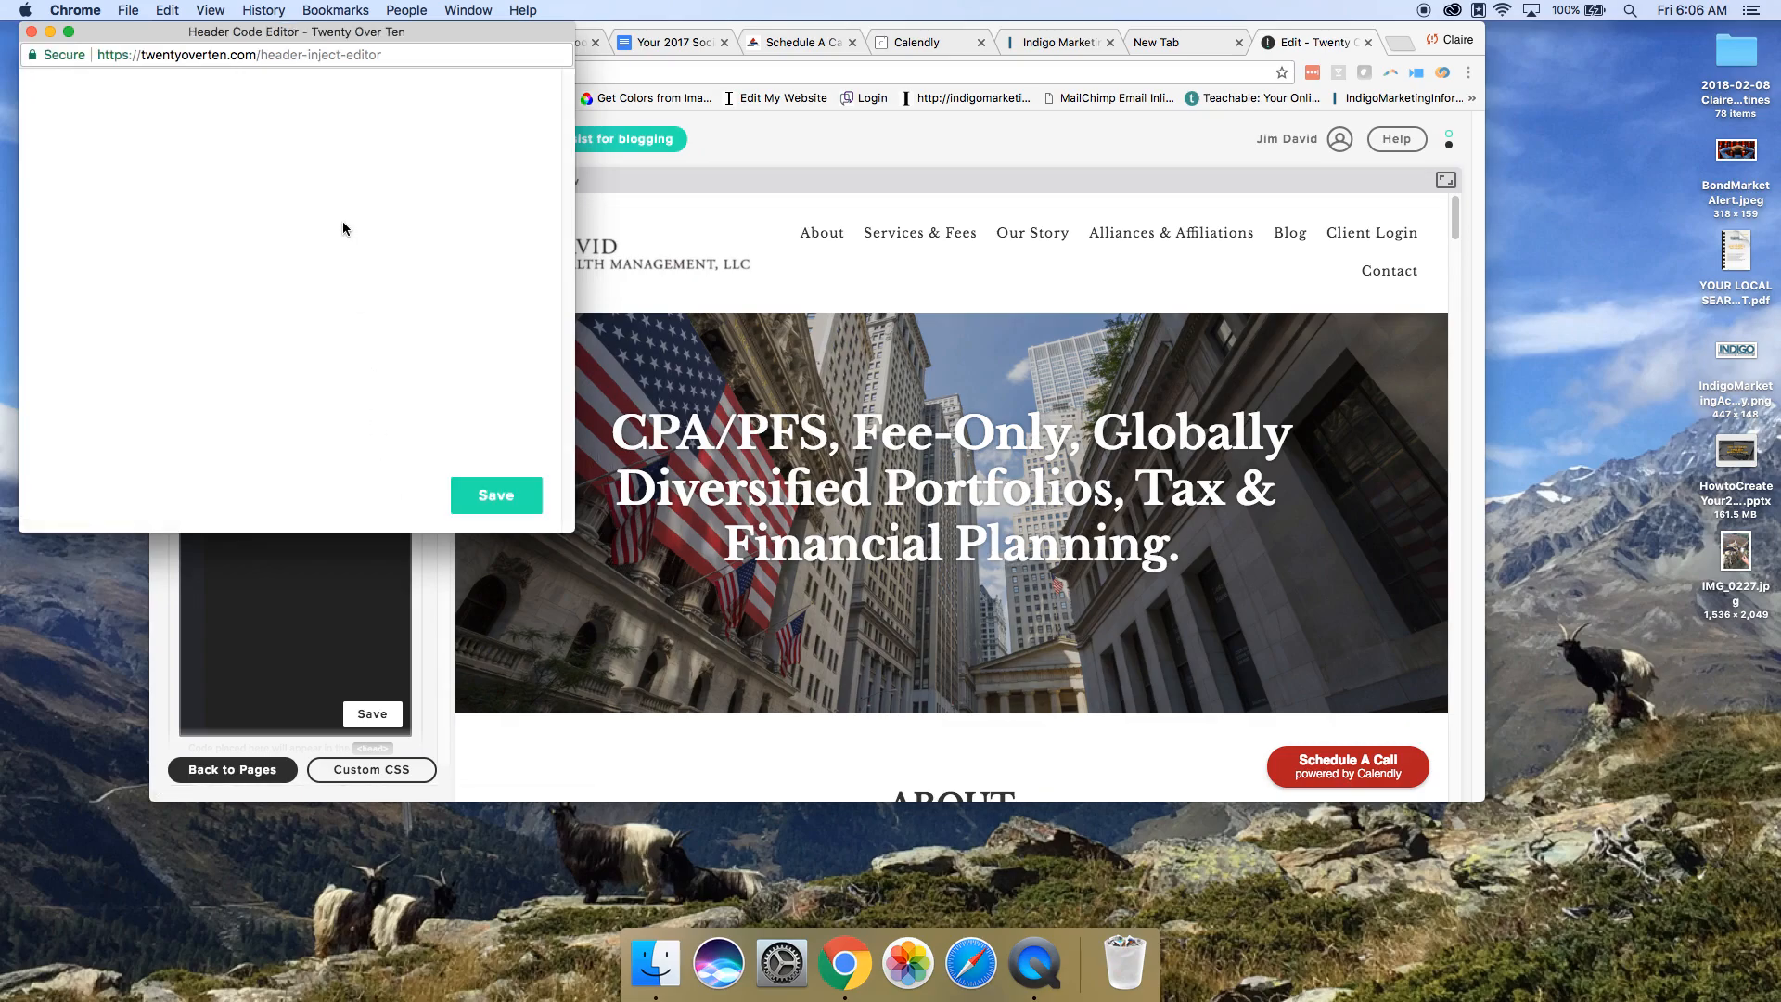
Step: Add the Calendly badge widget code below the Google verification tag and save both editors
text(<meta name="google-site-verification" content="Yg-tNFZKXjdRPHo6SyCMU-LI1GdPvGJyvL_sKwHLHHE" />)
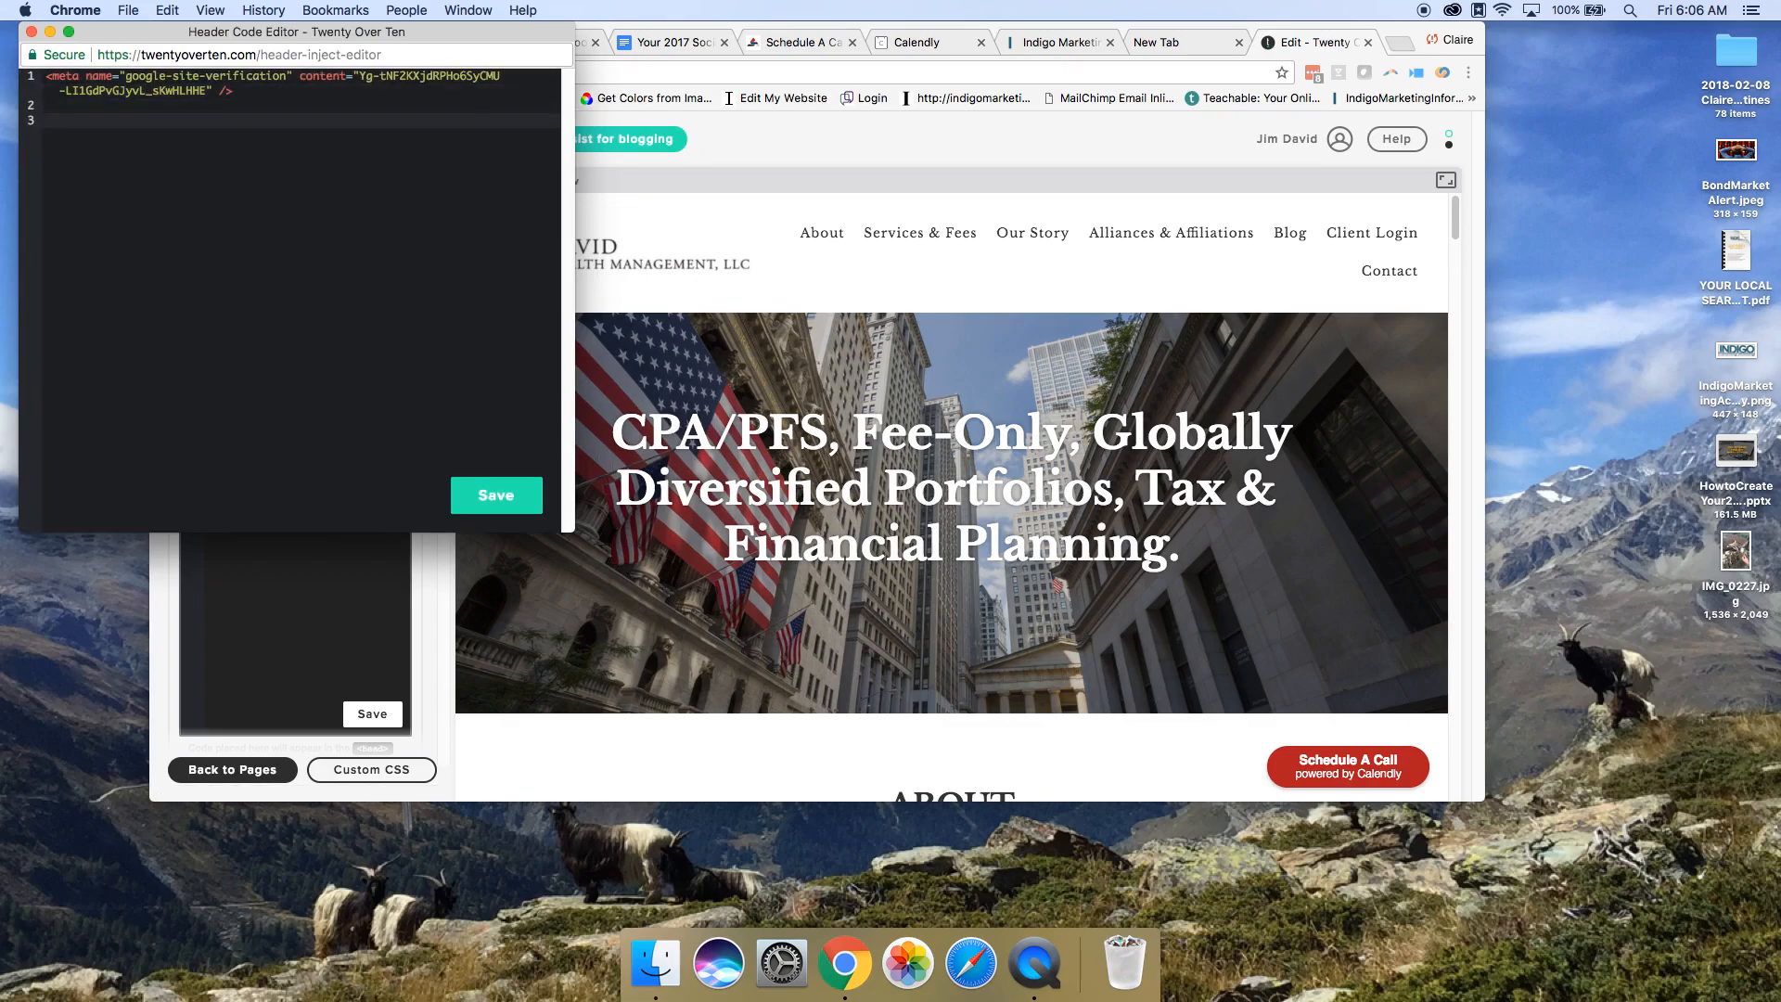
text(<!-- Calendly badge widget begin -->)
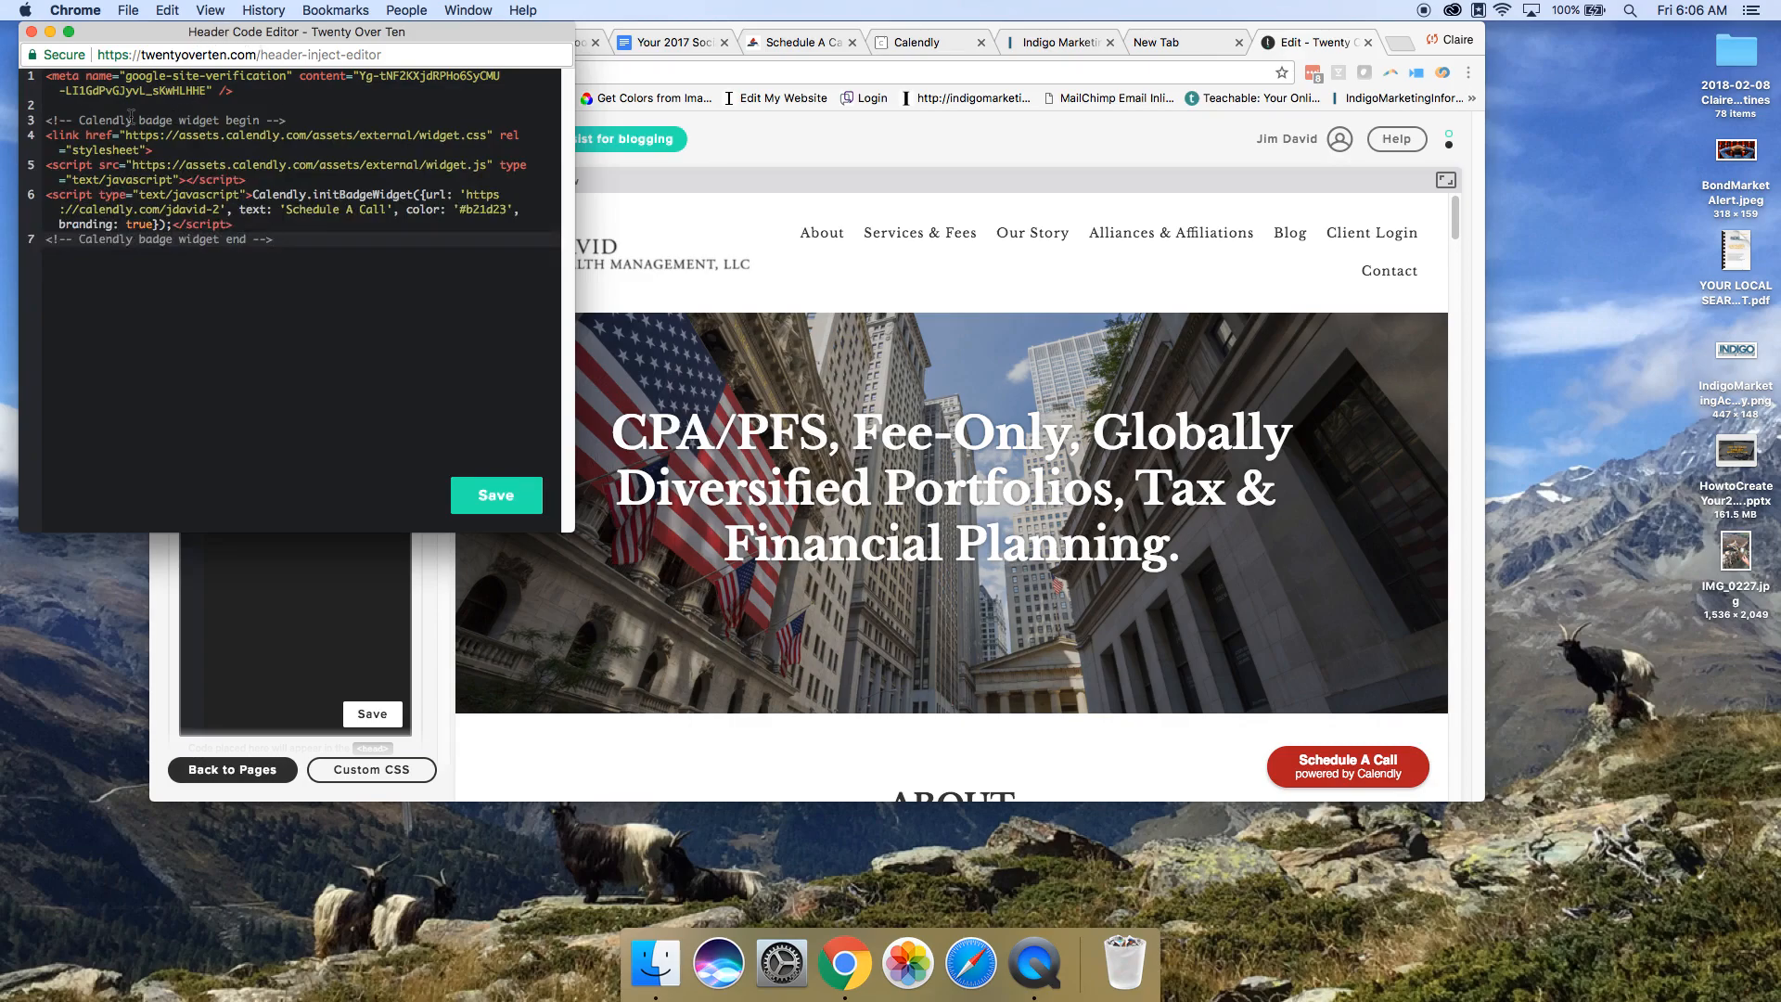
mouse_move(275, 138)
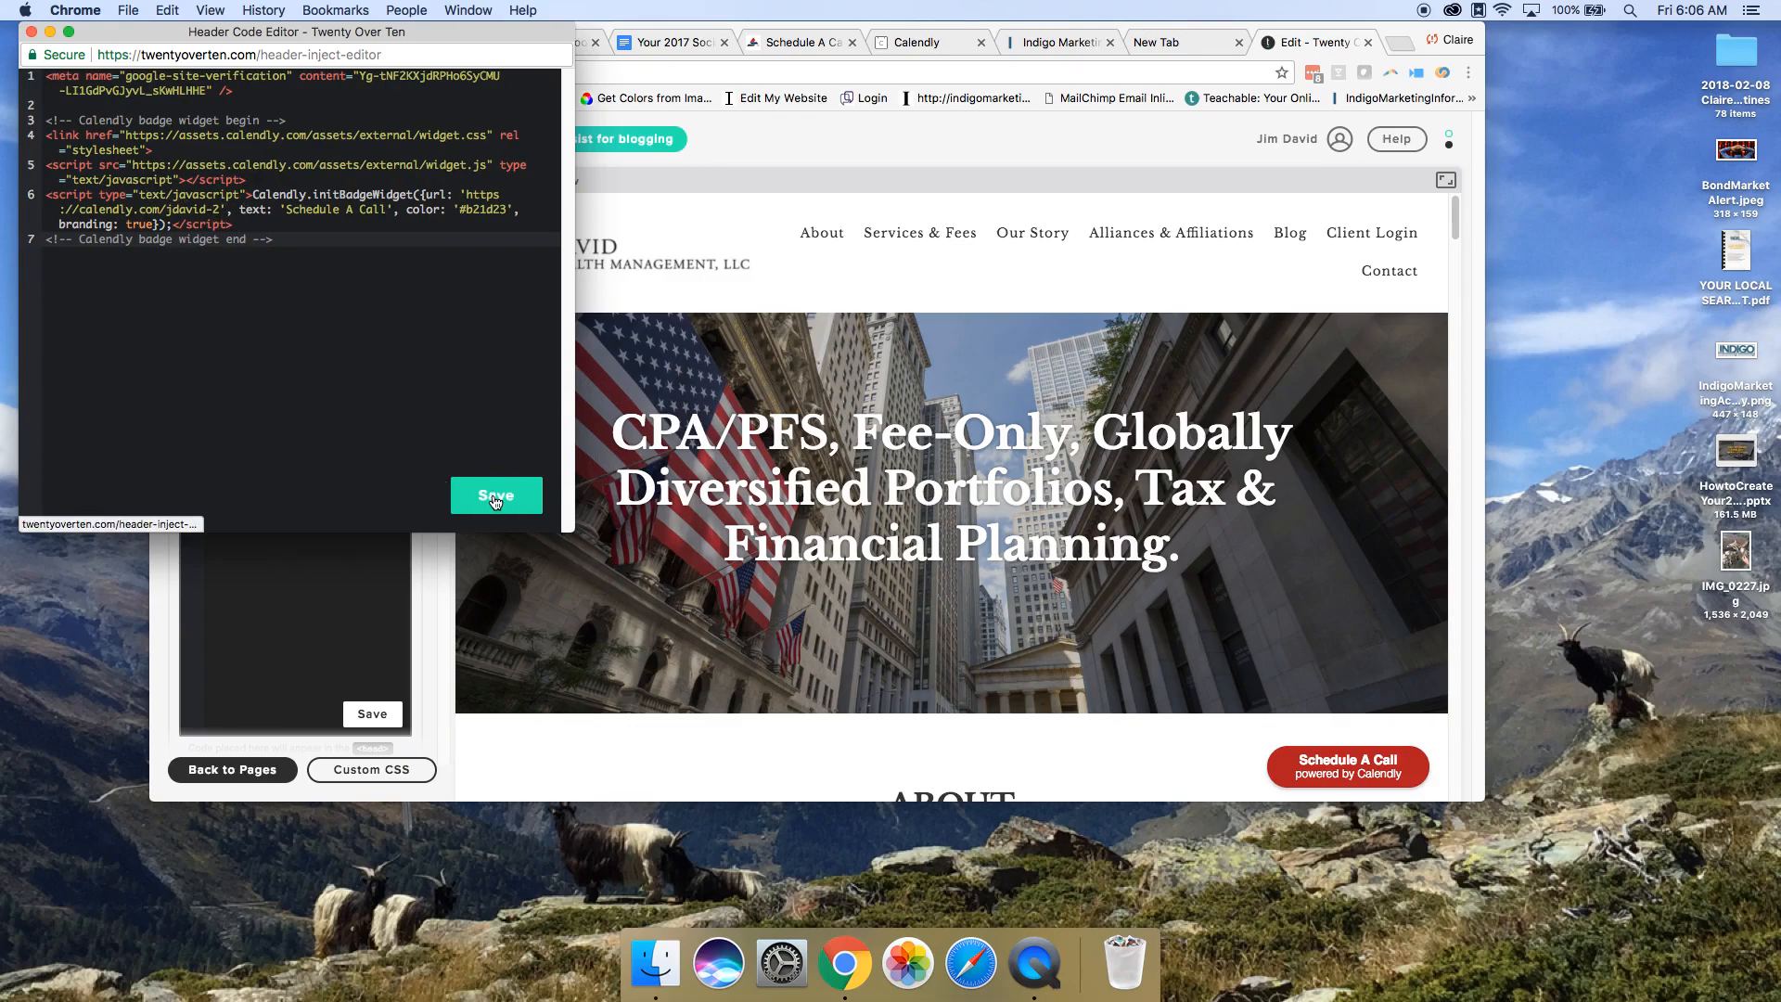
click(496, 495)
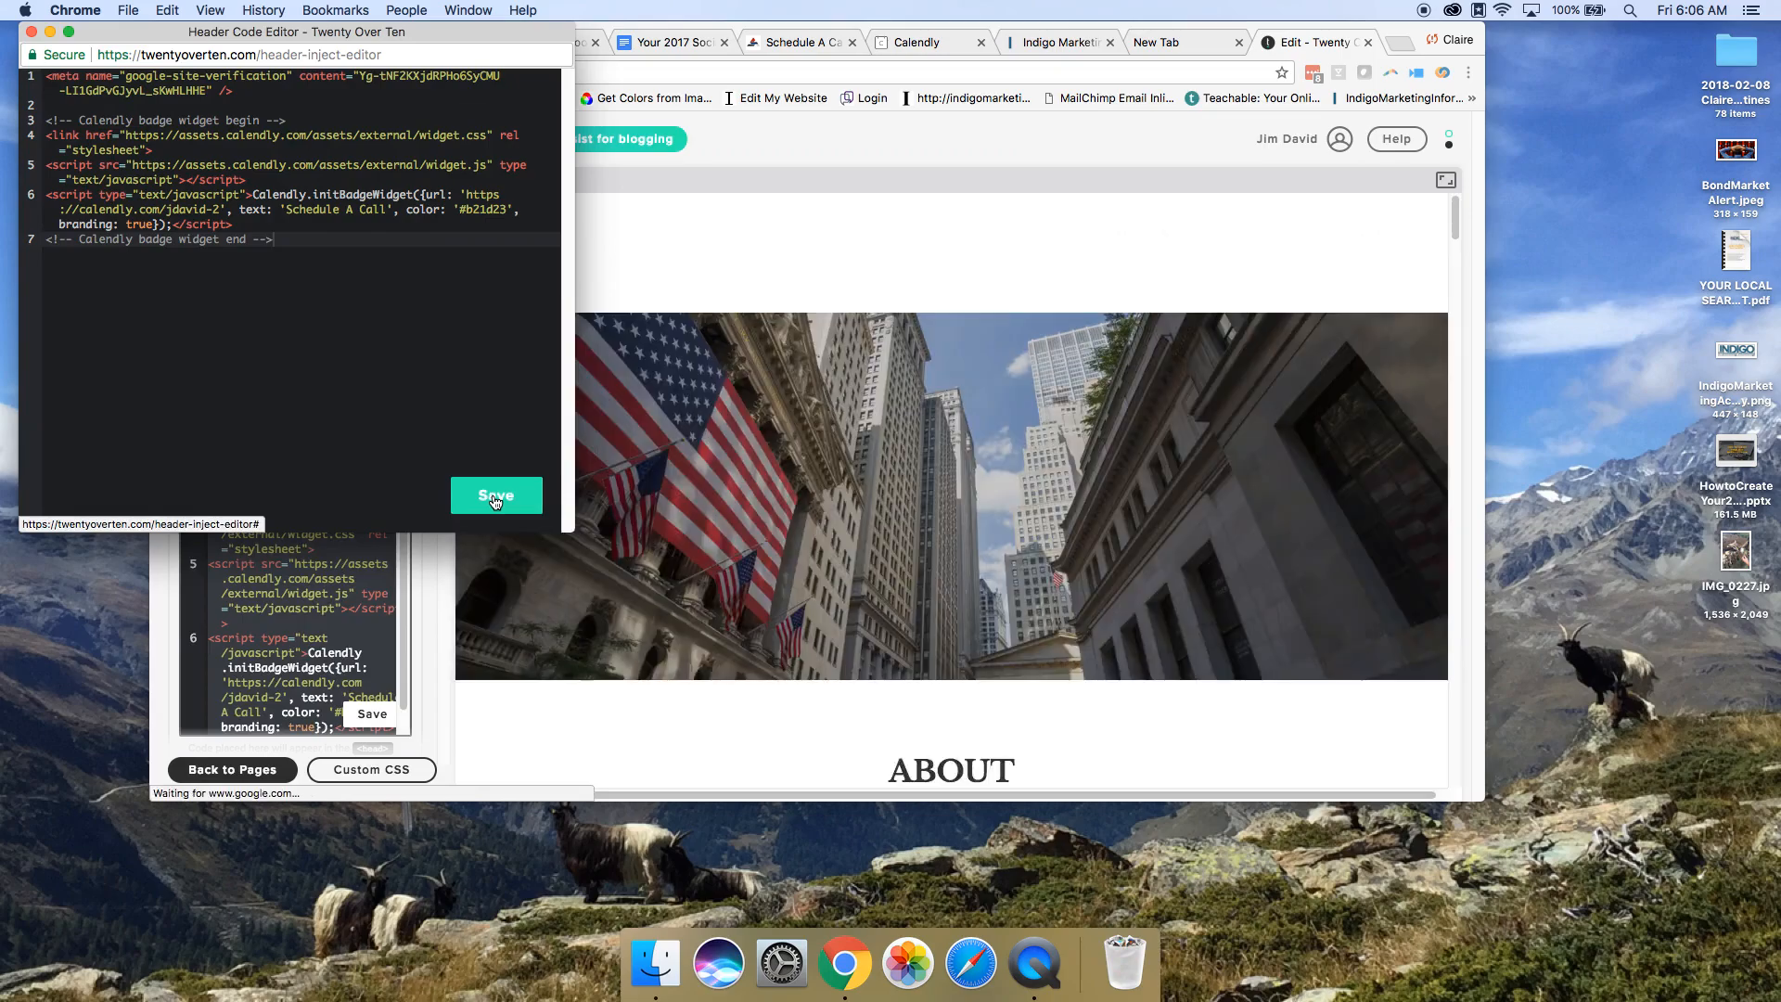
click(496, 495)
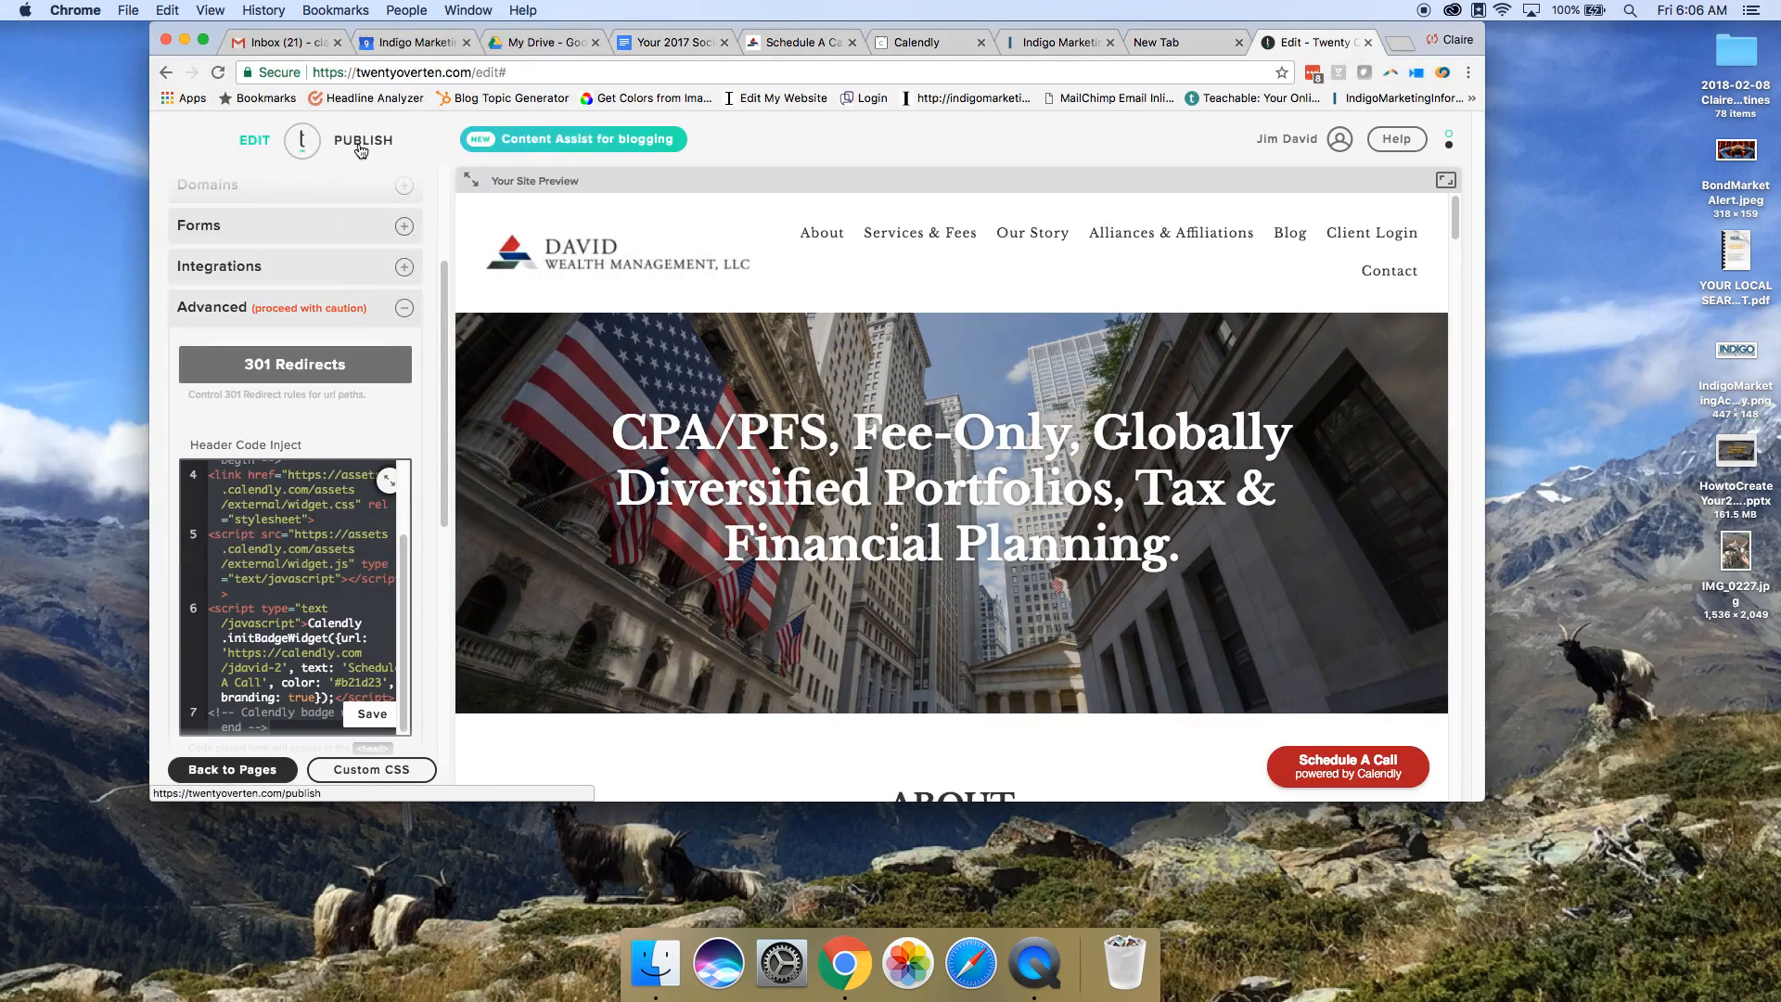
Step: Send review materials, publish the changes, and view the live David Wealth Management site
click(363, 141)
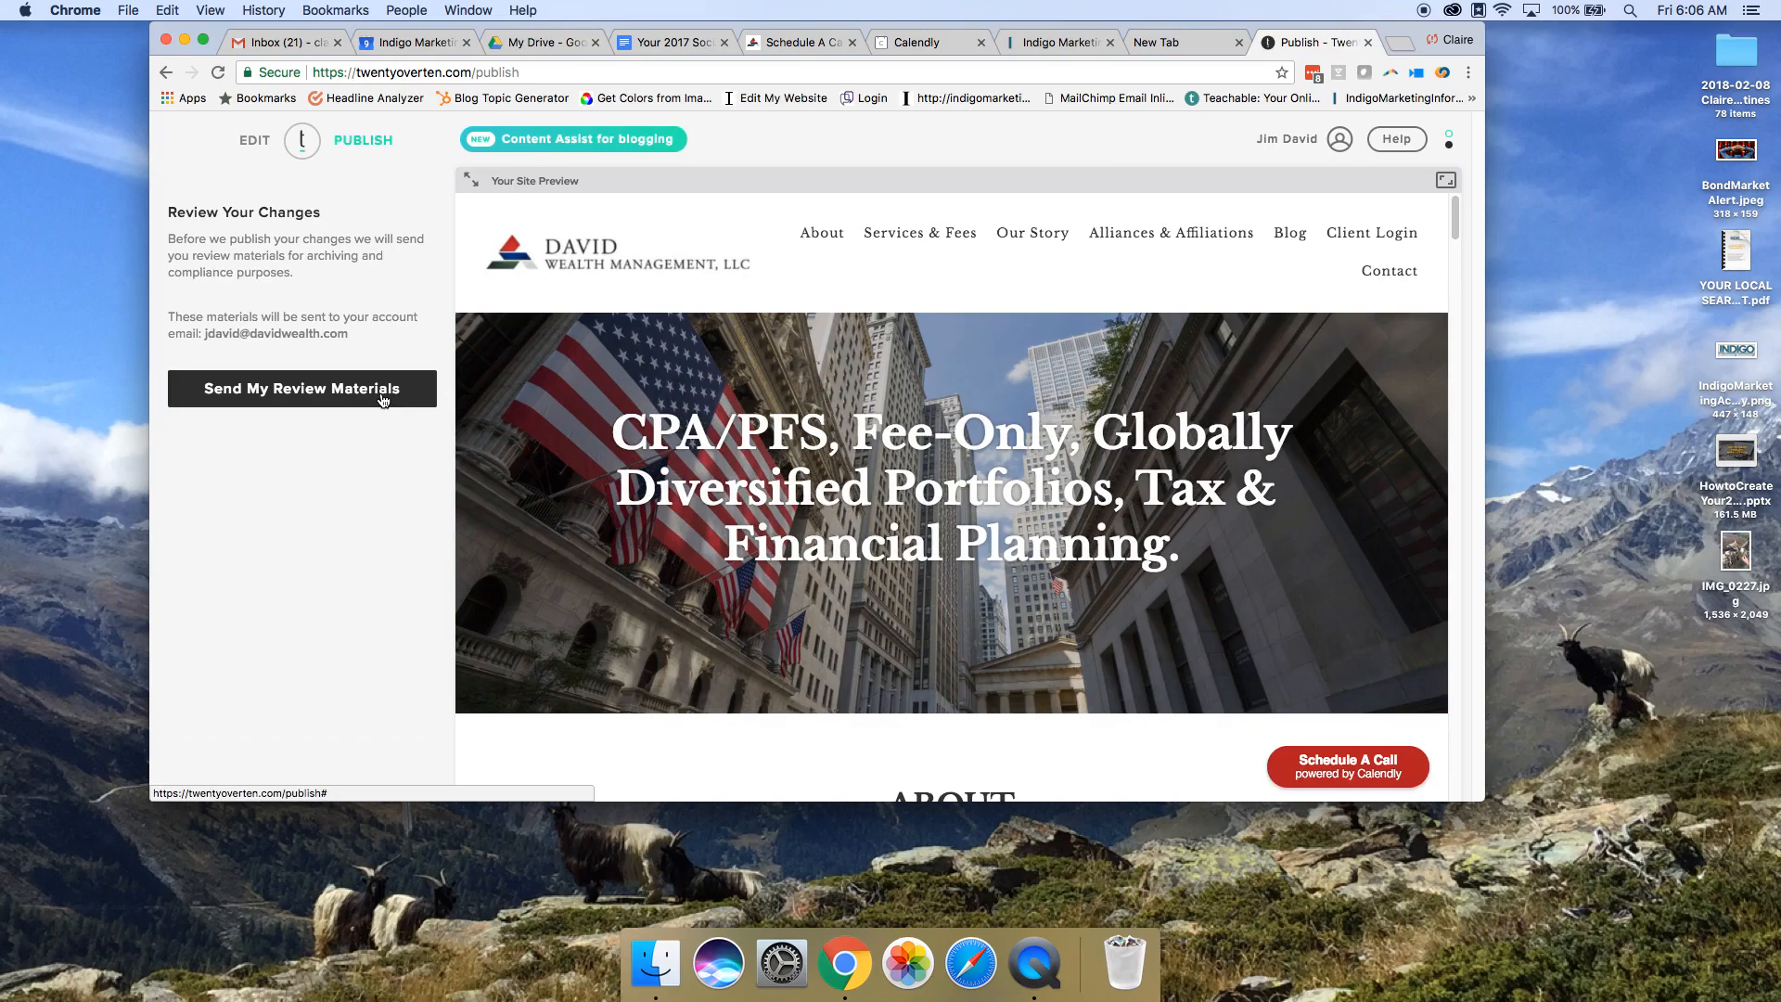
click(301, 389)
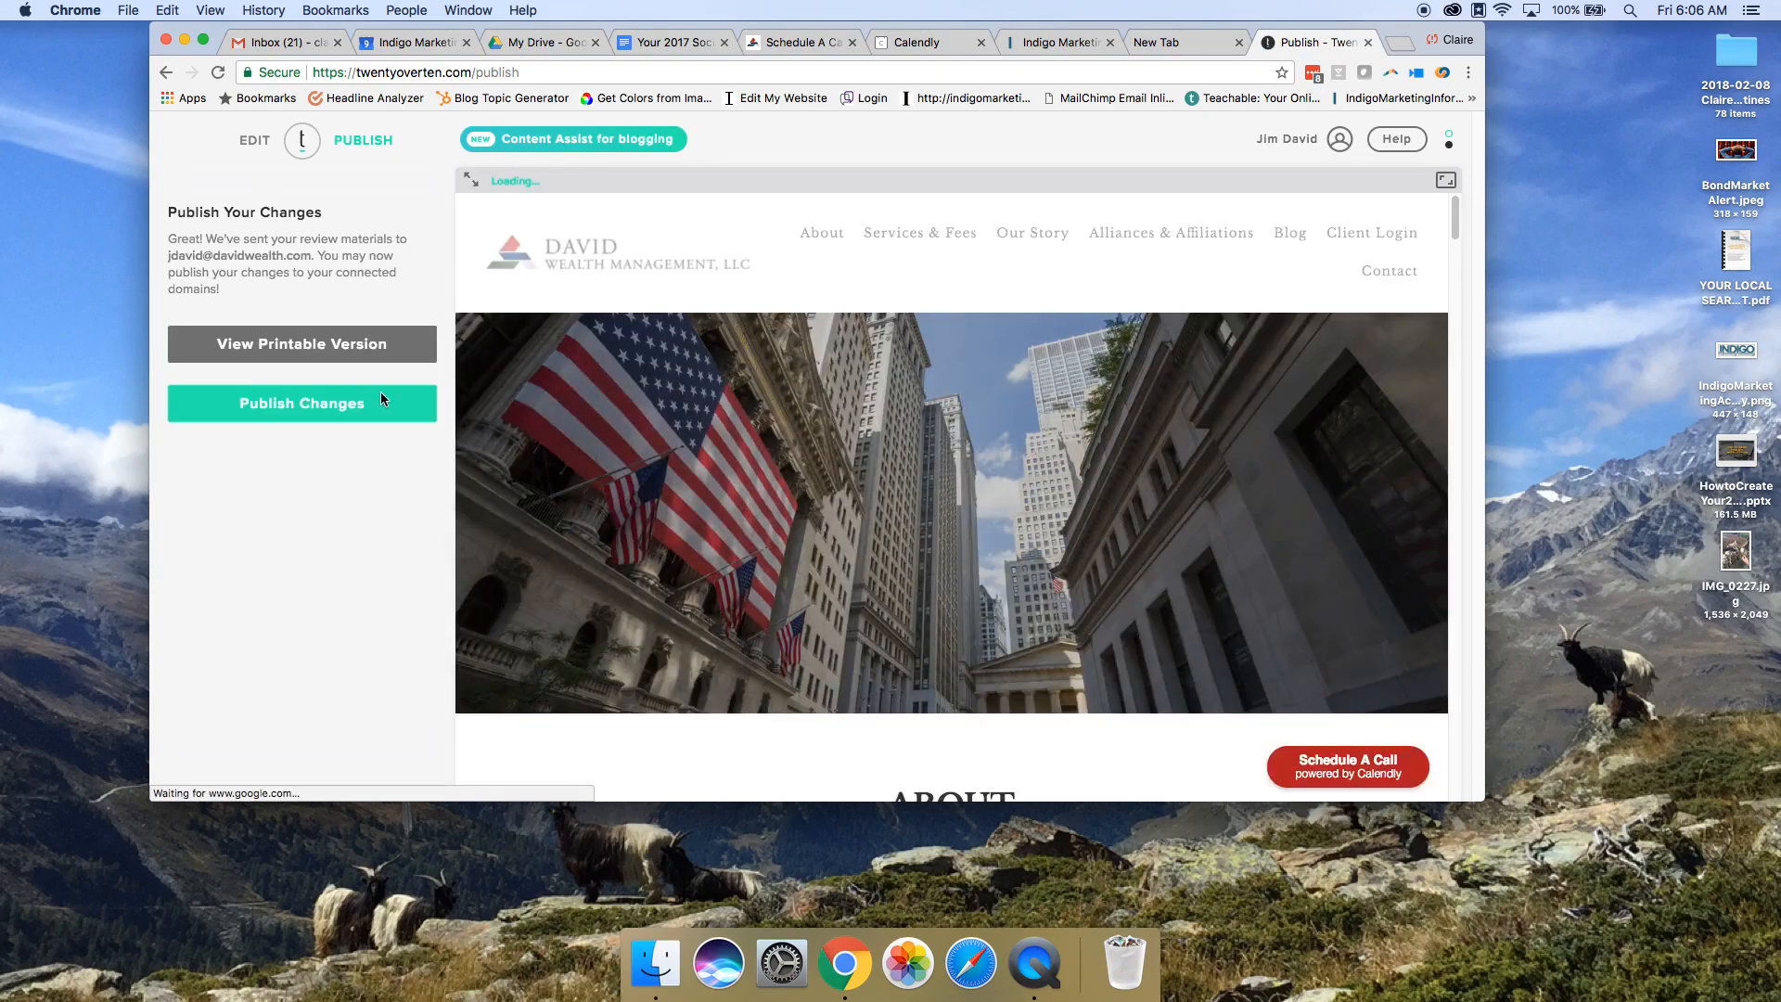
click(301, 403)
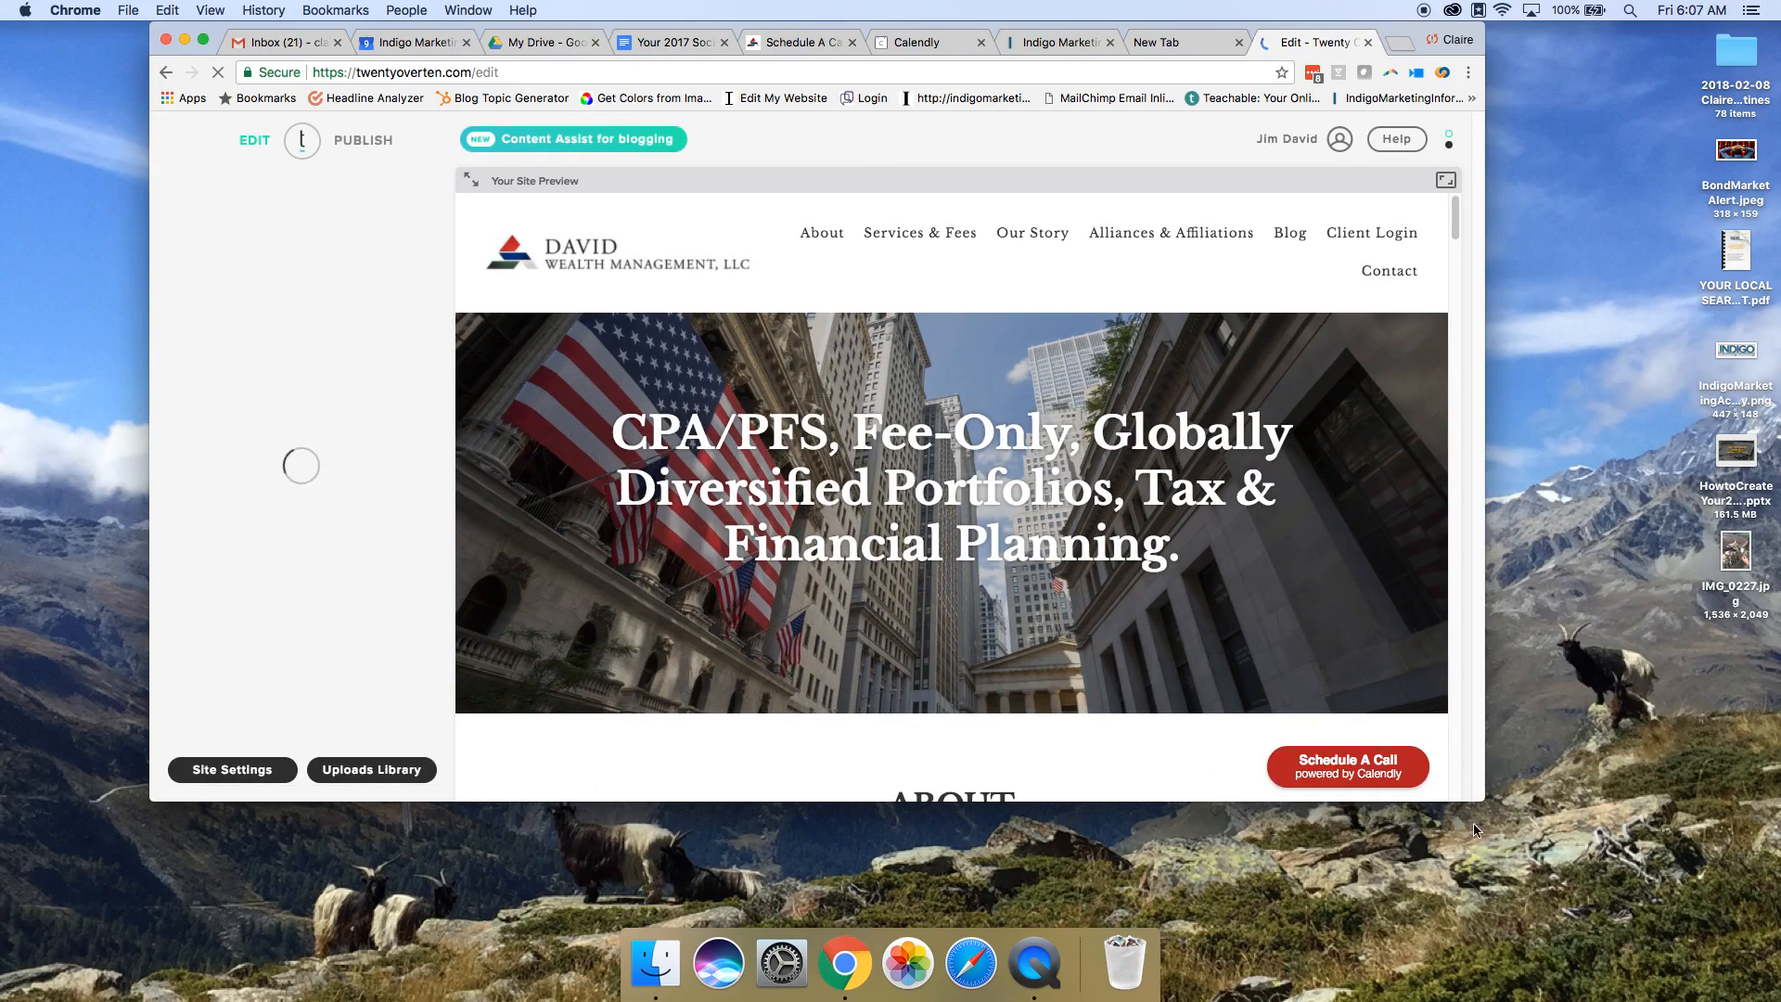
click(797, 41)
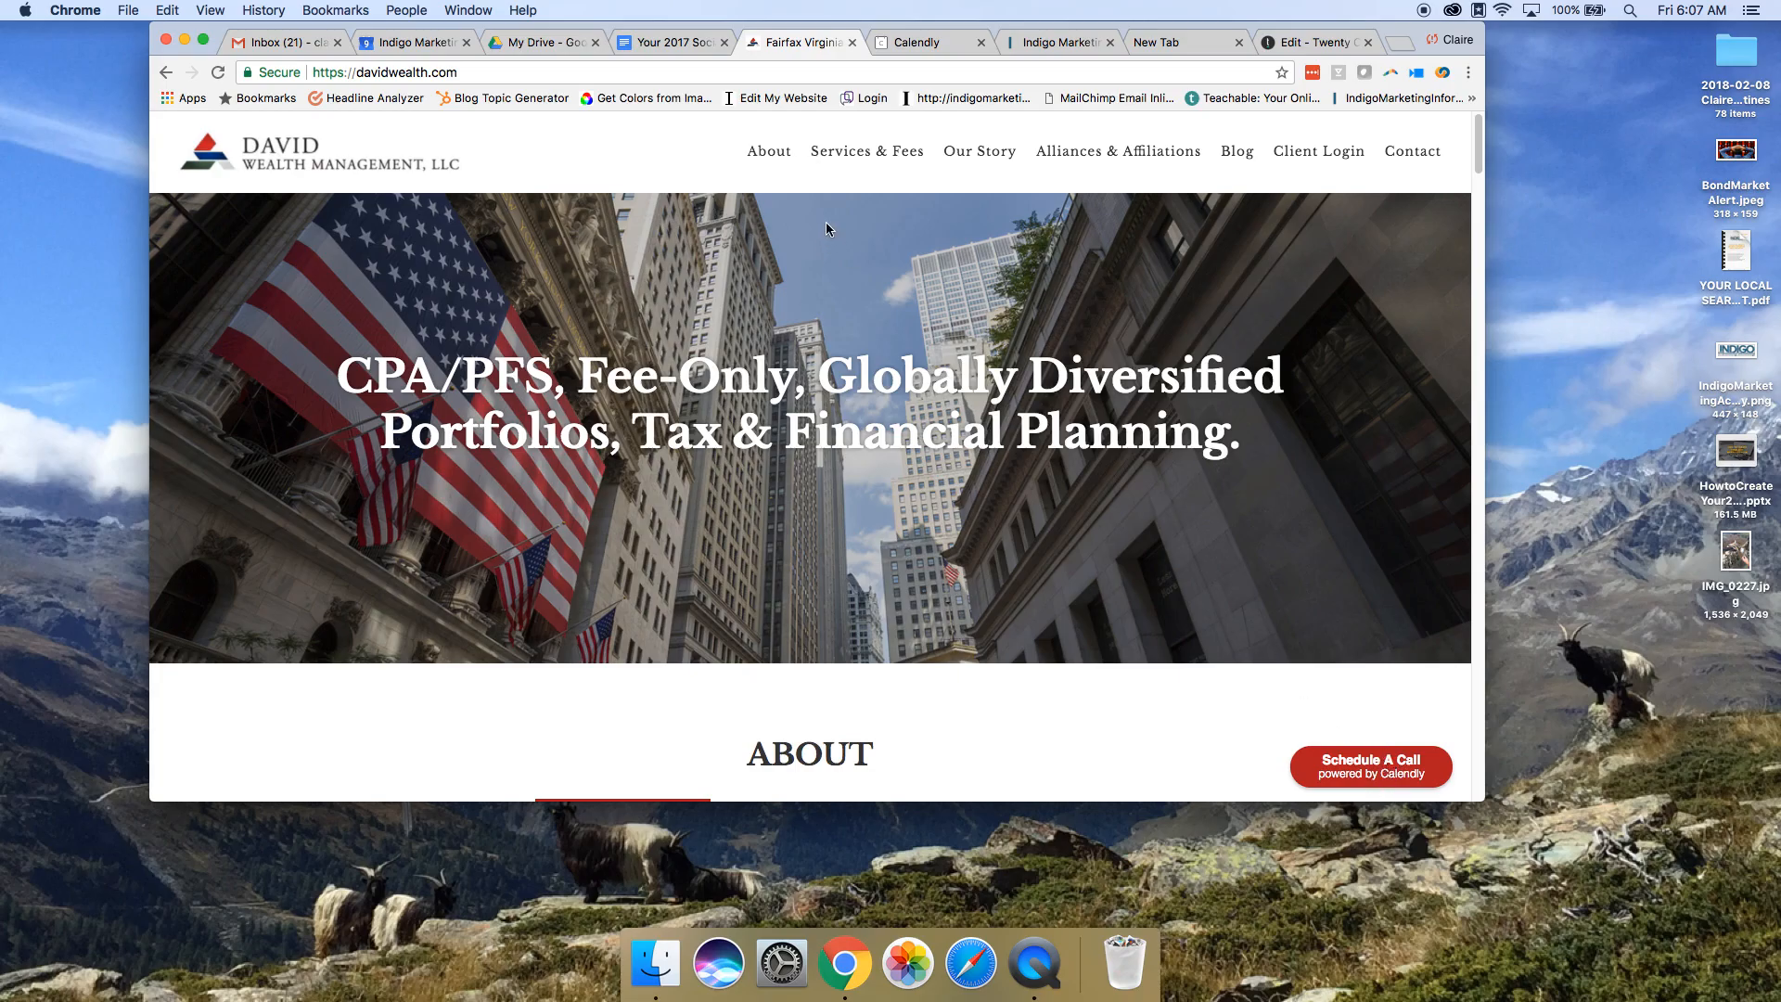
Step: Check the live About page for the floating 'Schedule A Call' button
click(768, 151)
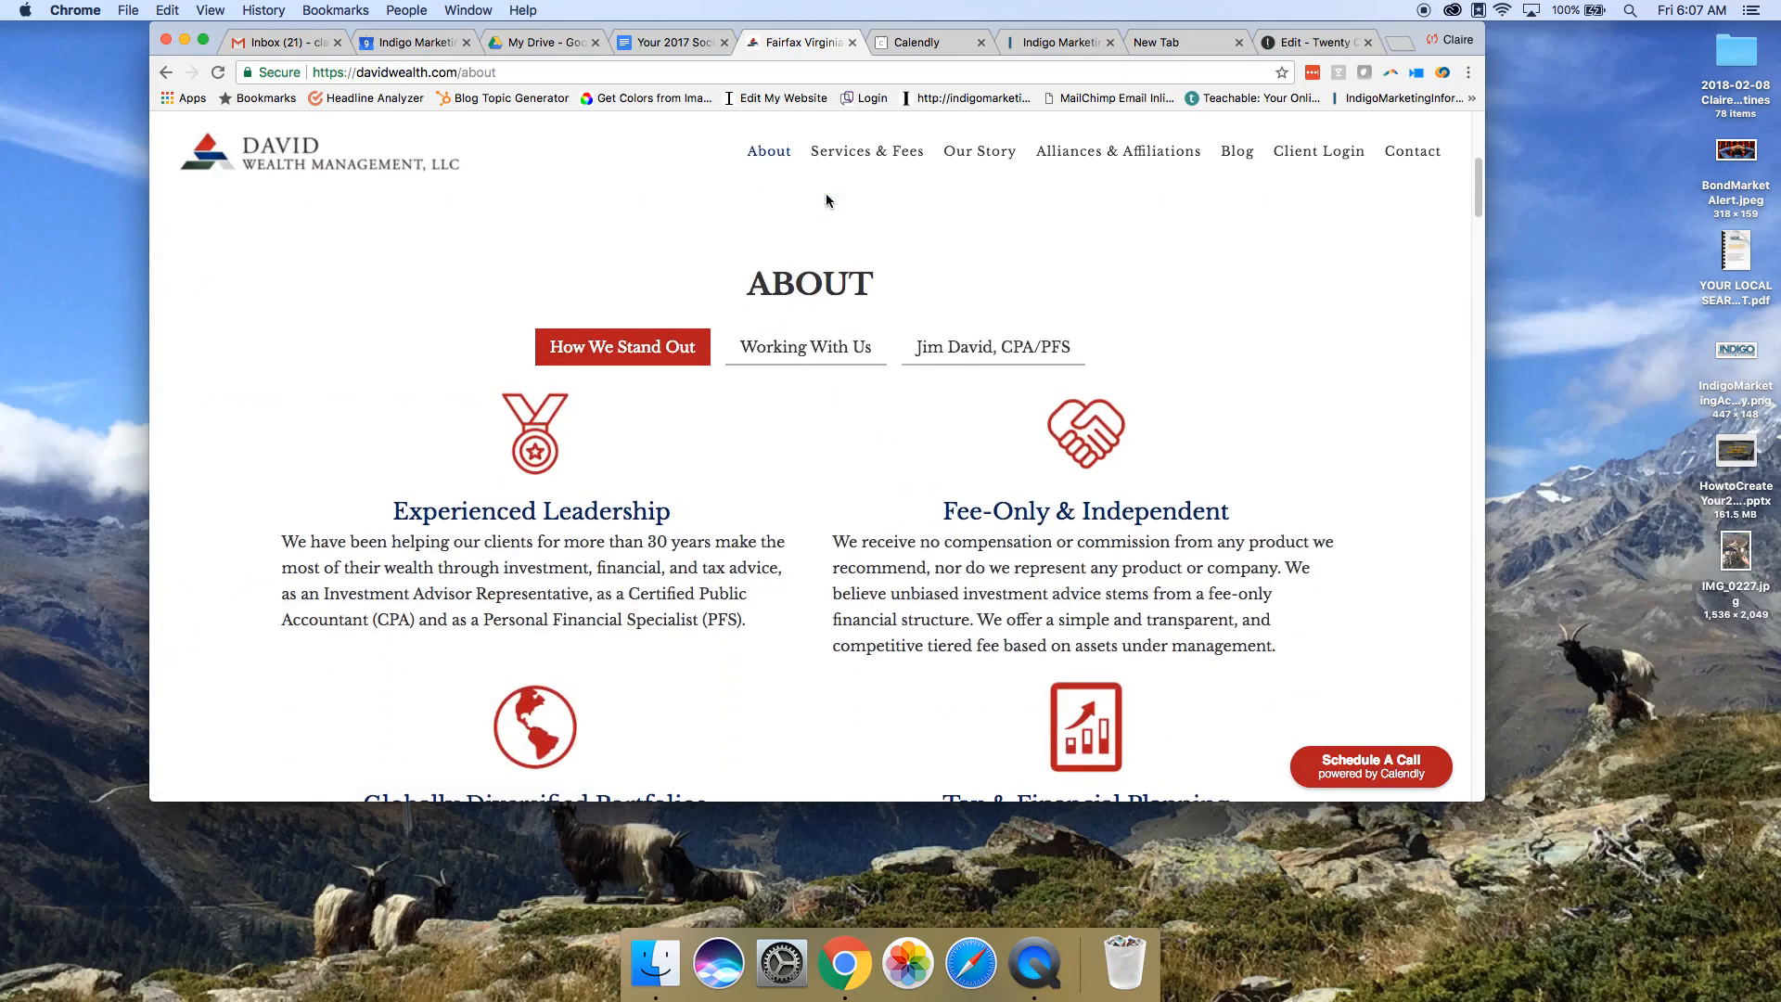
mouse_move(777, 155)
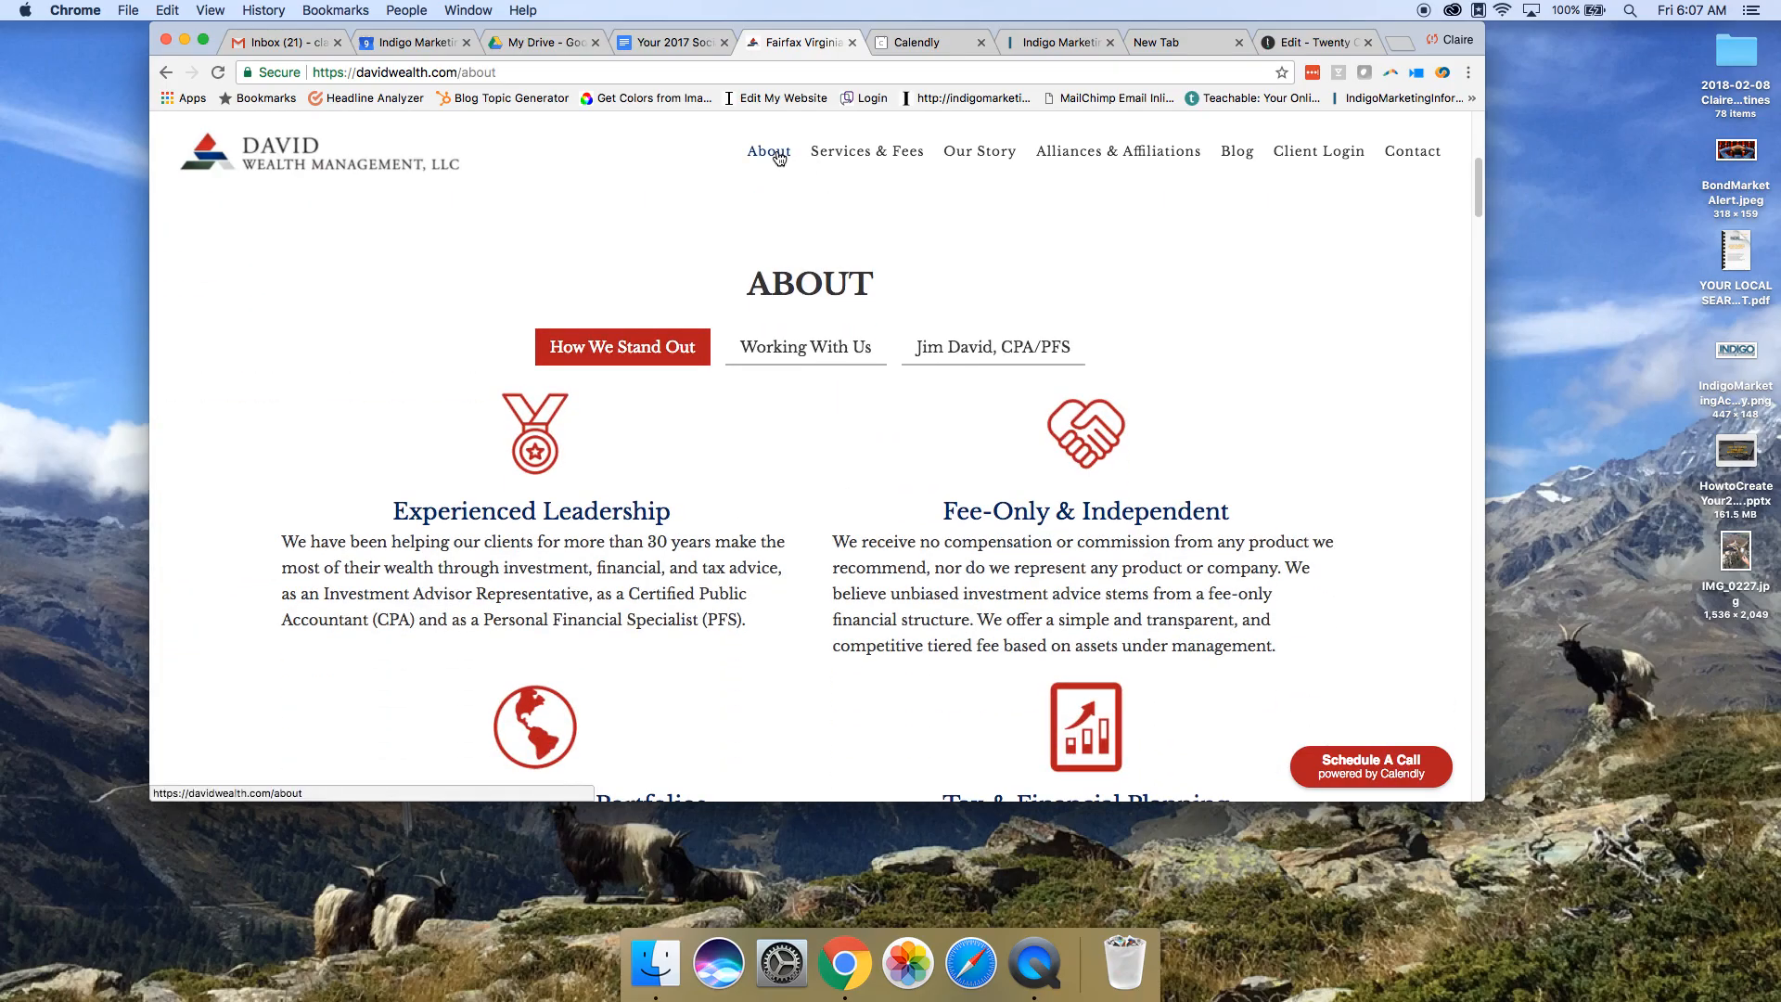
scroll(down, 3)
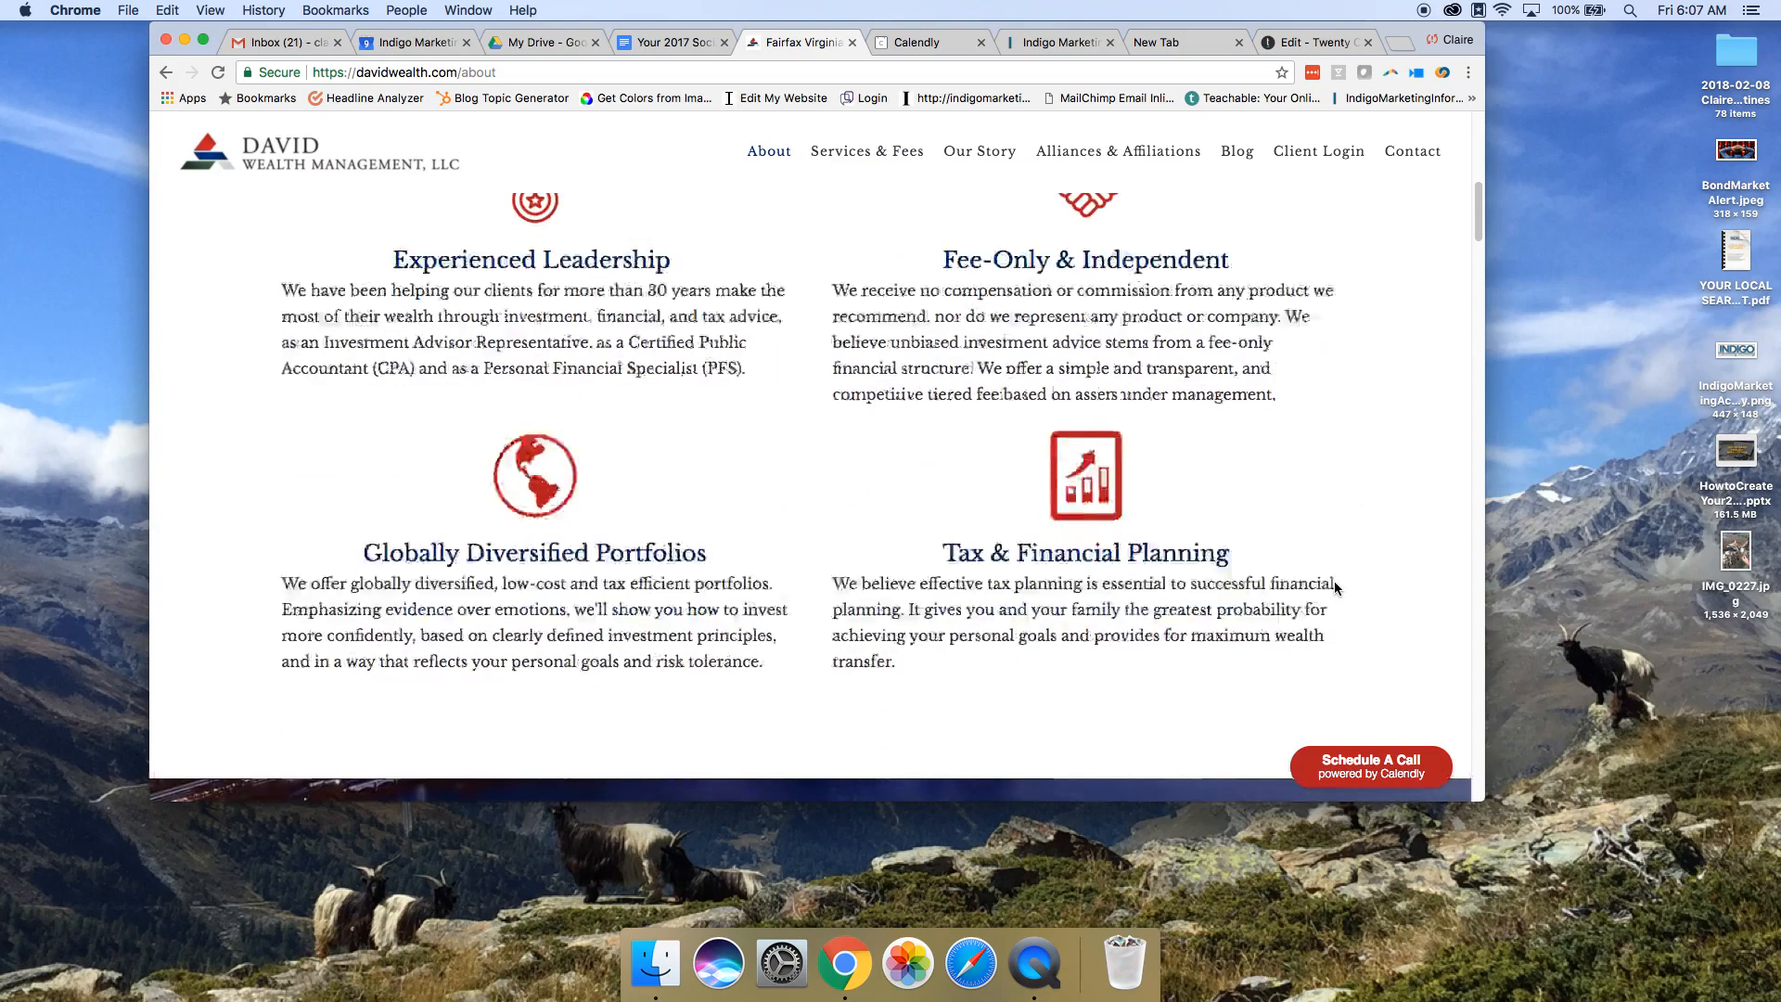
scroll(down, 3)
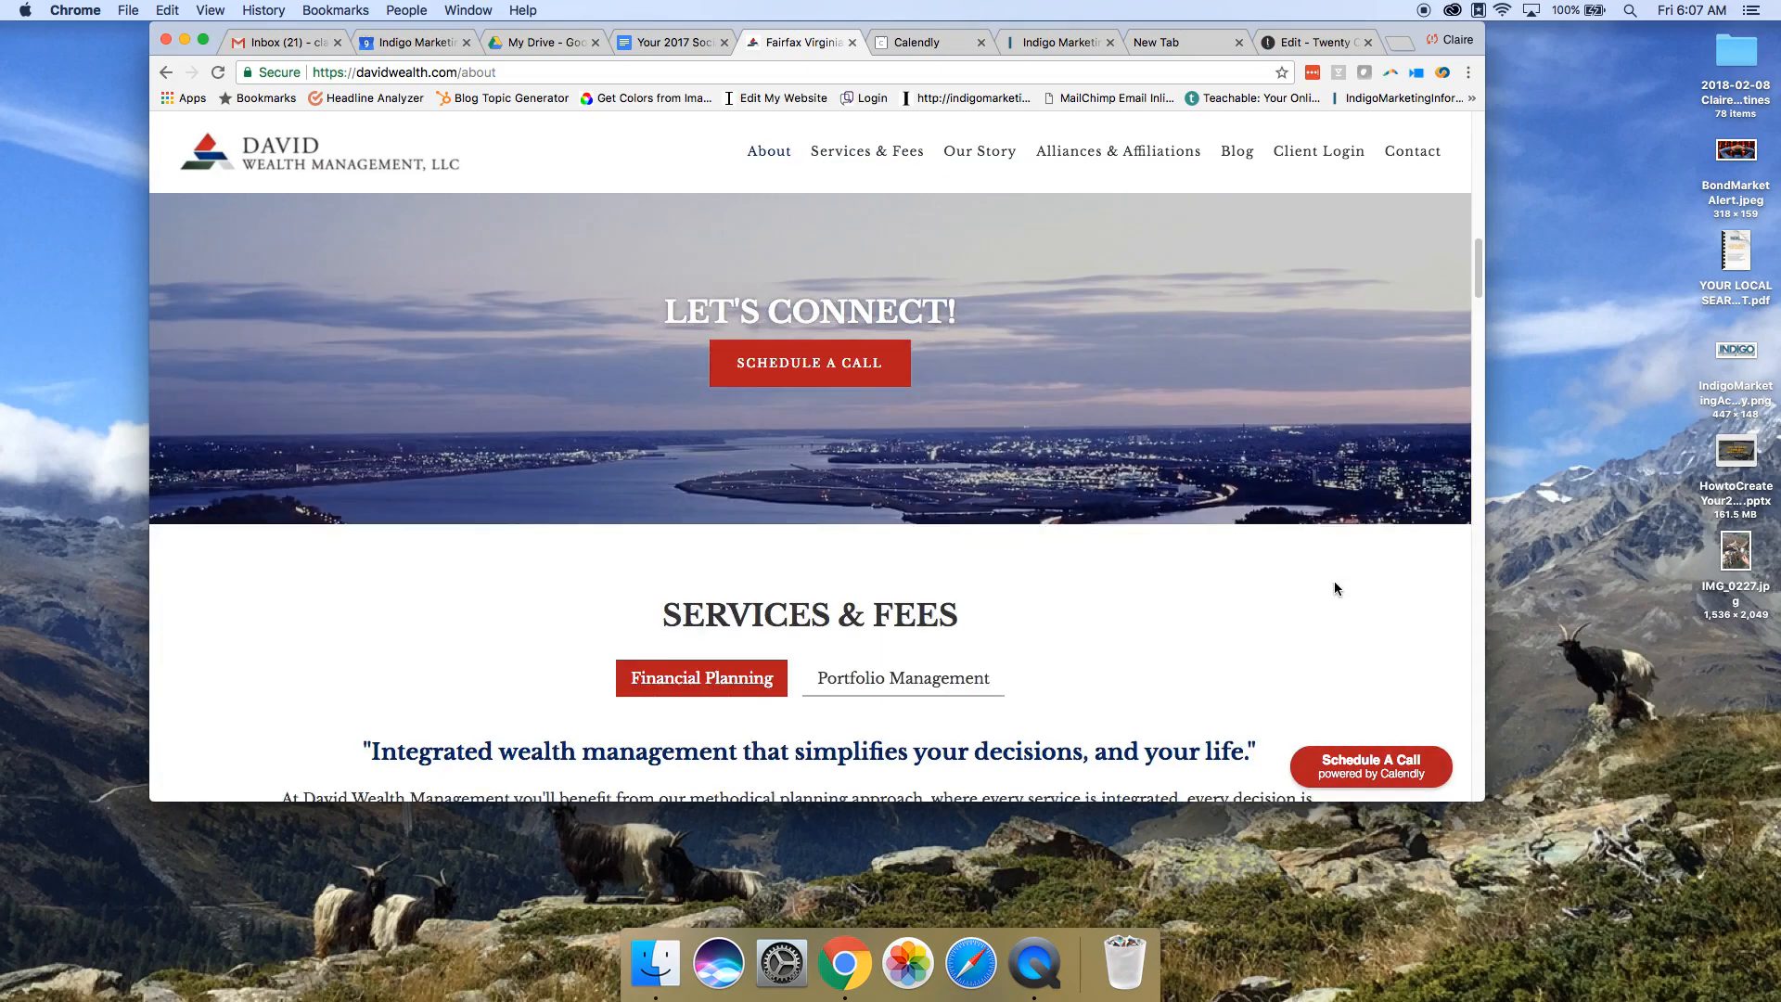
scroll(down, 3)
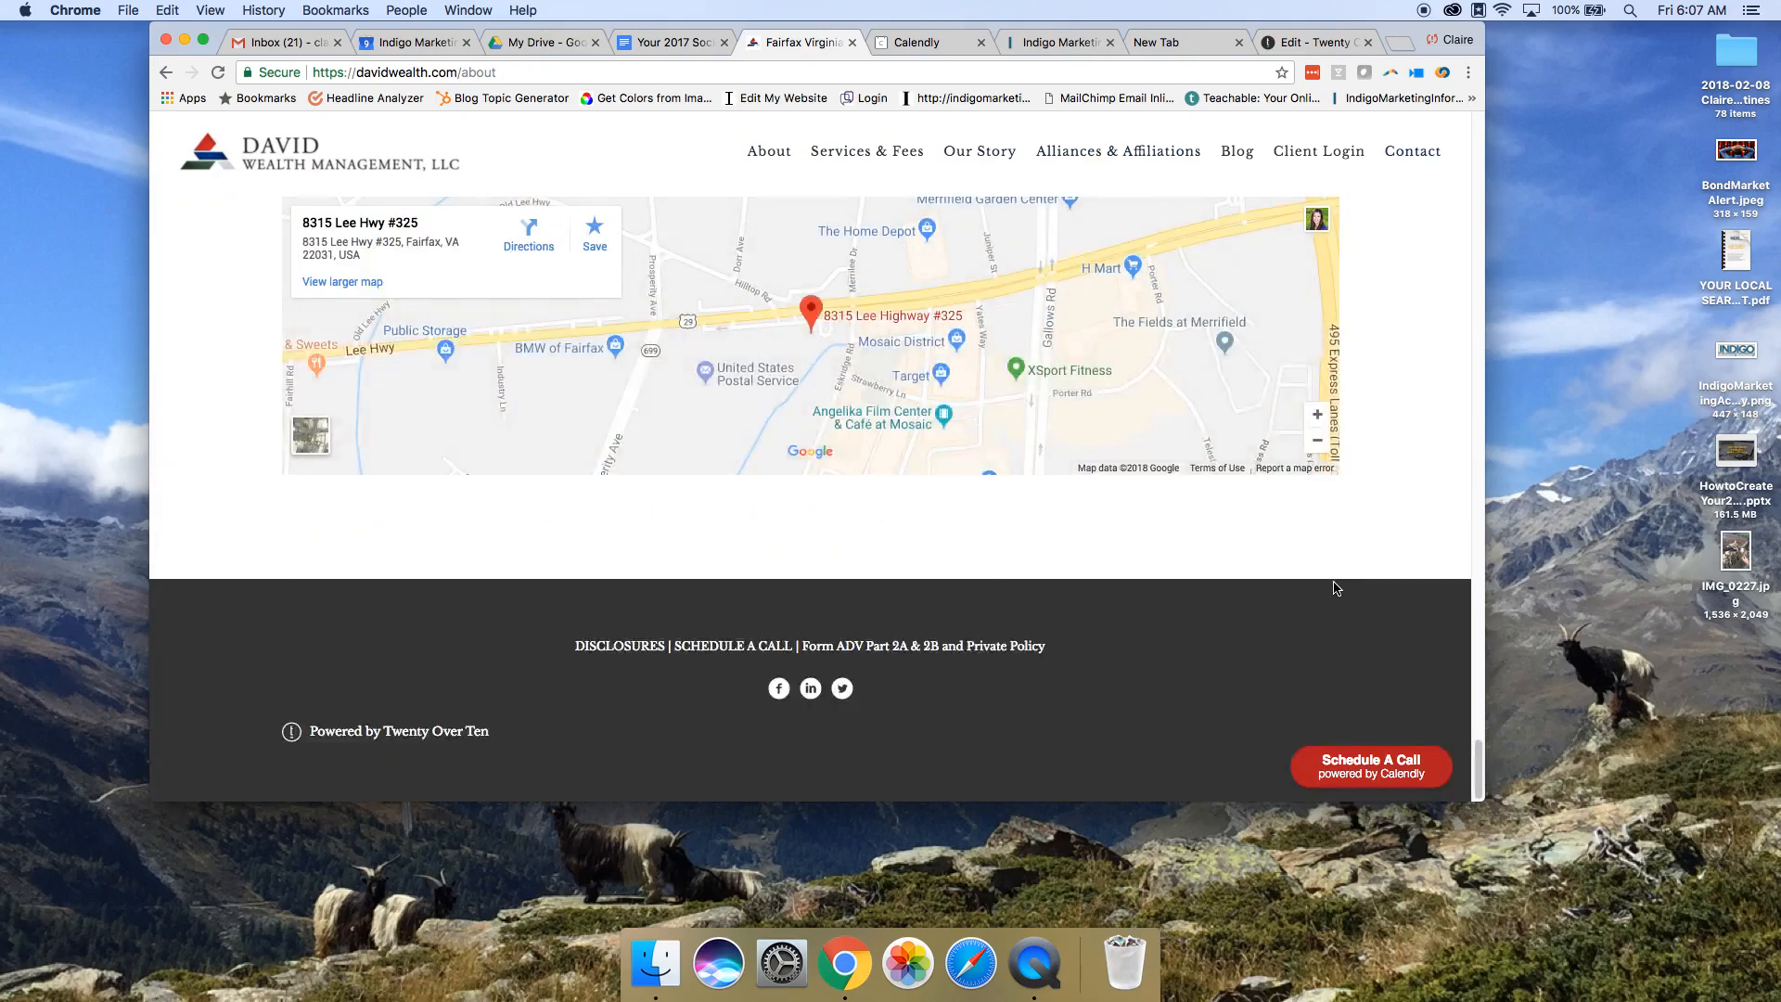
scroll(up, 3)
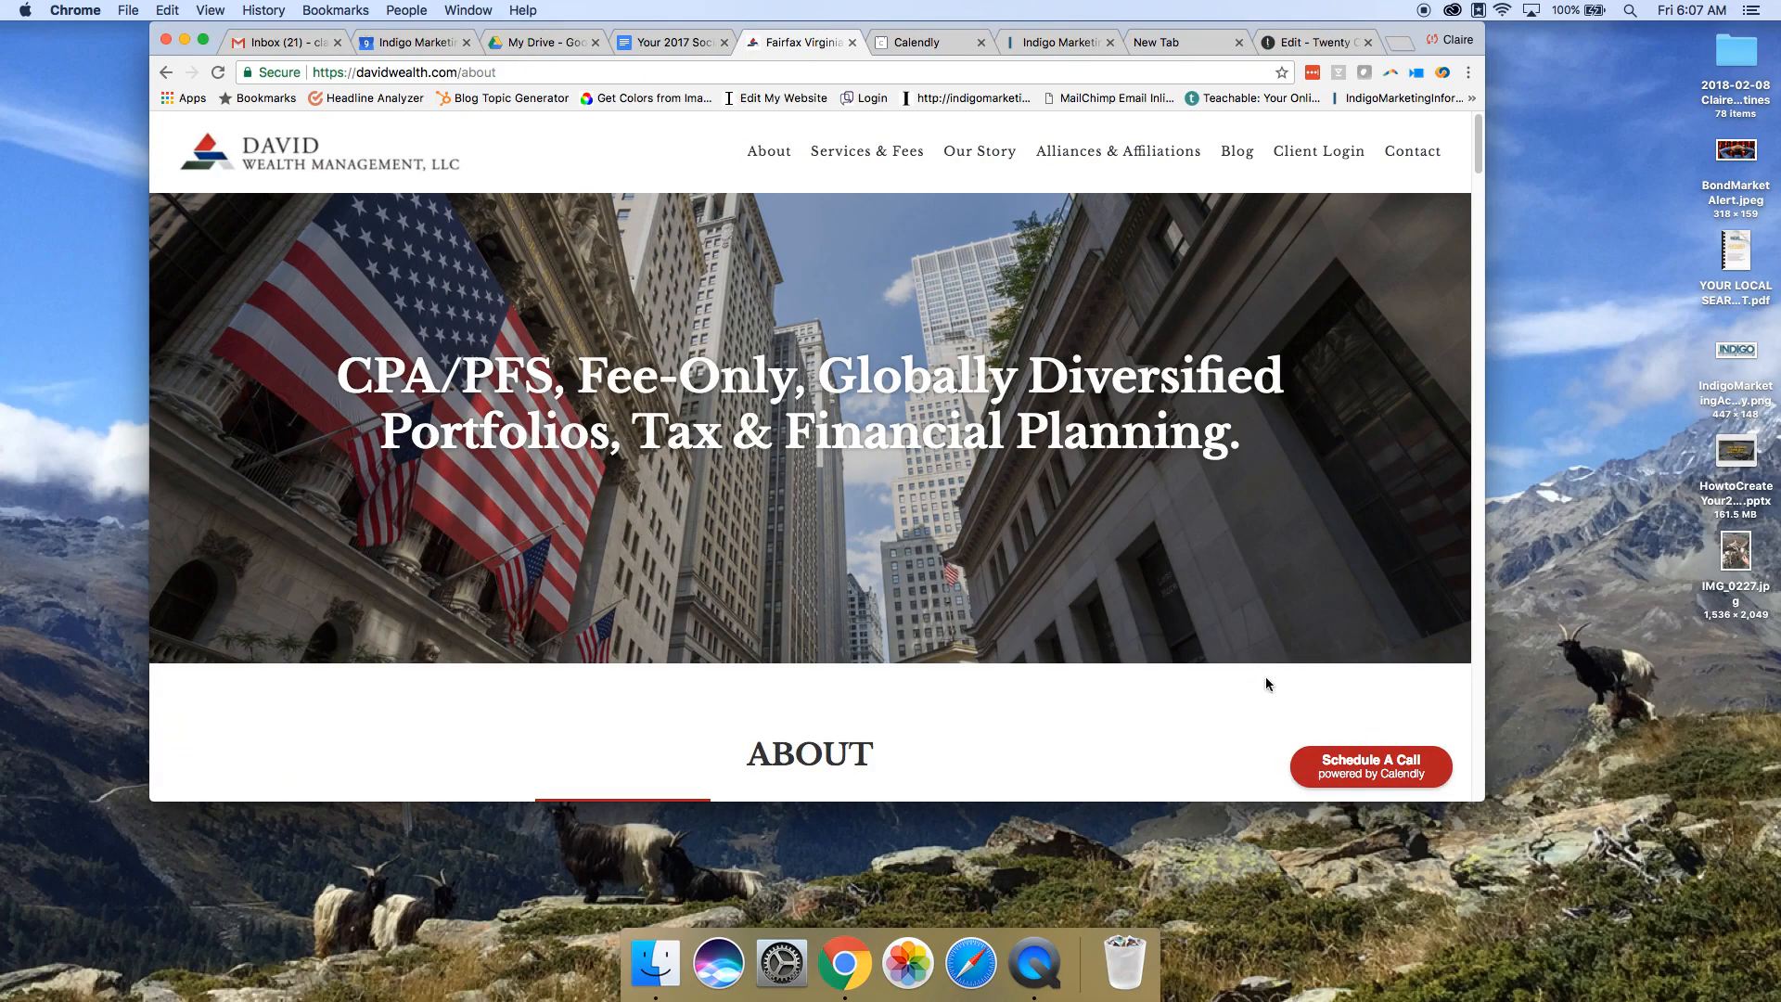
Step: Check the live Blog page for the floating 'Schedule A Call' button
click(1237, 151)
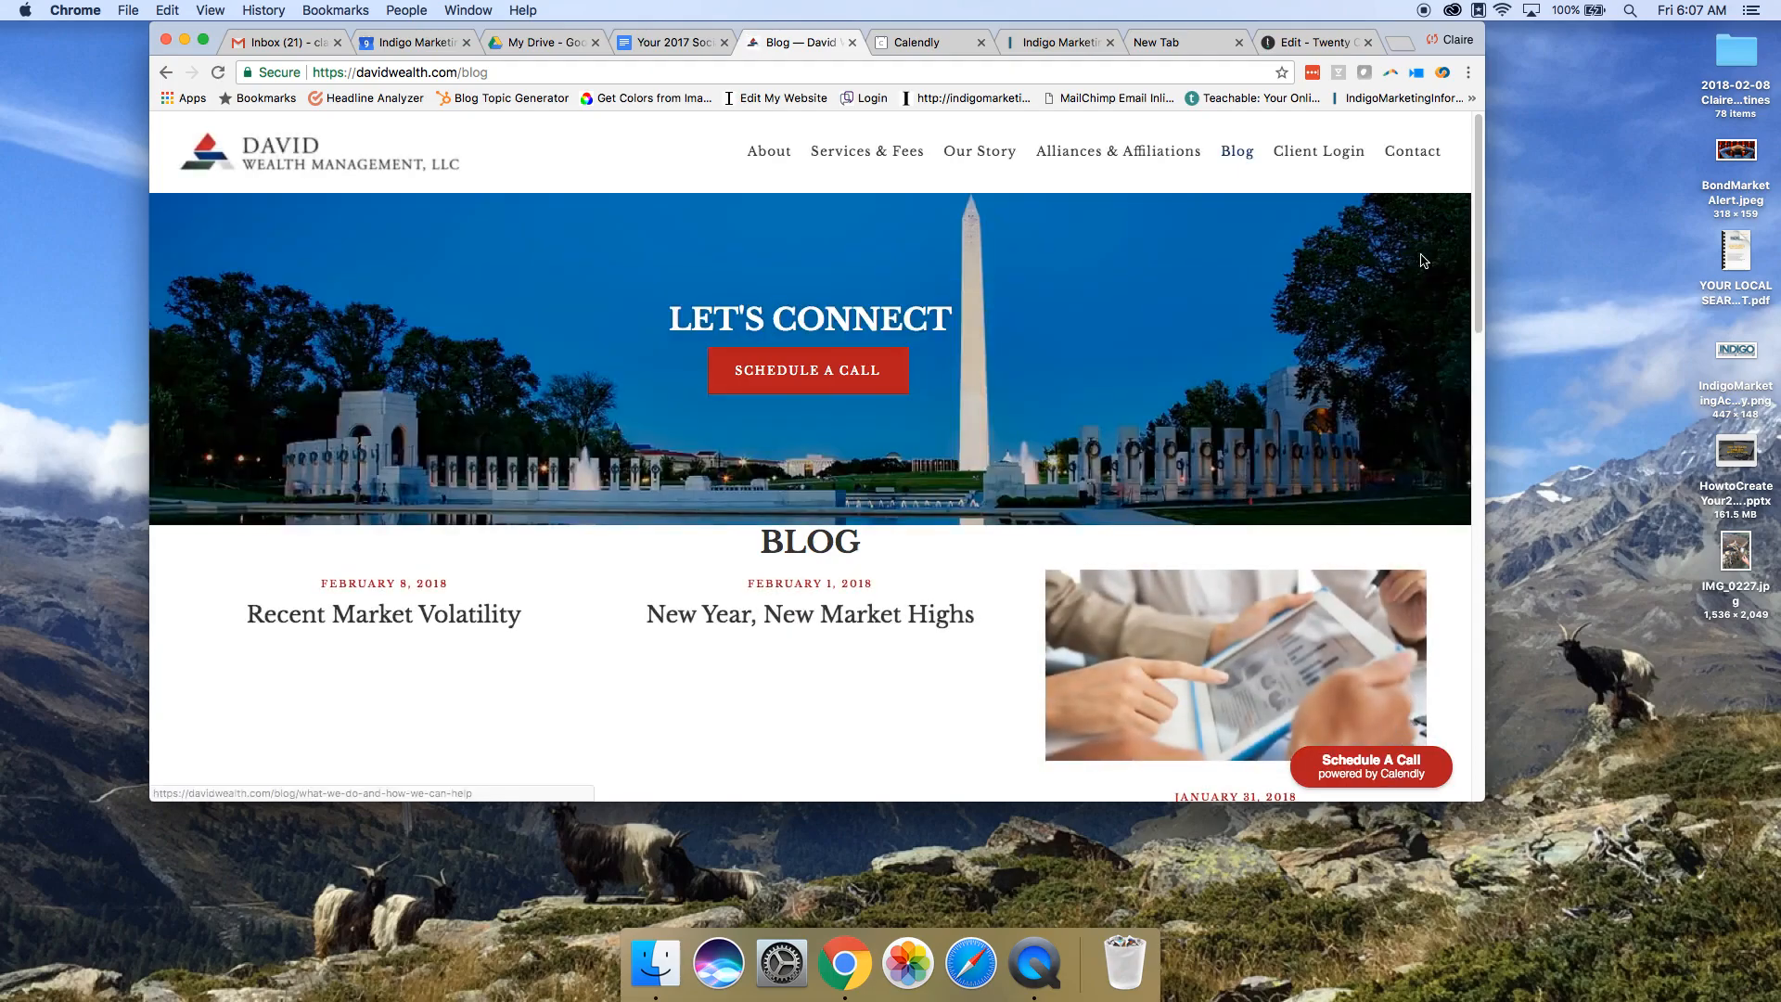
scroll(down, 3)
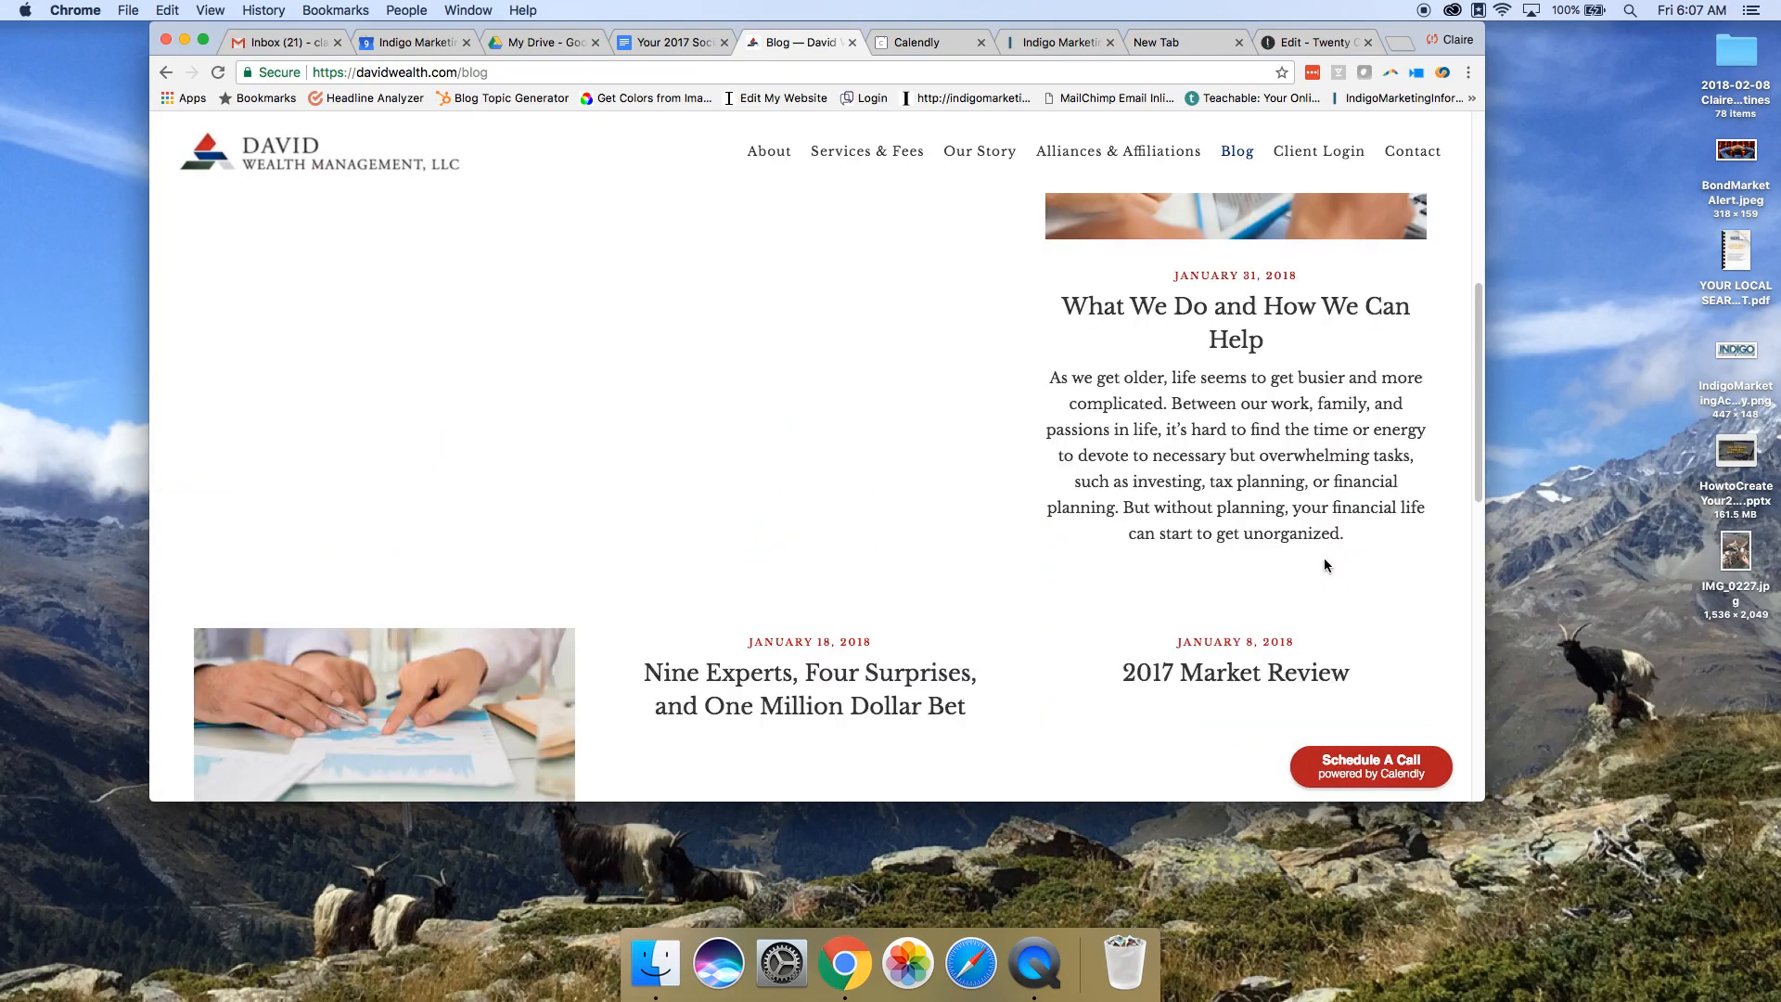
scroll(down, 3)
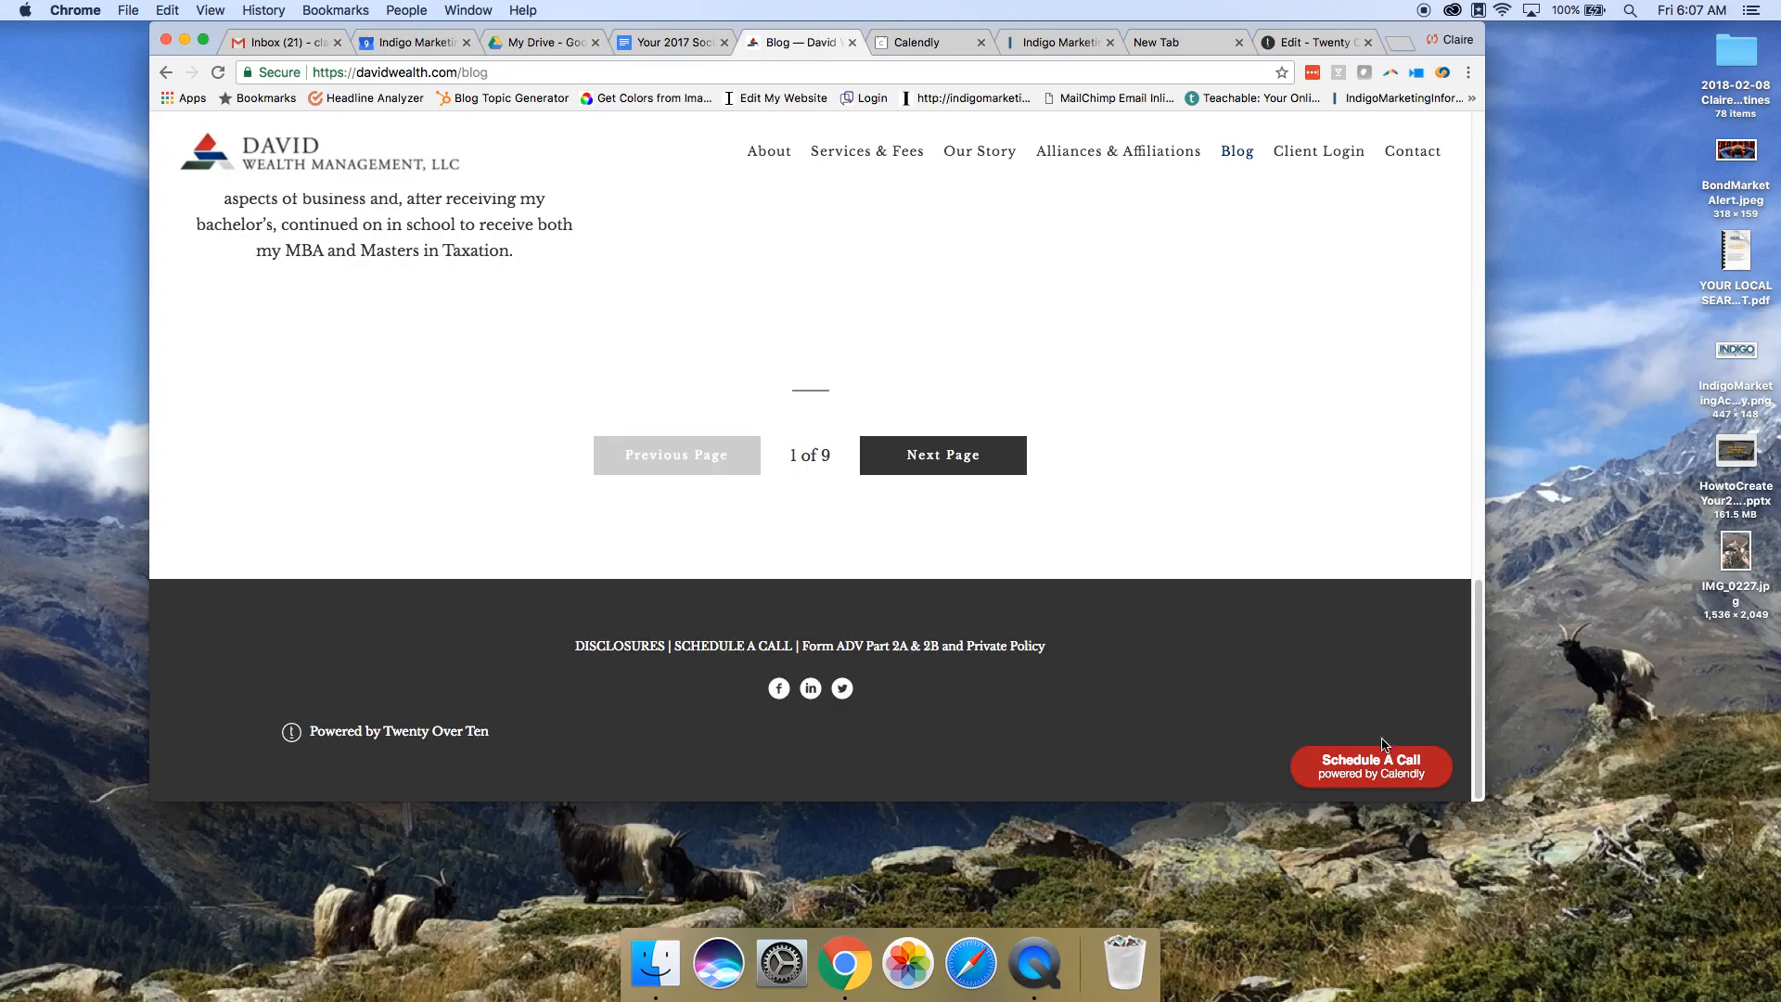
mouse_move(1439, 786)
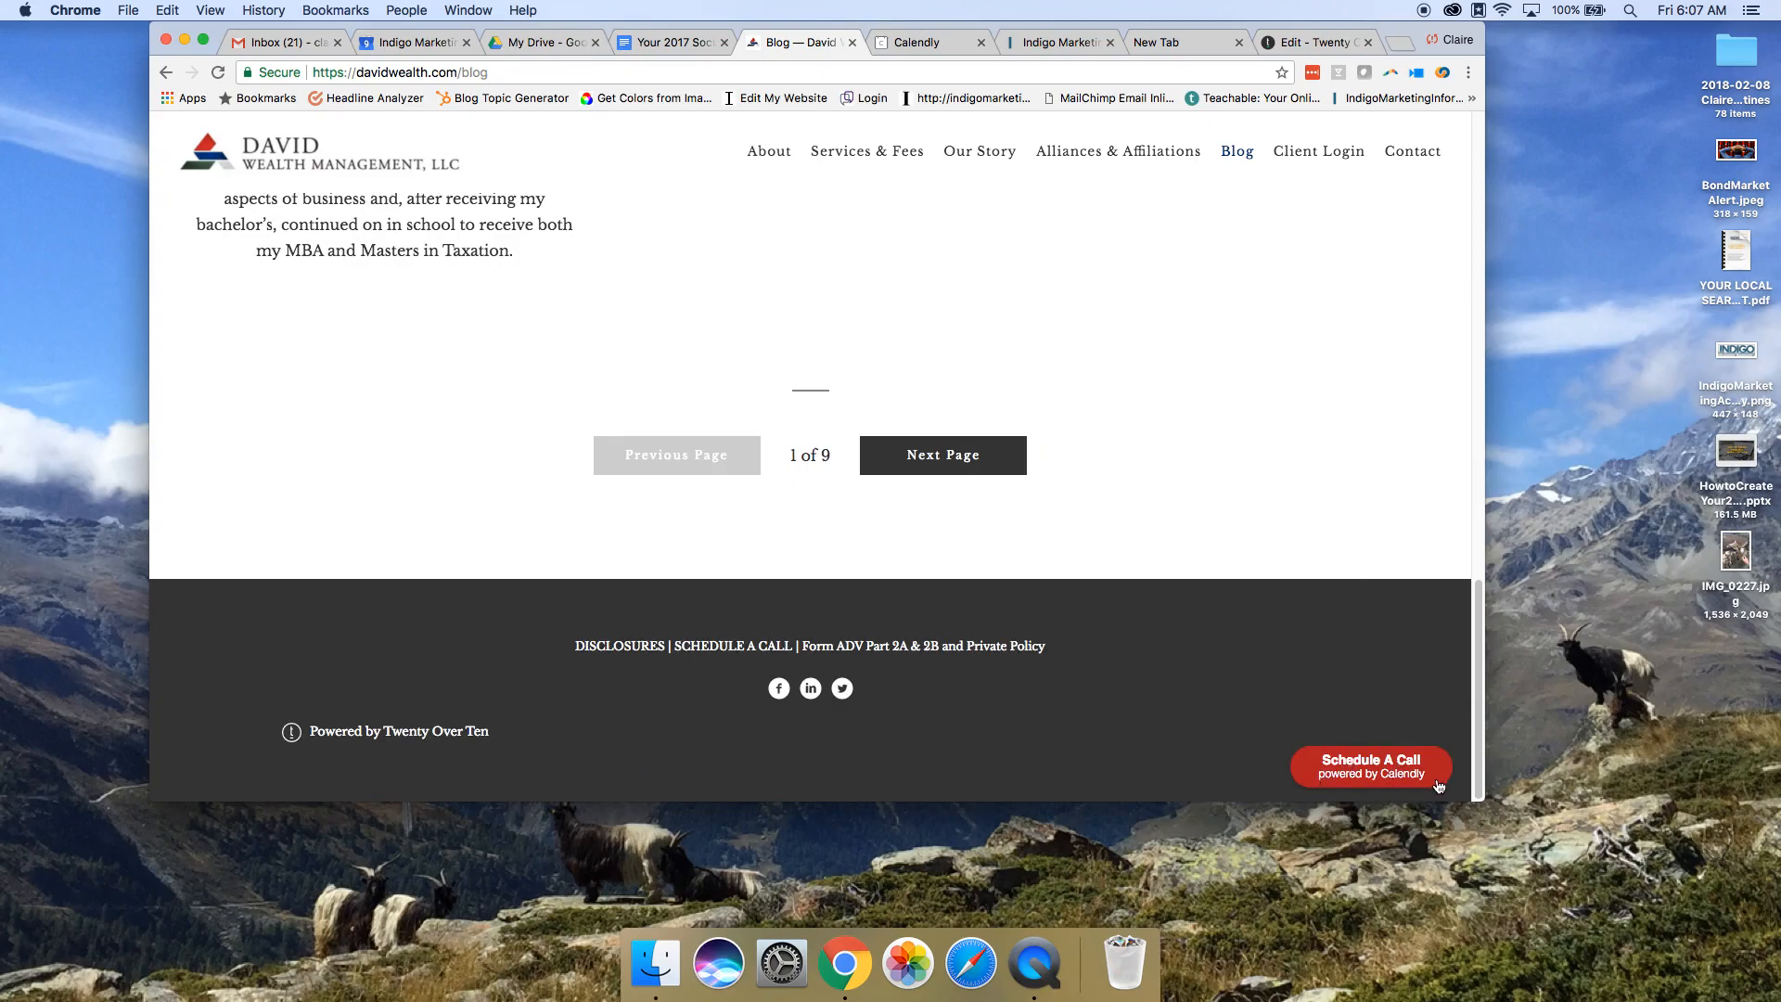
mouse_move(1203, 305)
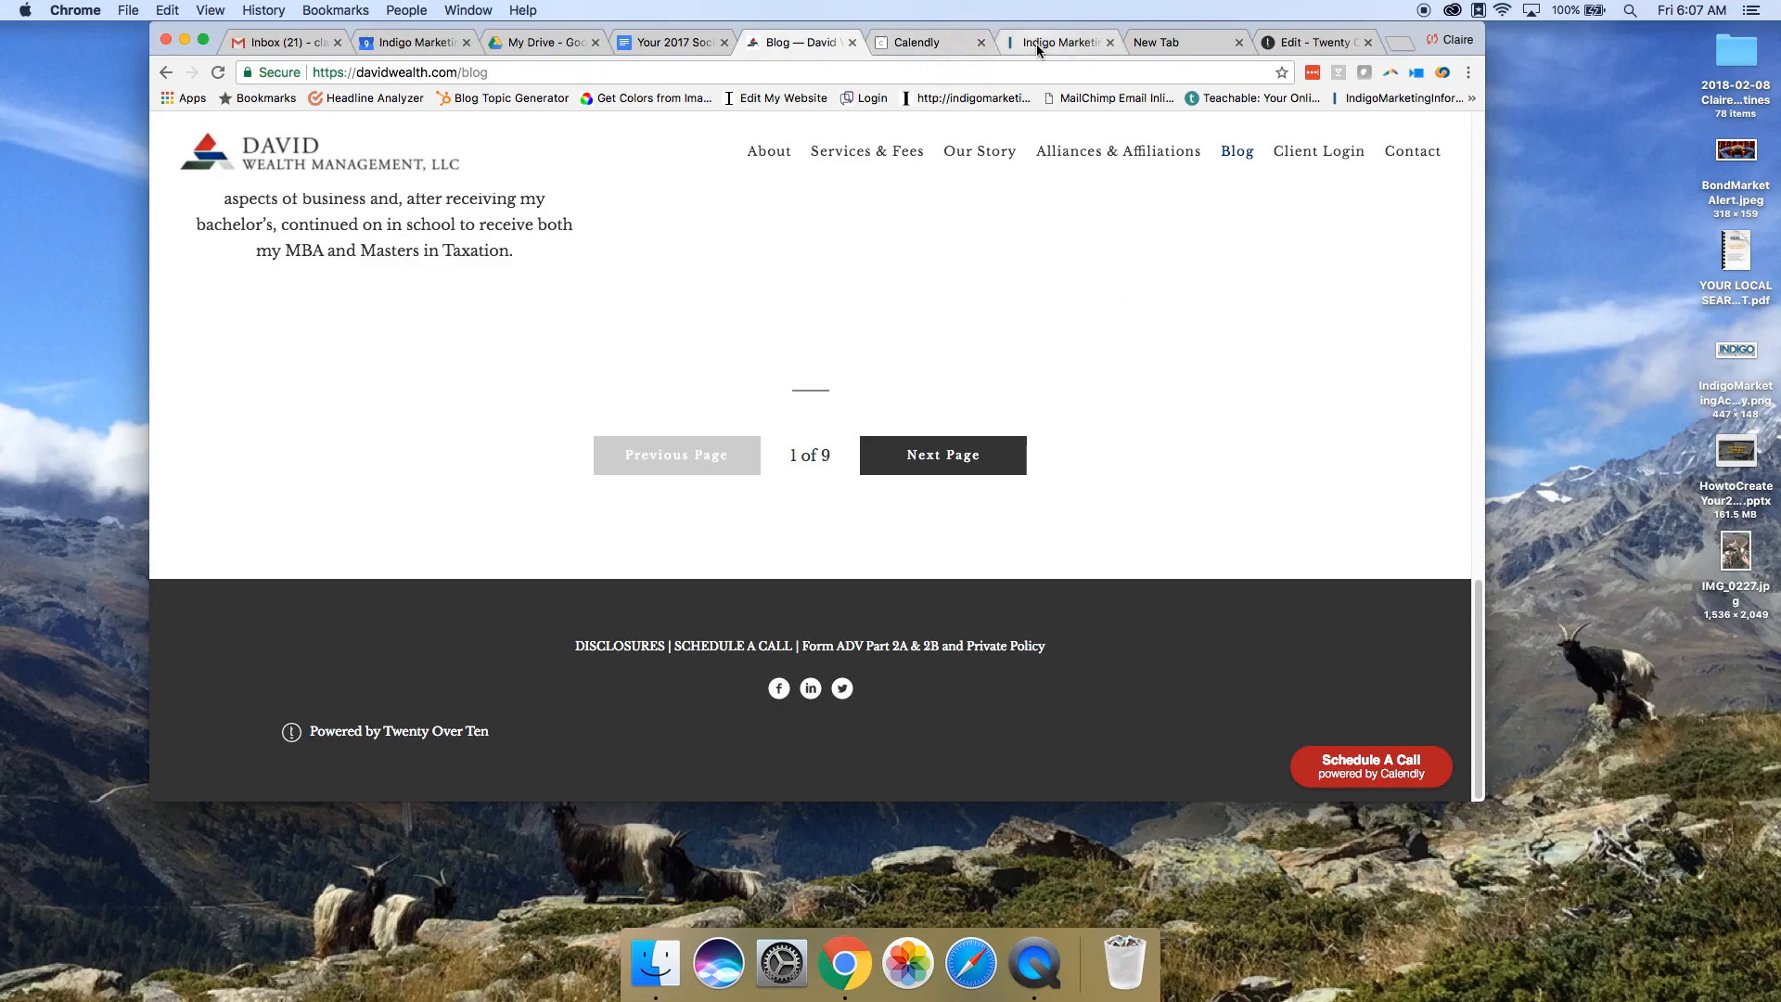
Step: On the Indigo Marketing Agency tab, close the current popup and reopen the Schedule a Call booking window
click(1060, 42)
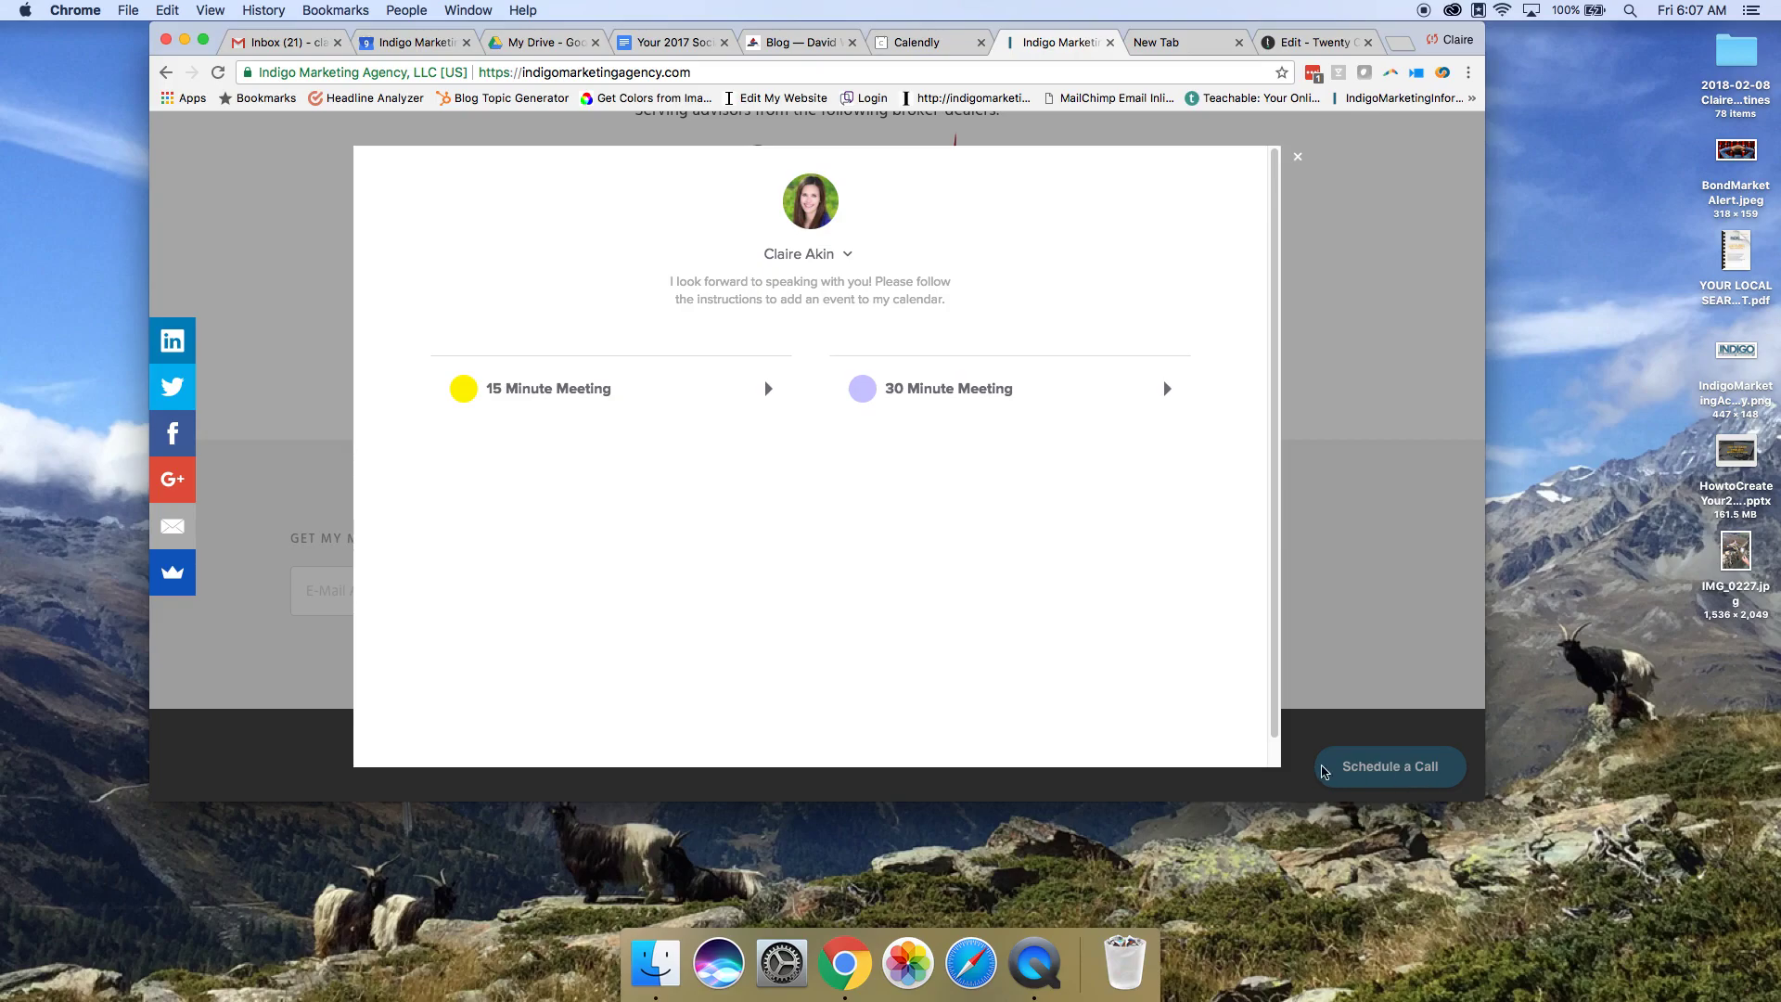
click(1297, 154)
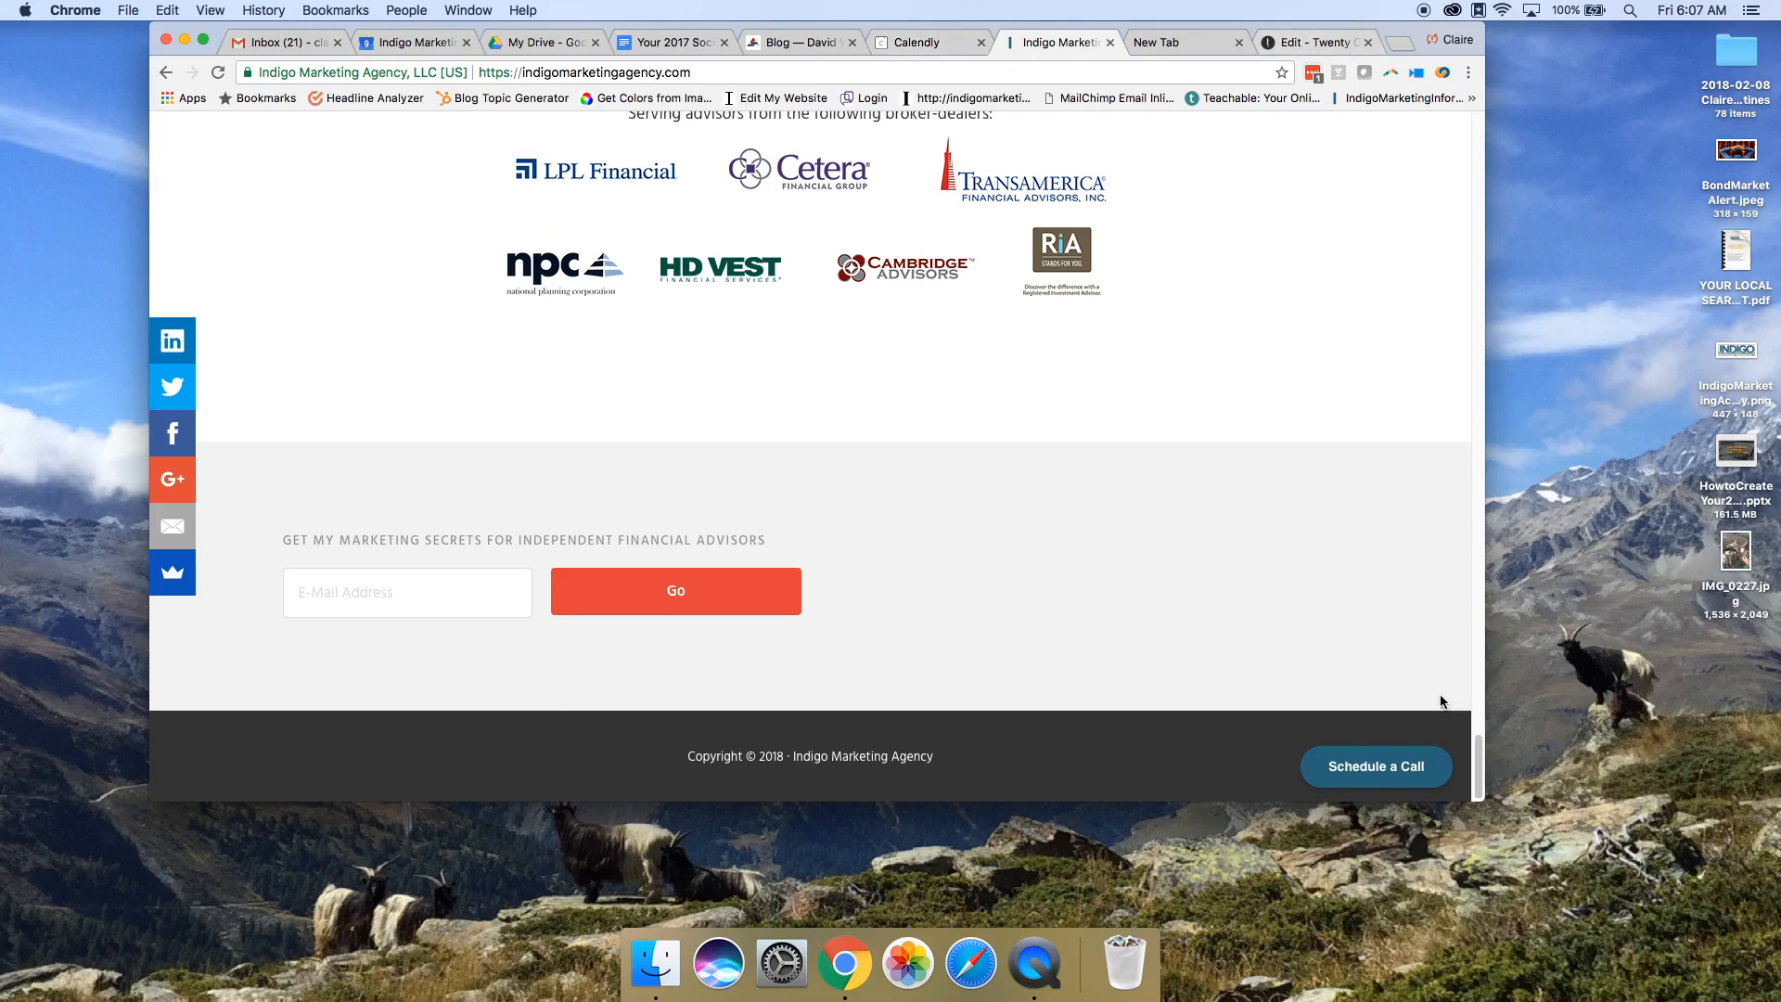
scroll(up, 3)
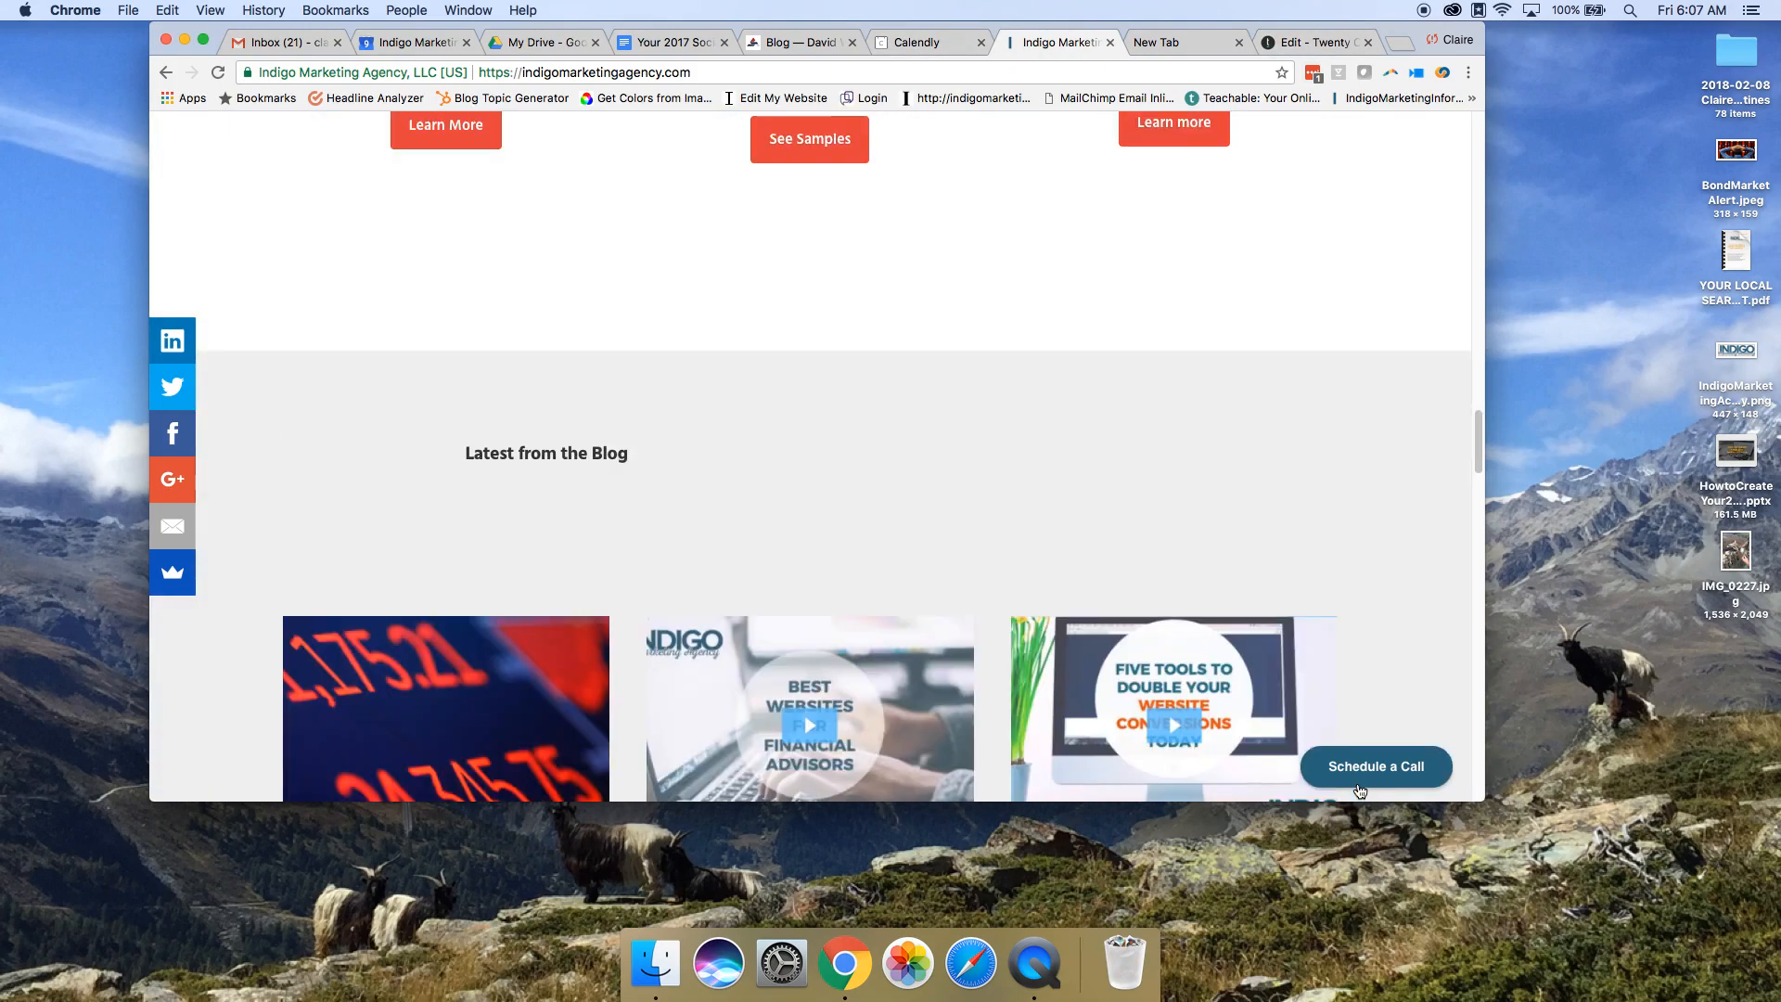
click(1377, 766)
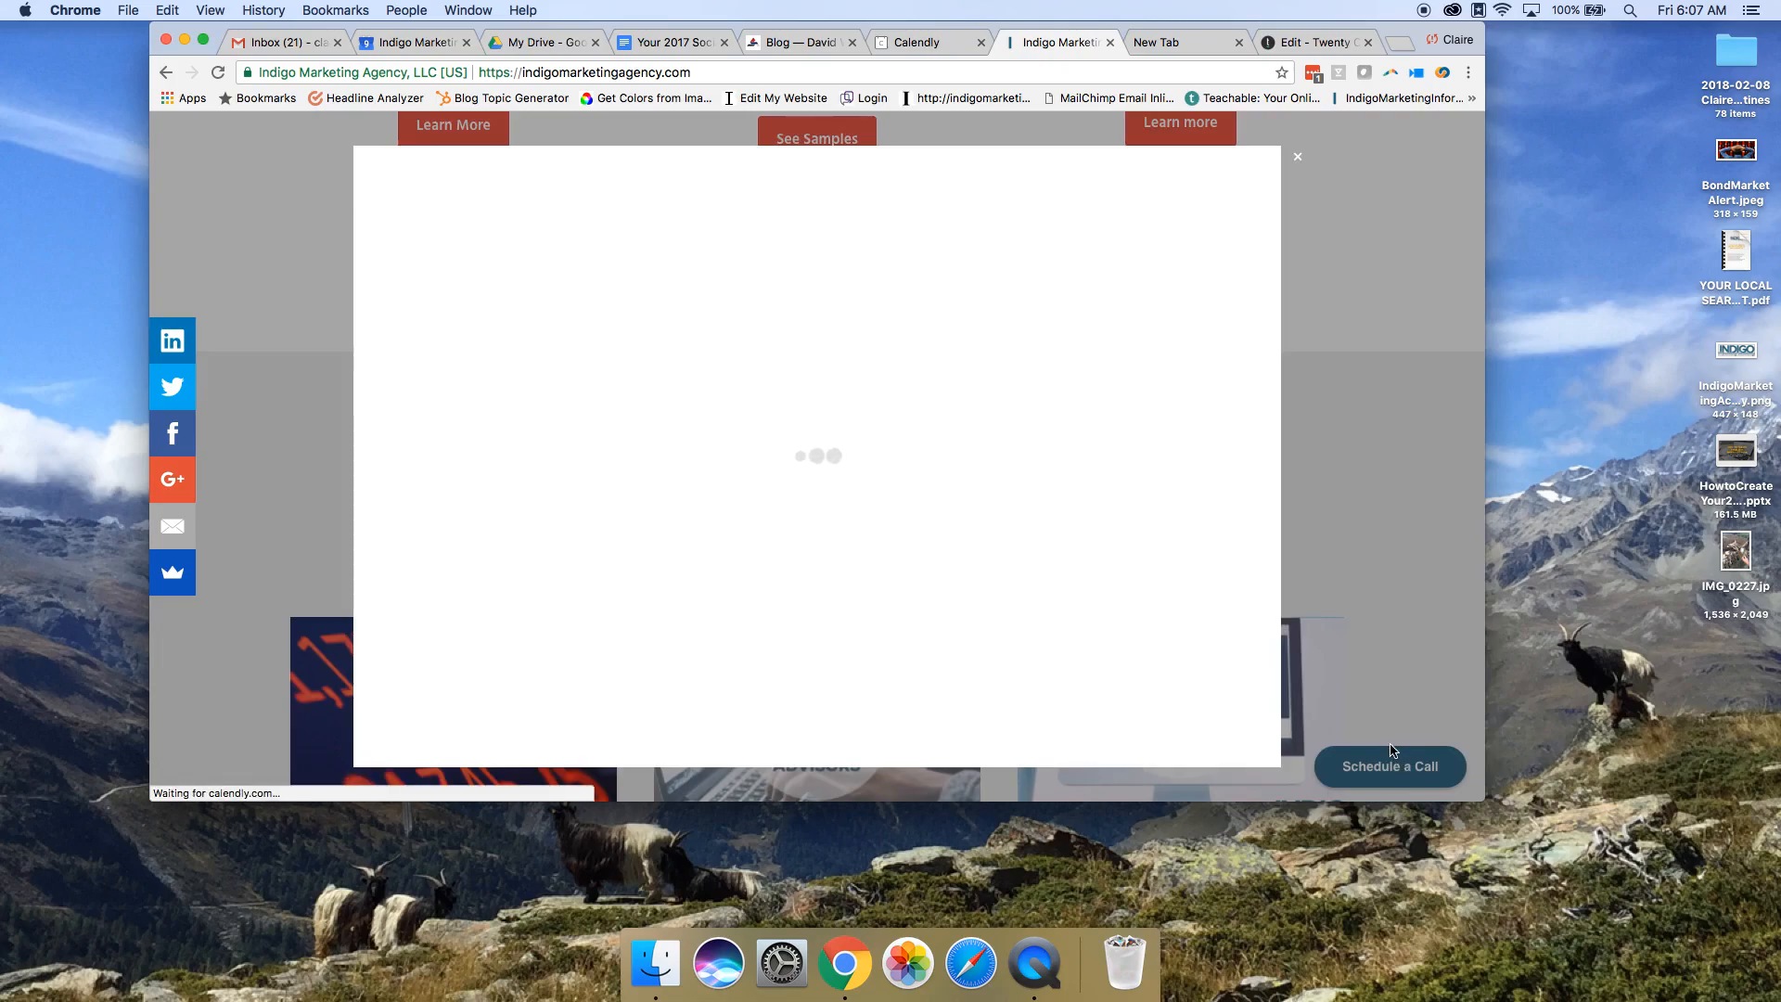